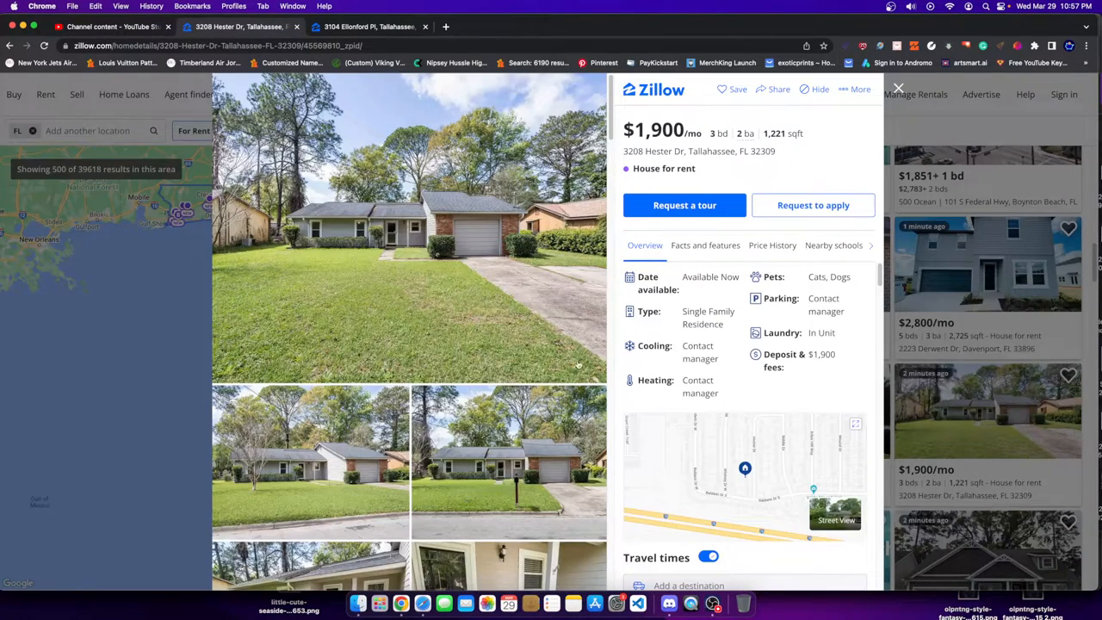
{"action": "mouse_move", "coordinate": [689, 374]}
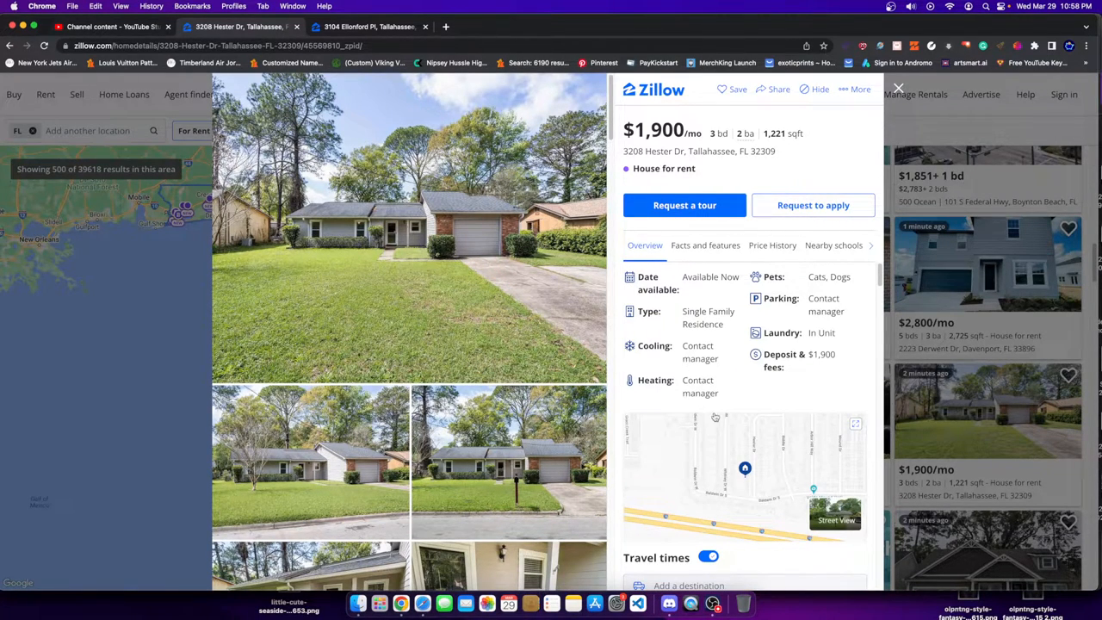
- Review the rental's full facts and features and highlight the $1,900 rent in its price history
{"action": "scroll", "scroll_direction": "down", "scroll_amount": 3}
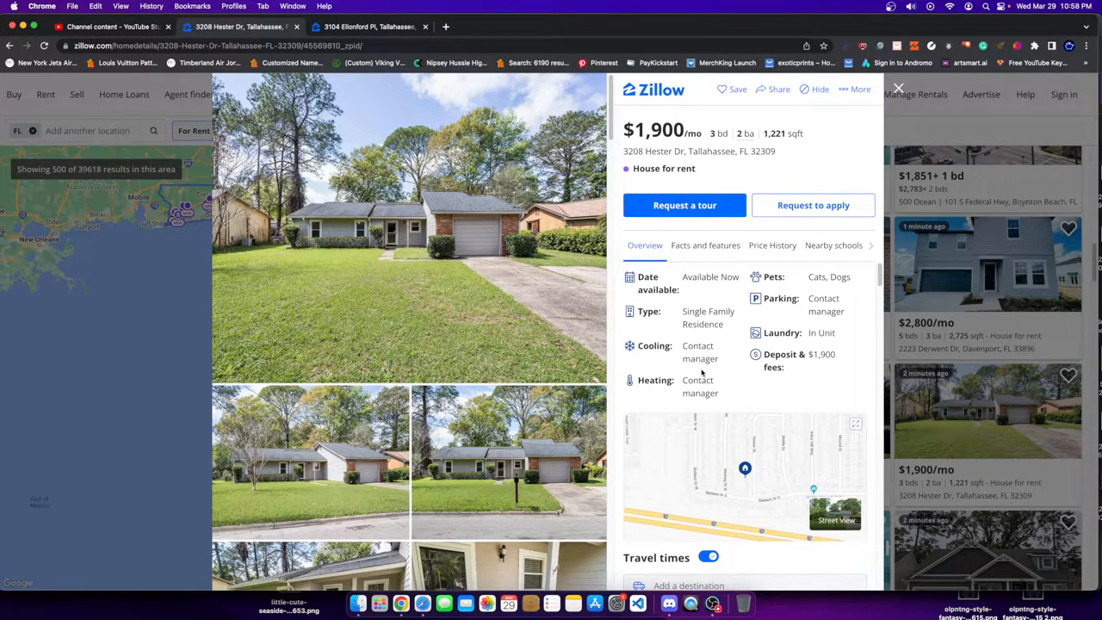
{"action": "scroll", "scroll_direction": "down", "scroll_amount": 3}
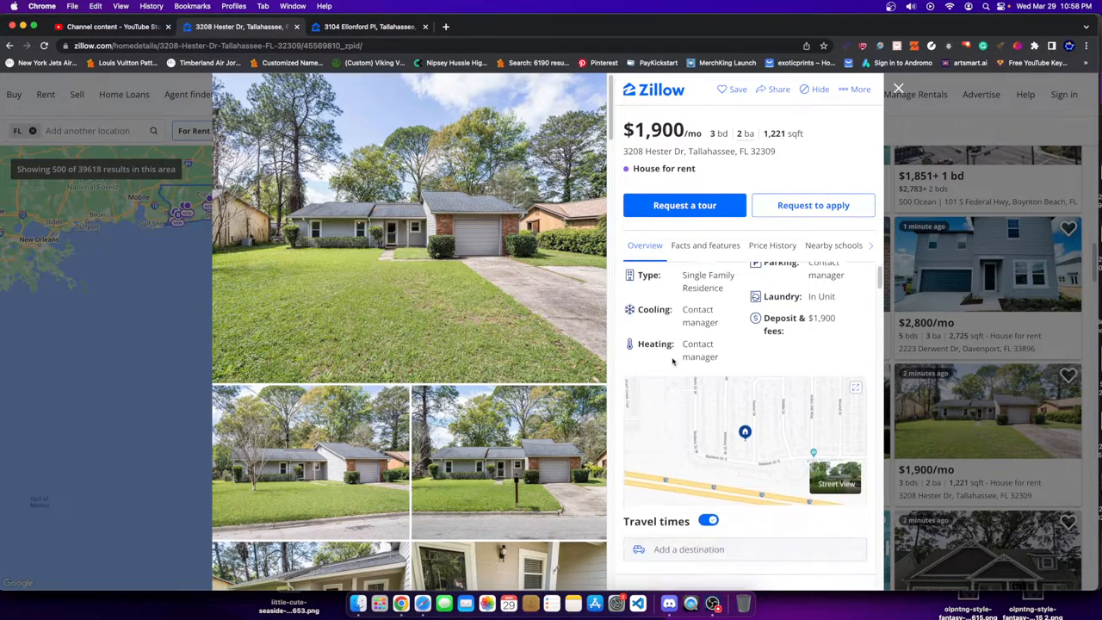
{"action": "left_click", "coordinate": [705, 244]}
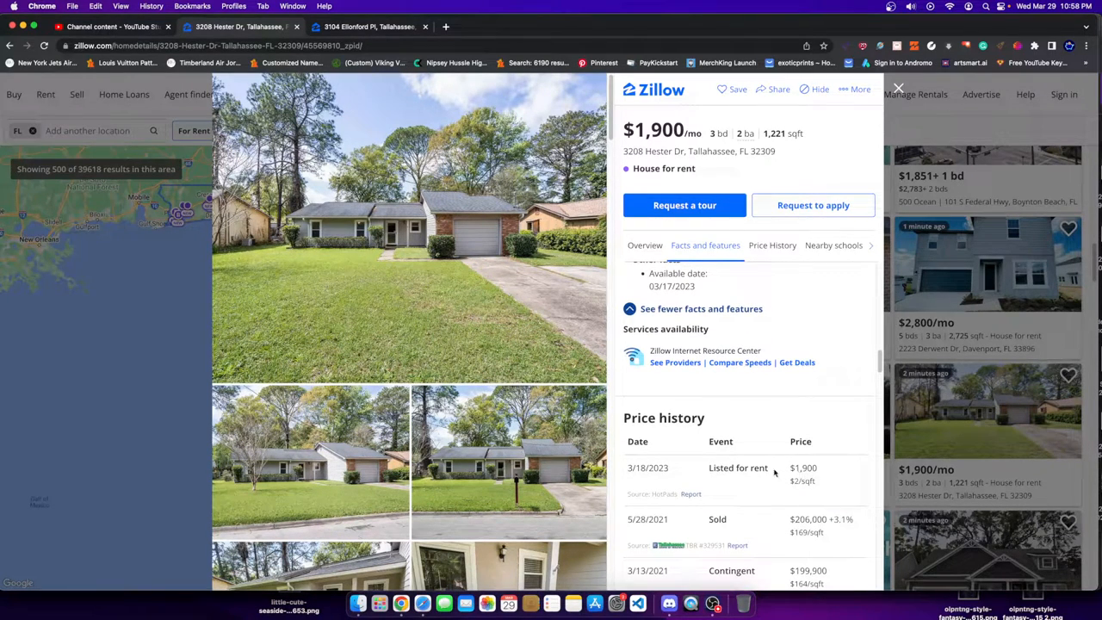
{"action": "double_click", "coordinate": [803, 469]}
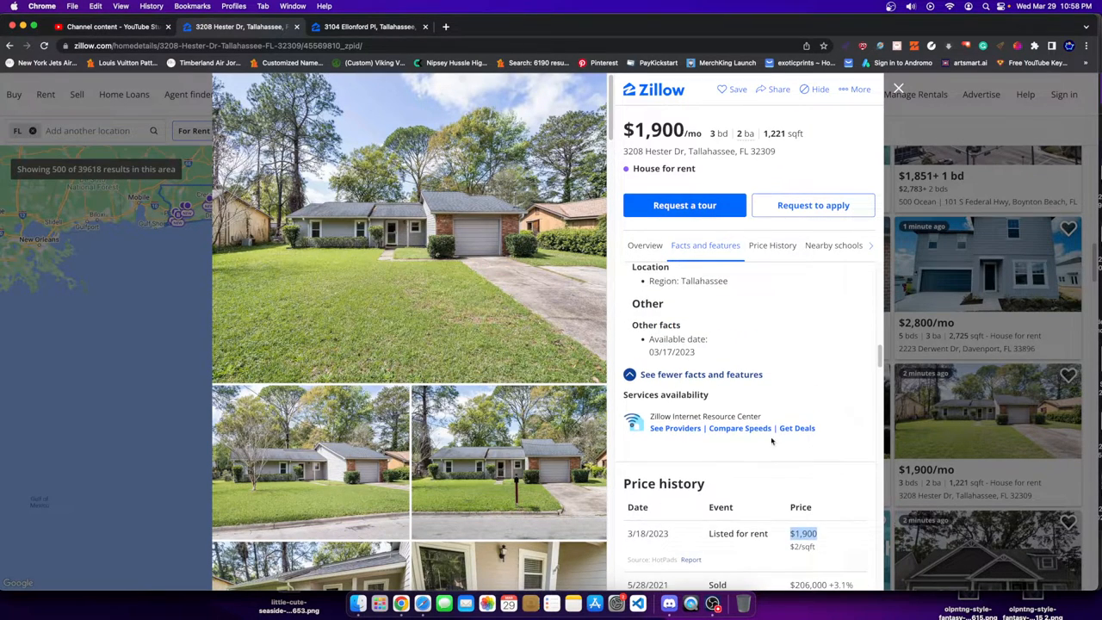
{"action": "scroll", "scroll_direction": "down", "scroll_amount": 3}
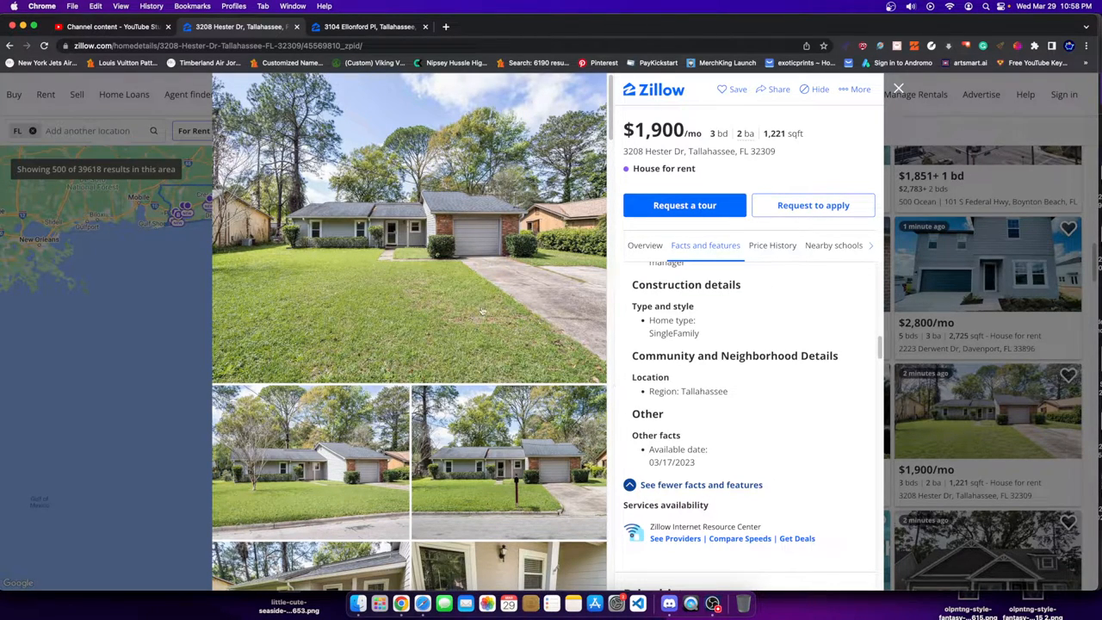
{"action": "mouse_move", "coordinate": [448, 341]}
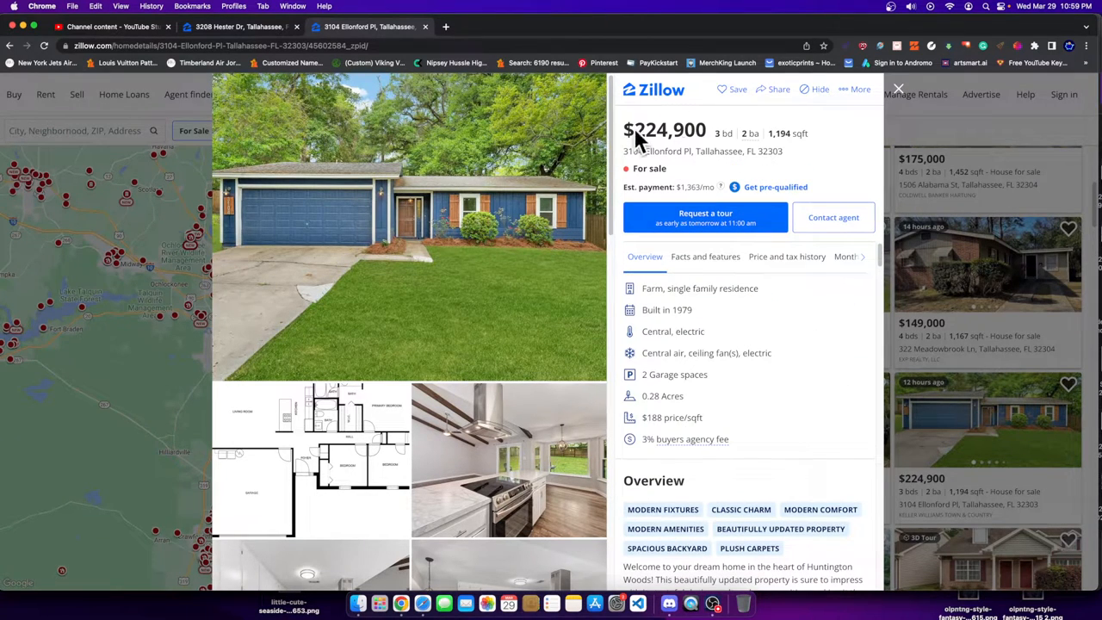
{"action": "mouse_move", "coordinate": [773, 412]}
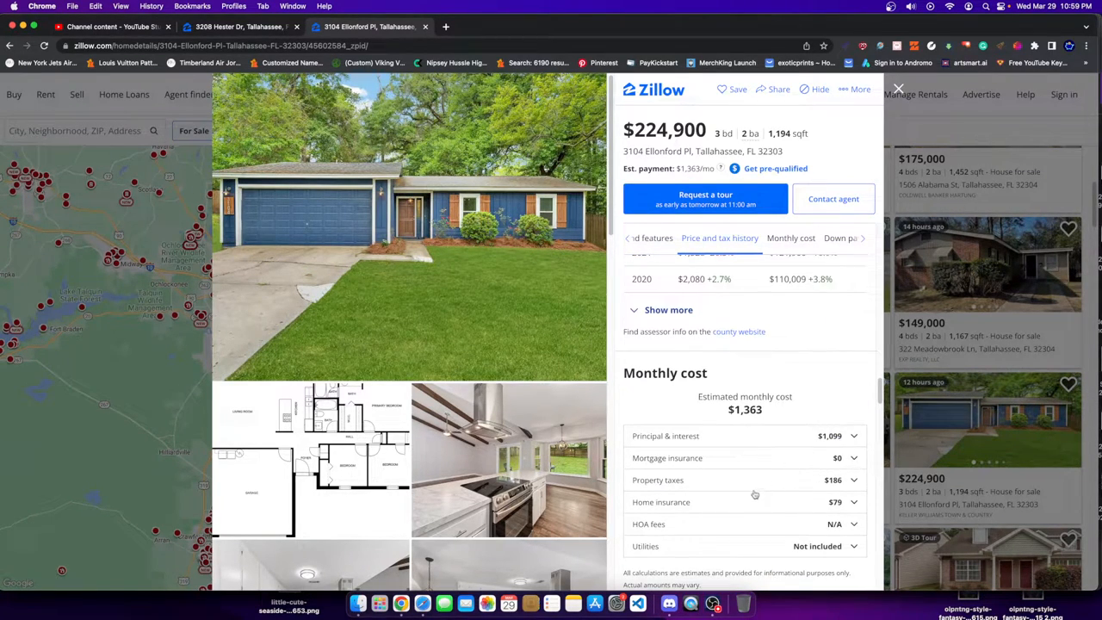
{"action": "mouse_move", "coordinate": [743, 469]}
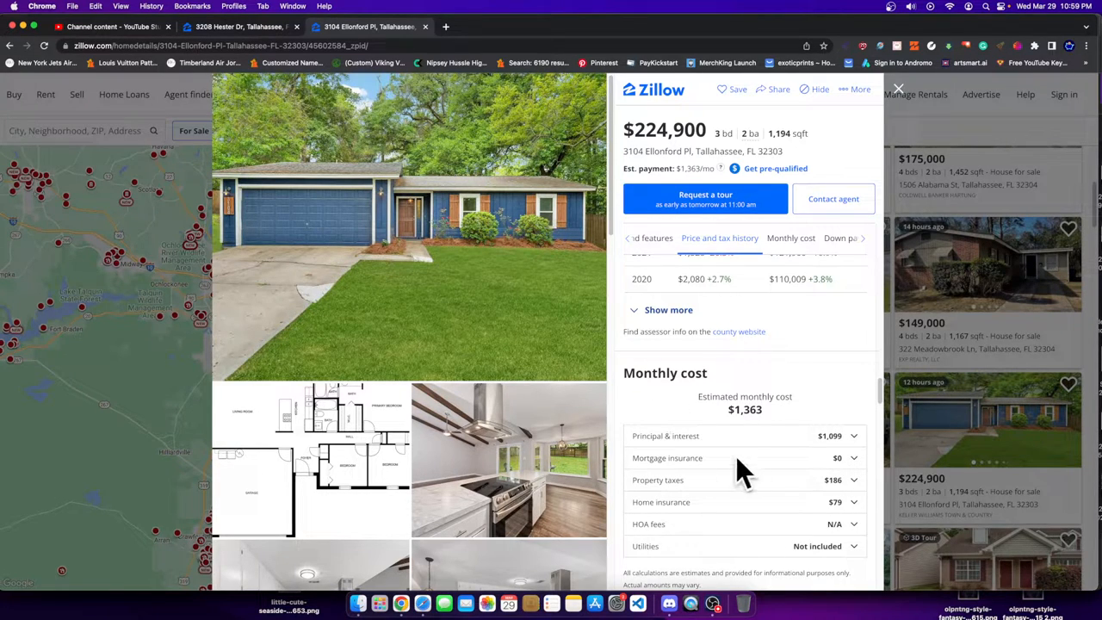
{"action": "mouse_move", "coordinate": [672, 448]}
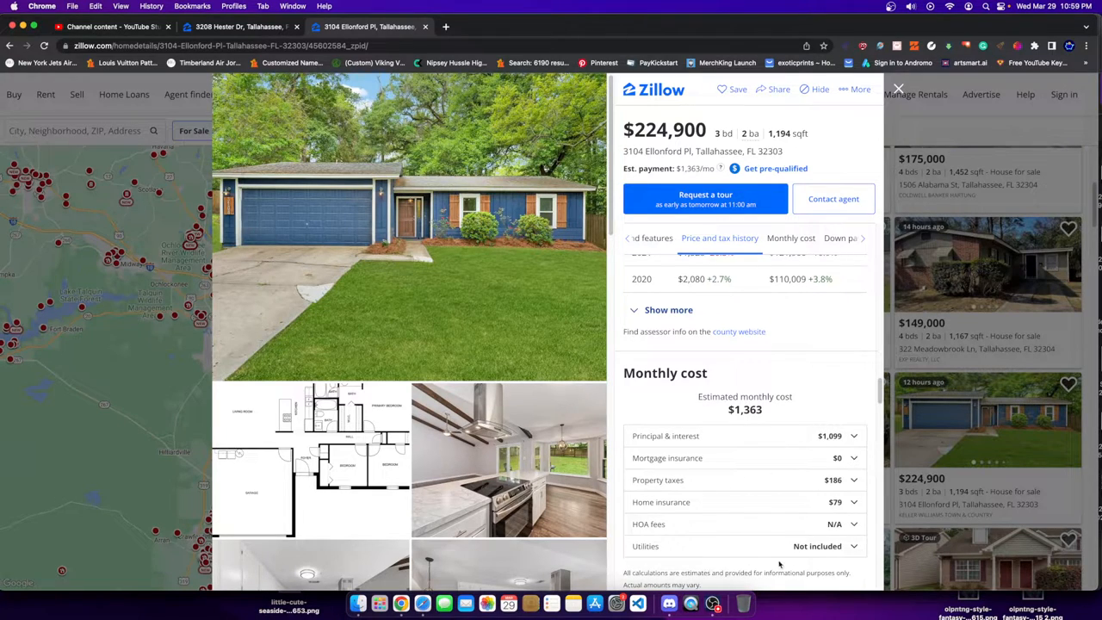
{"action": "mouse_move", "coordinate": [740, 482]}
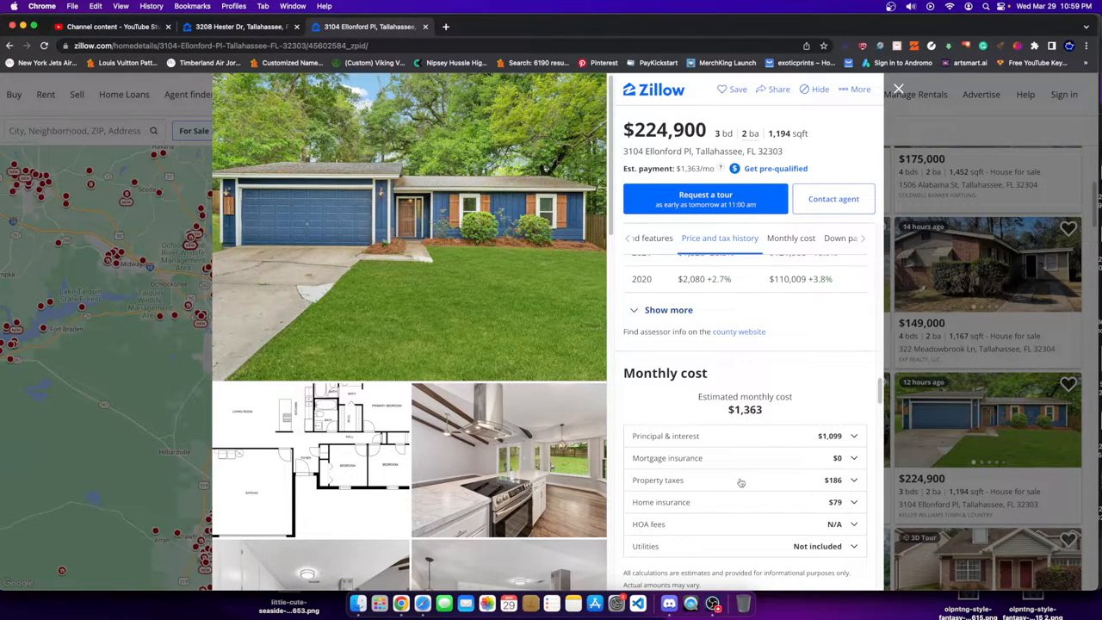
{"action": "mouse_move", "coordinate": [744, 410]}
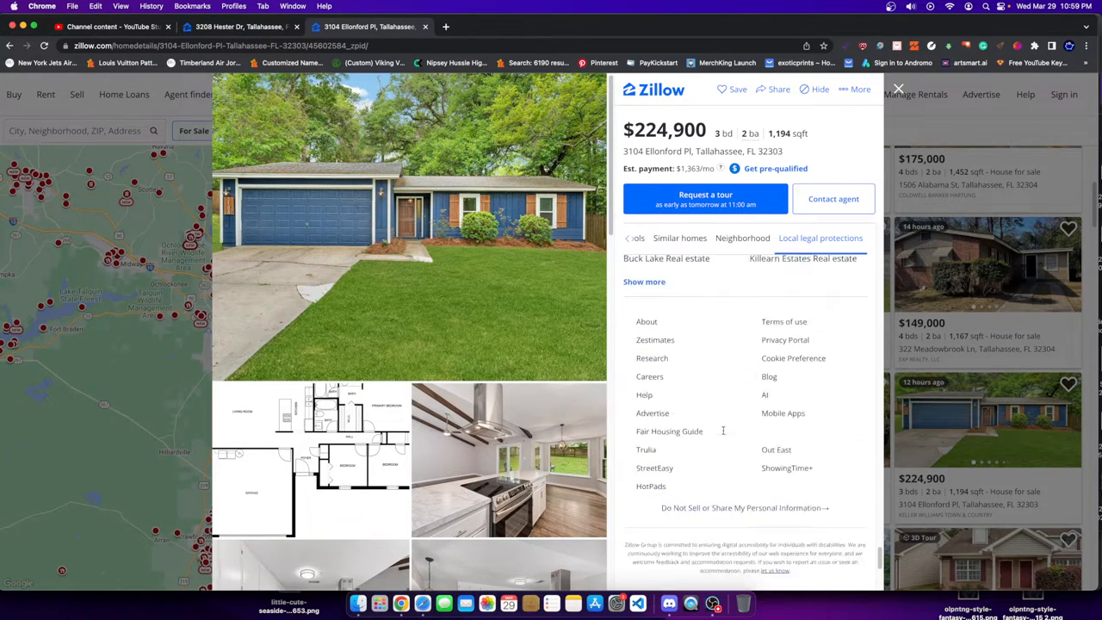
- Jump to the $224,900 listing's price and tax history section, then back to its overview
{"action": "left_click", "coordinate": [706, 237]}
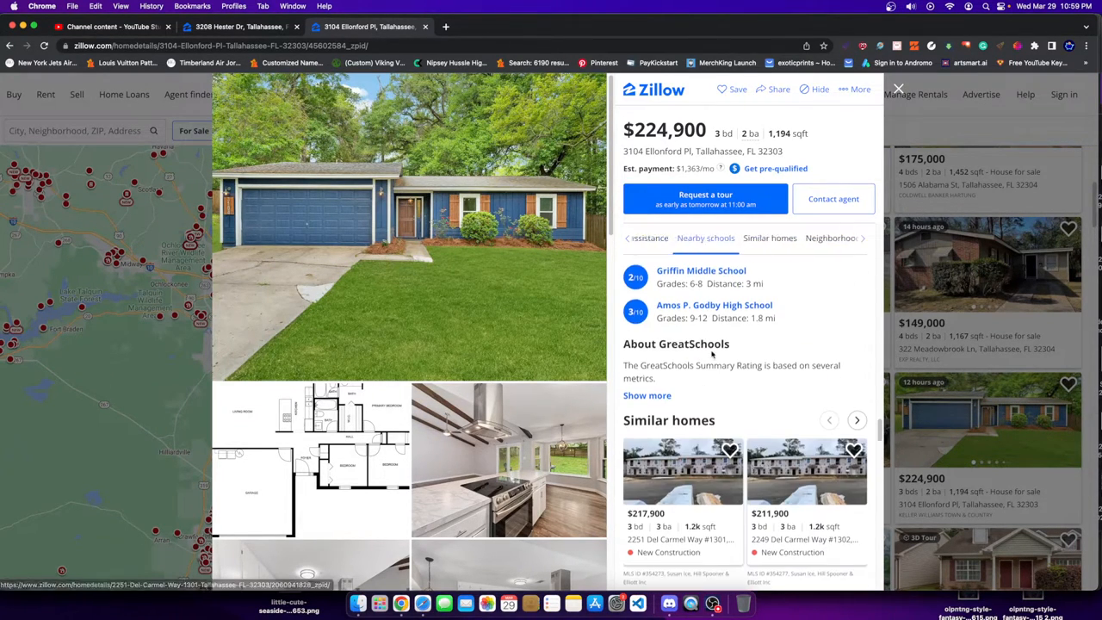
{"action": "left_click", "coordinate": [720, 238]}
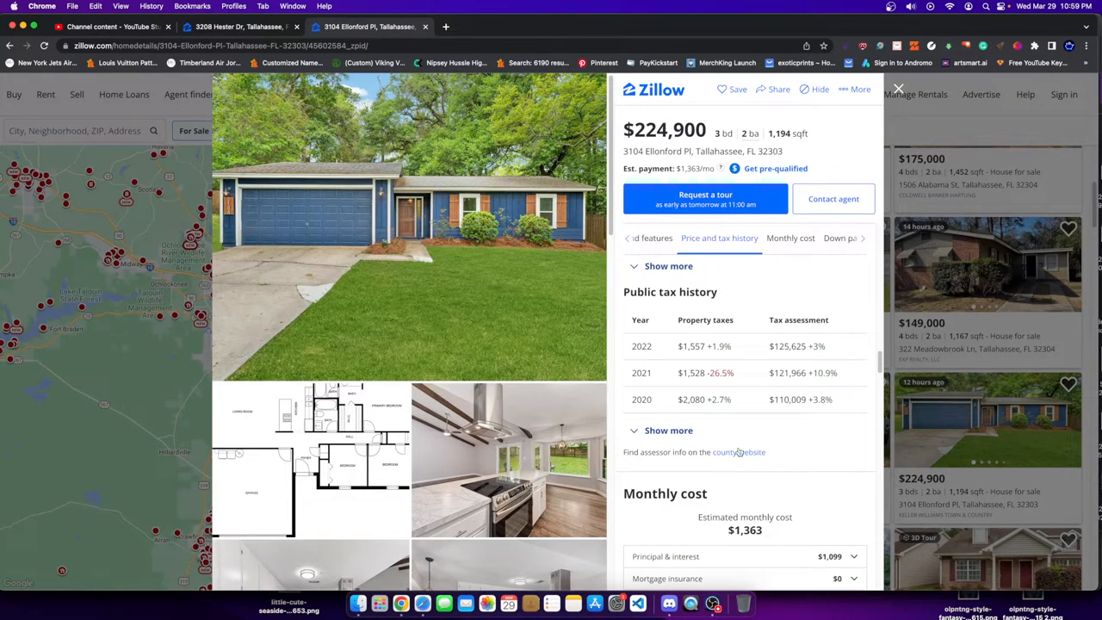
{"action": "left_click", "coordinate": [704, 237]}
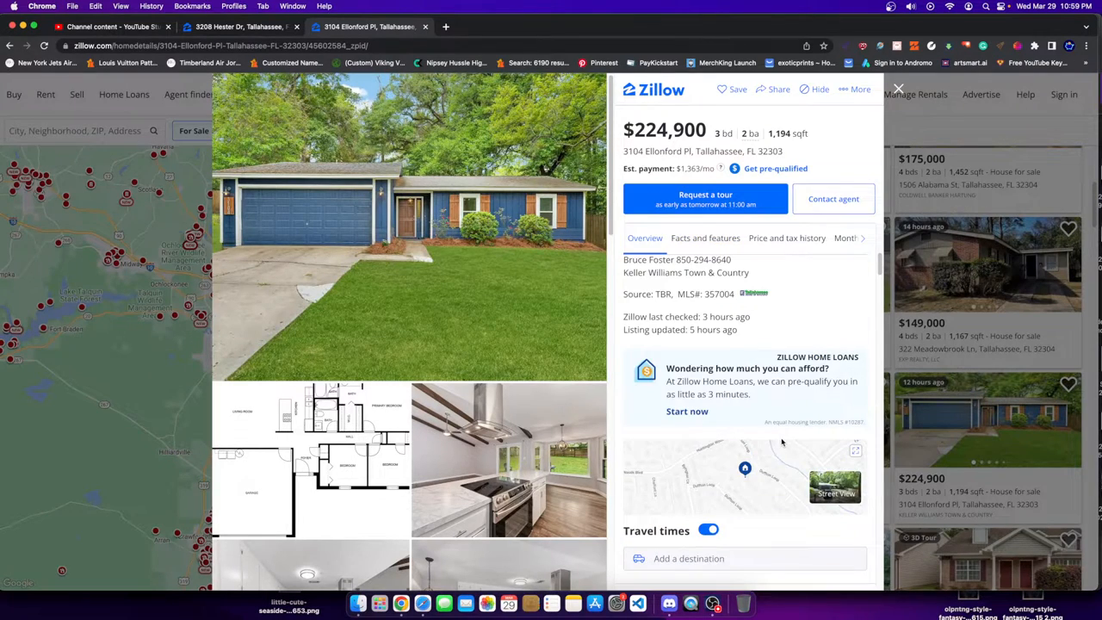
- Search for a mortgage calculator and set the loan amount to $200,000
{"action": "scroll", "scroll_direction": "down", "scroll_amount": 3}
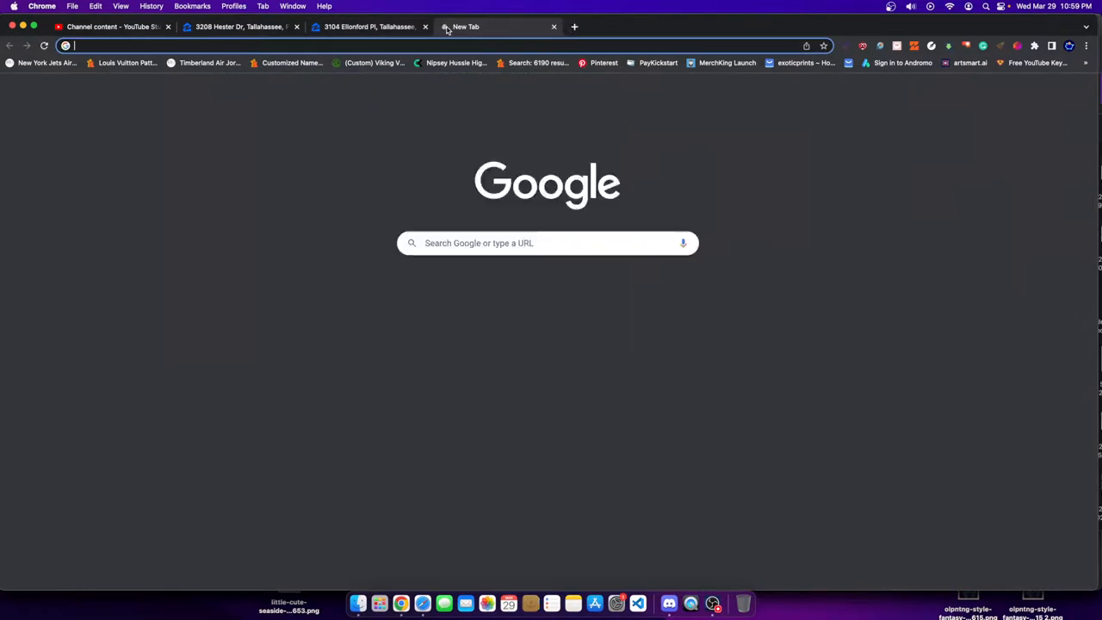
{"action": "type", "text": "mortgage calculator"}
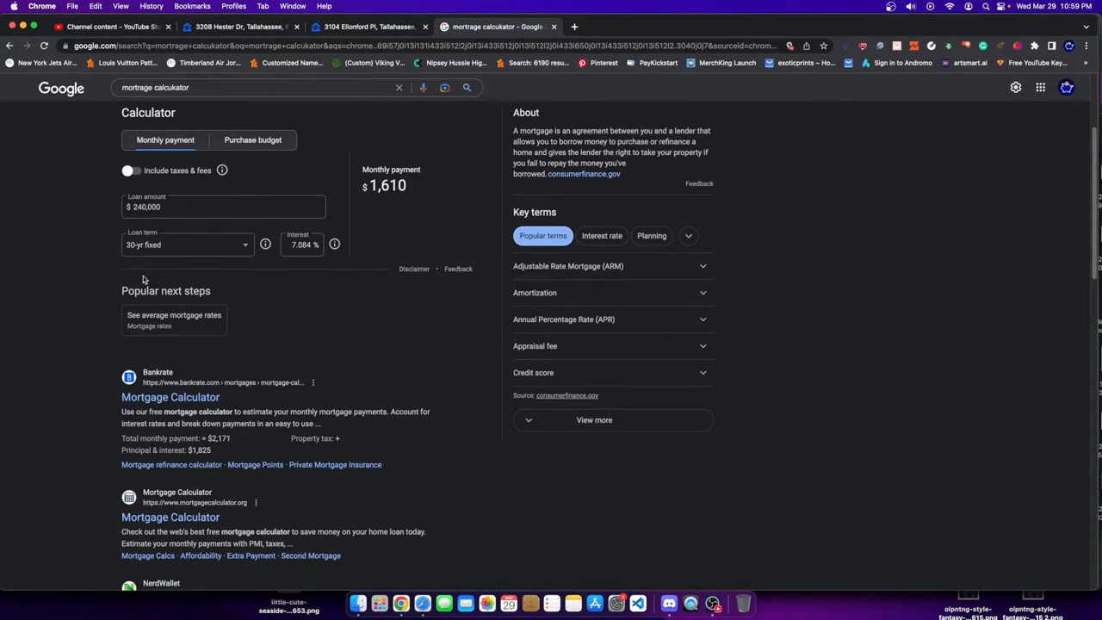
{"action": "left_click", "coordinate": [223, 207]}
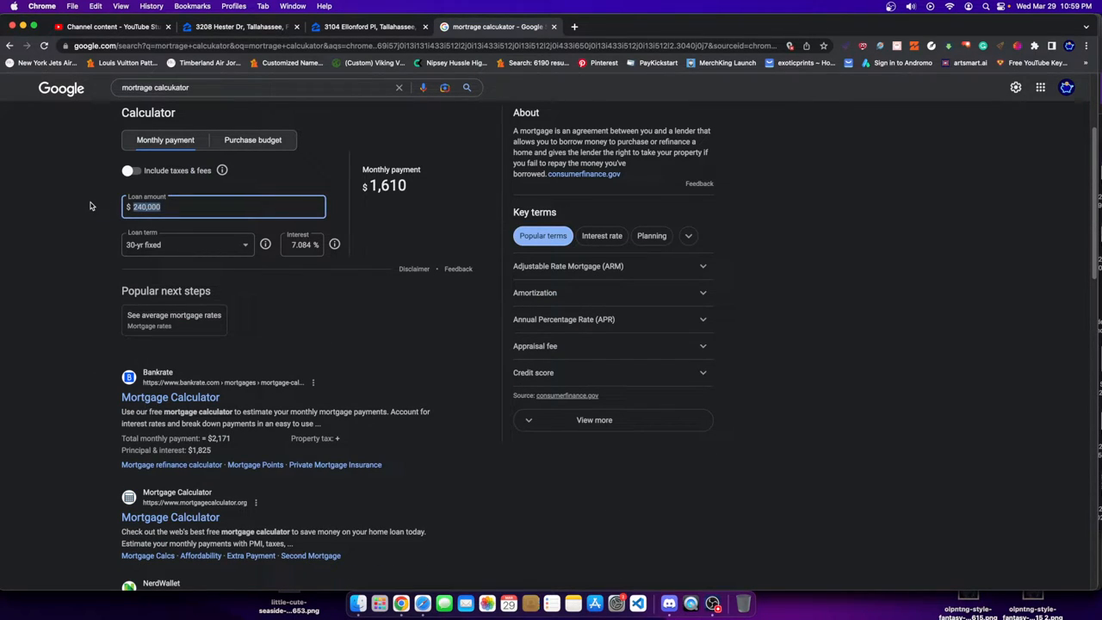
{"action": "type", "text": "20"}
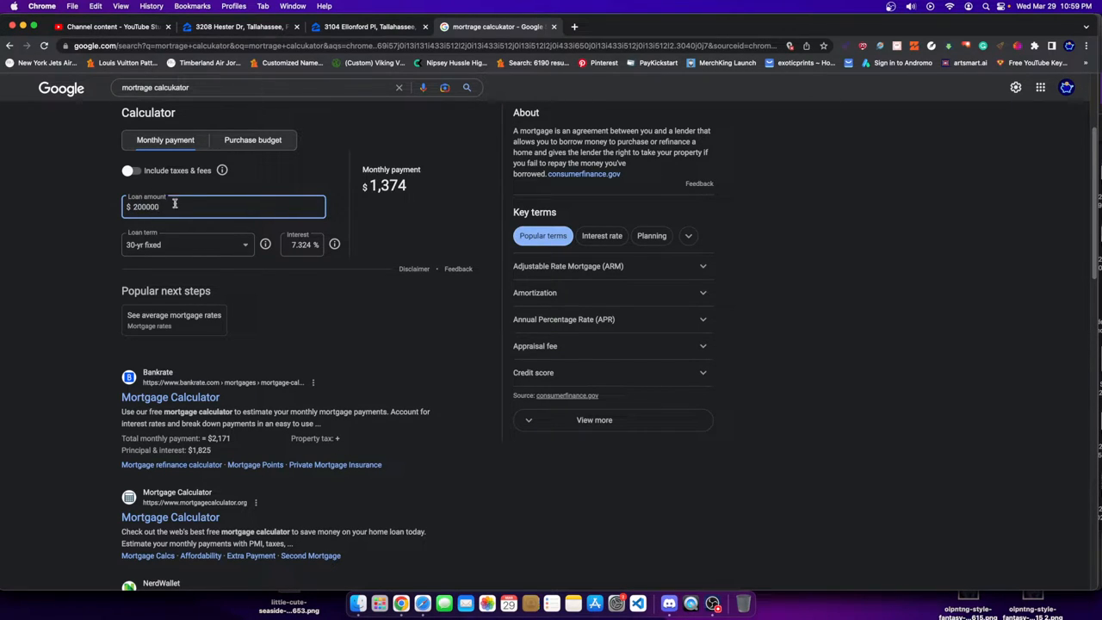
{"action": "double_click", "coordinate": [145, 207]}
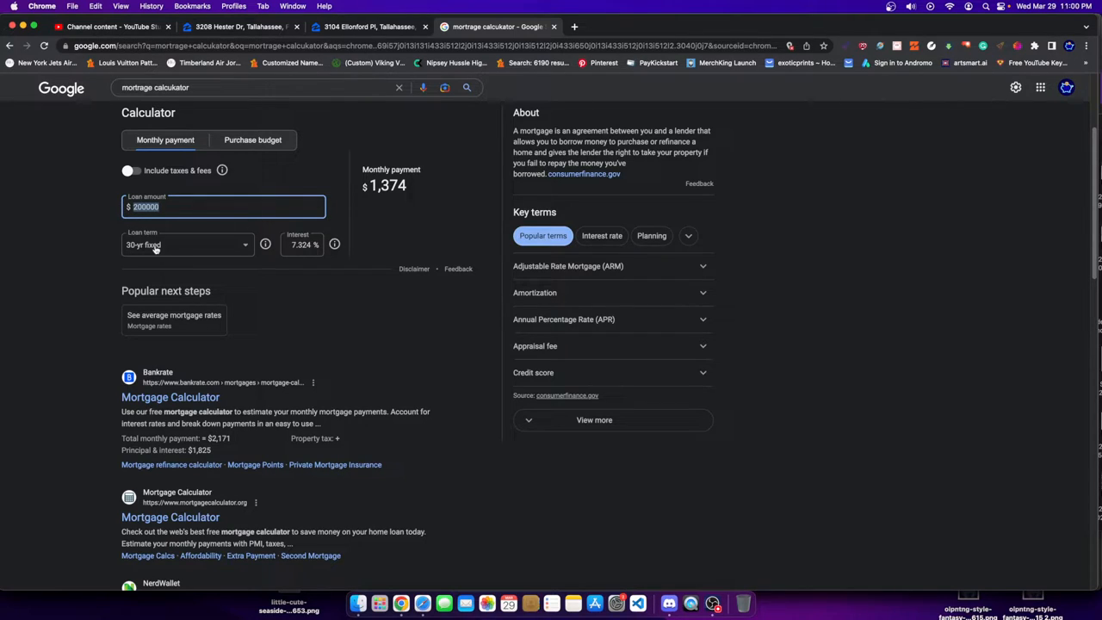
{"action": "mouse_move", "coordinate": [334, 245]}
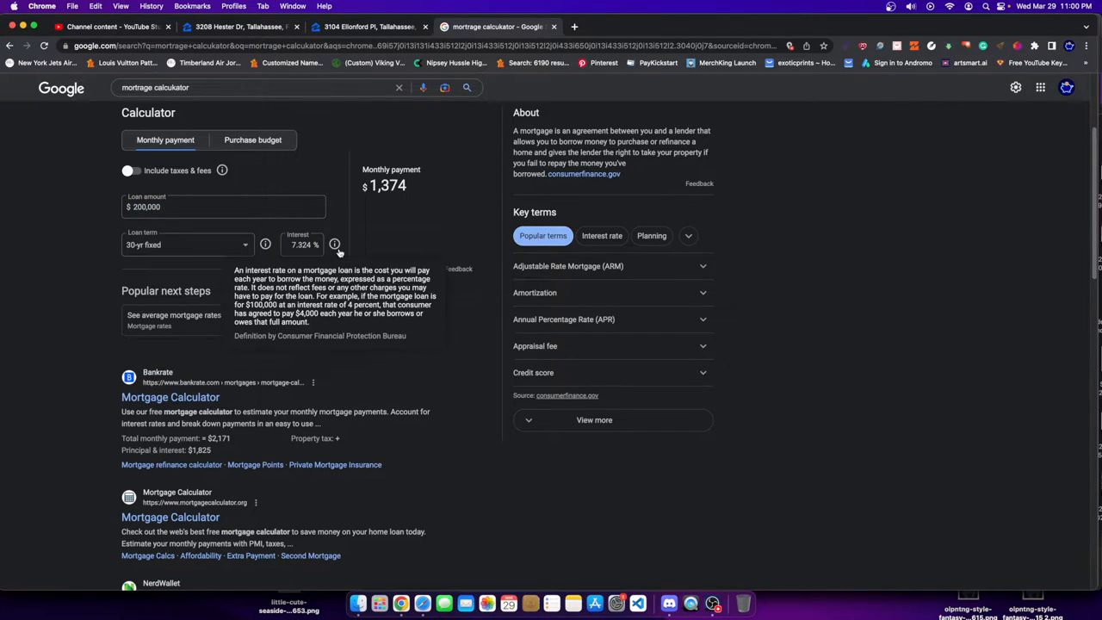
- Set the interest rate to 6.524% on a 30-year fixed and highlight the $1,267 monthly payment
{"action": "left_click", "coordinate": [303, 245]}
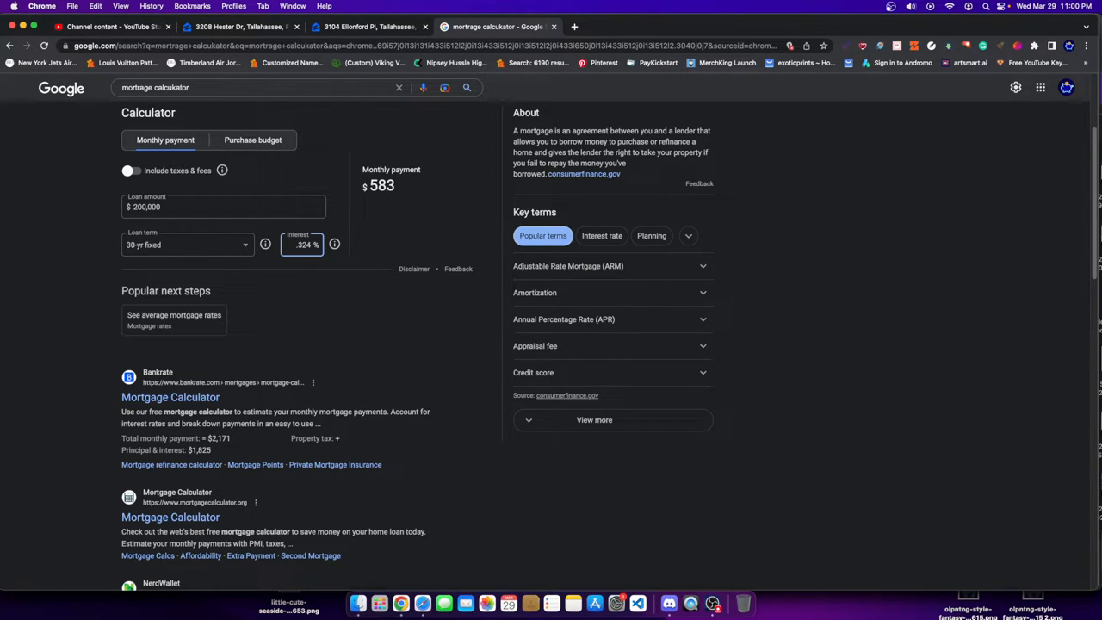
{"action": "type", "text": "6.24"}
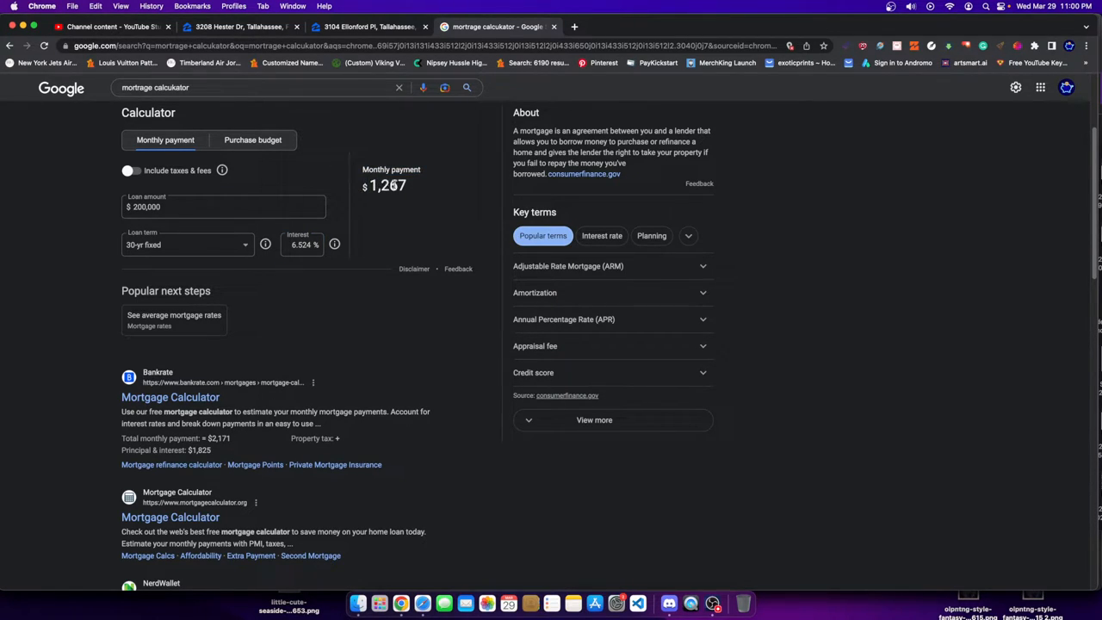
{"action": "double_click", "coordinate": [385, 186]}
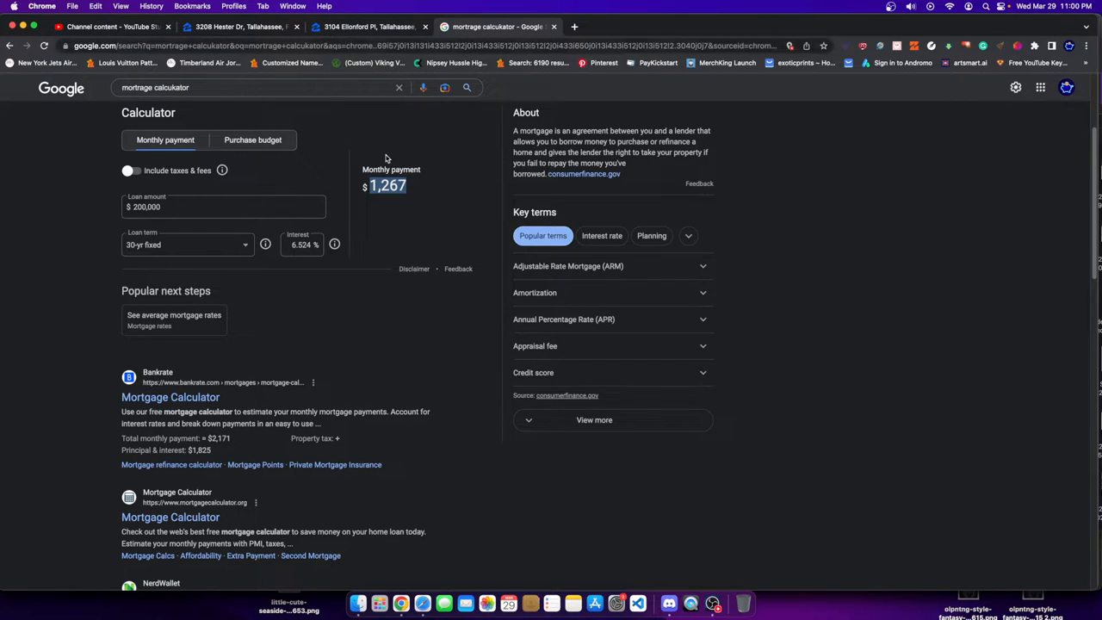
{"action": "mouse_move", "coordinate": [379, 90]}
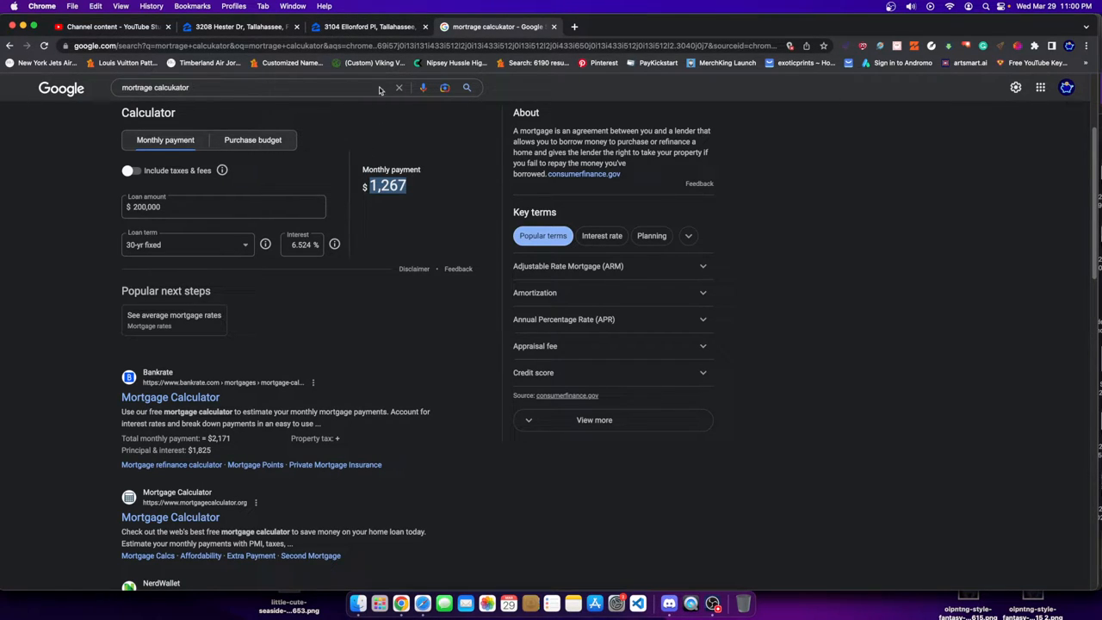
{"action": "mouse_move", "coordinate": [388, 177]}
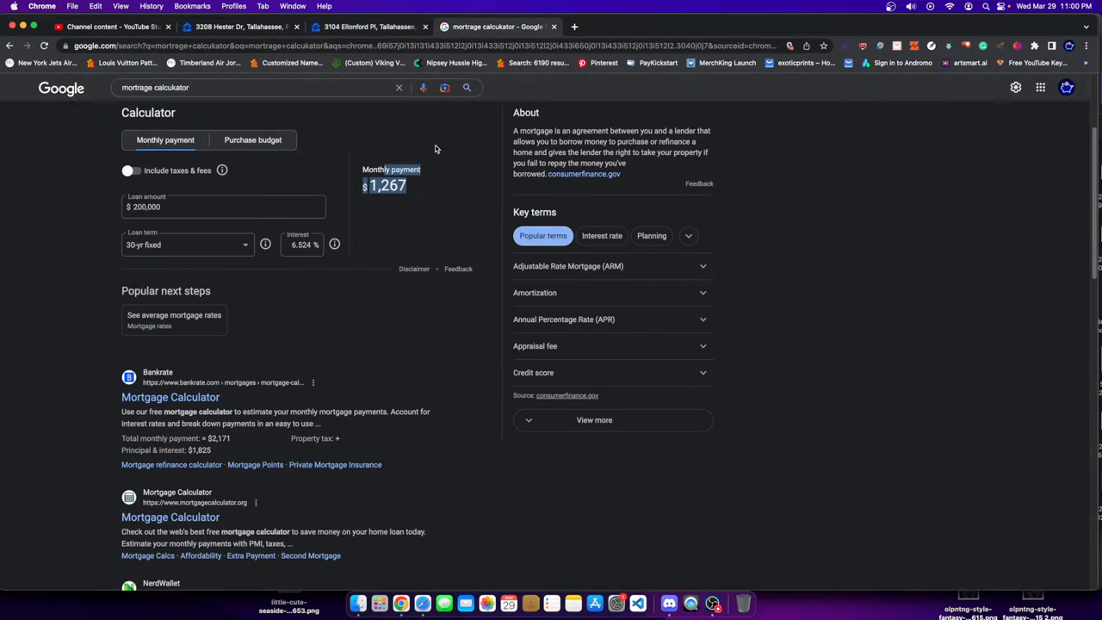
{"action": "left_click", "coordinate": [370, 28]}
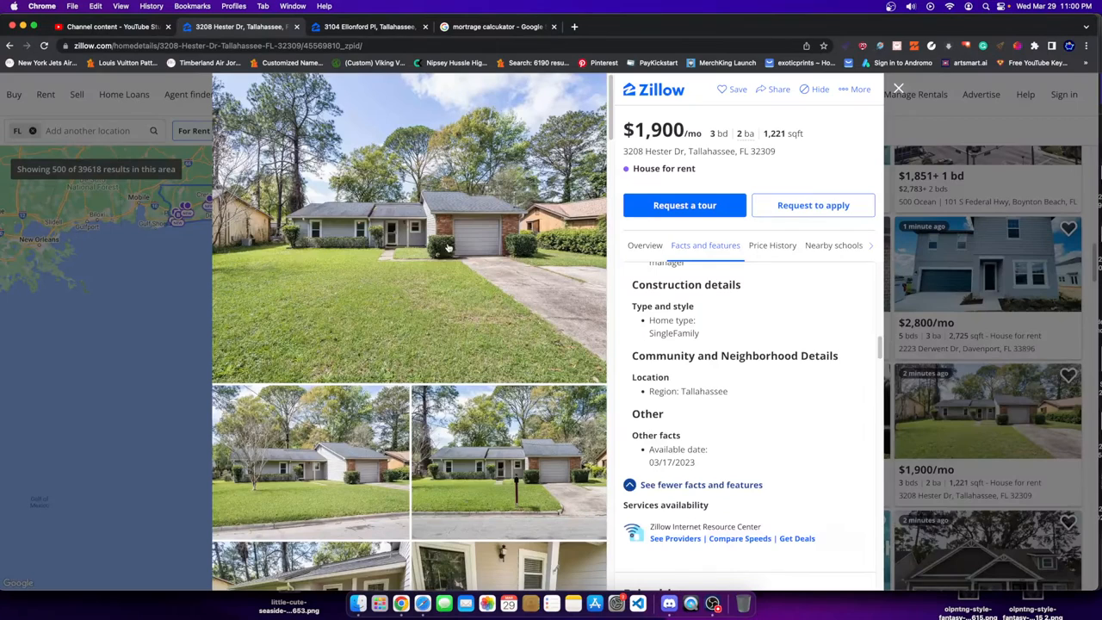
{"action": "mouse_move", "coordinate": [470, 279]}
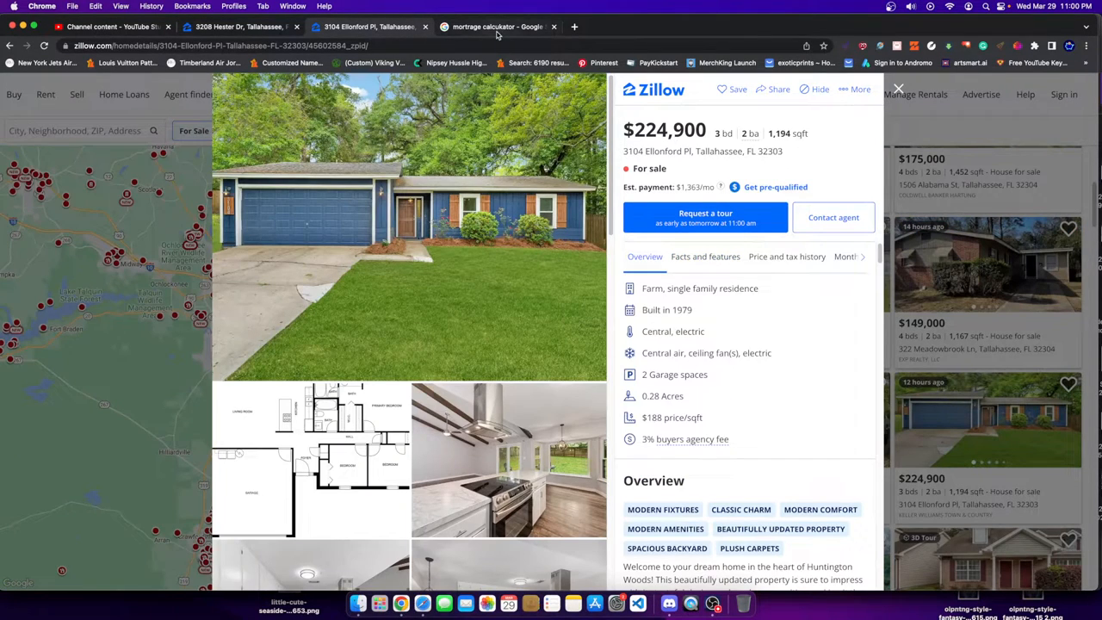
{"action": "left_click", "coordinate": [496, 27]}
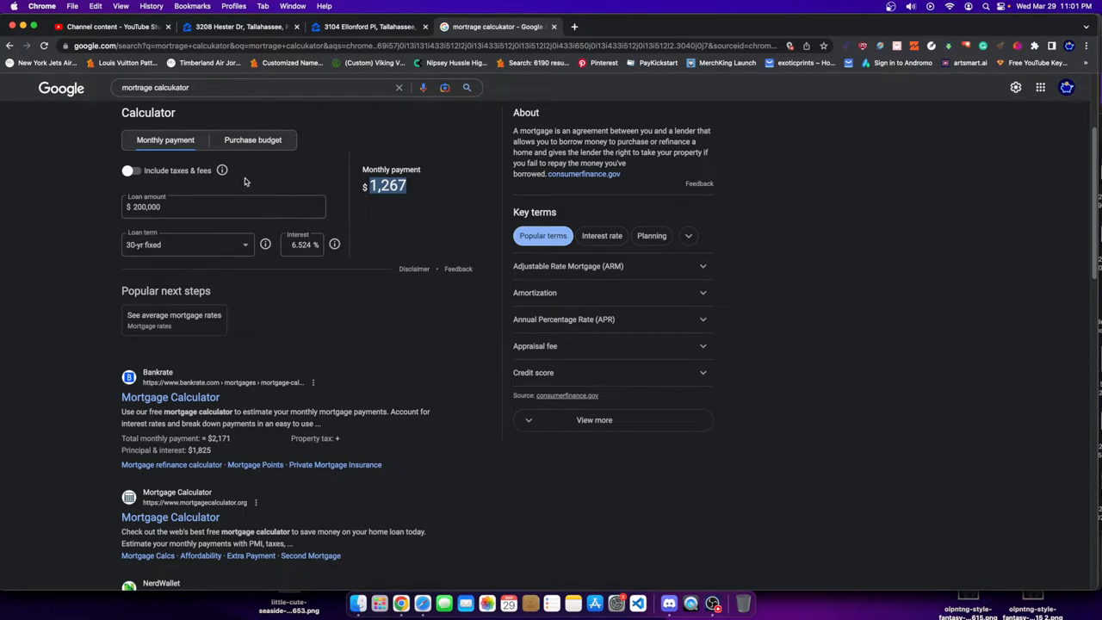
{"action": "mouse_move", "coordinate": [472, 303]}
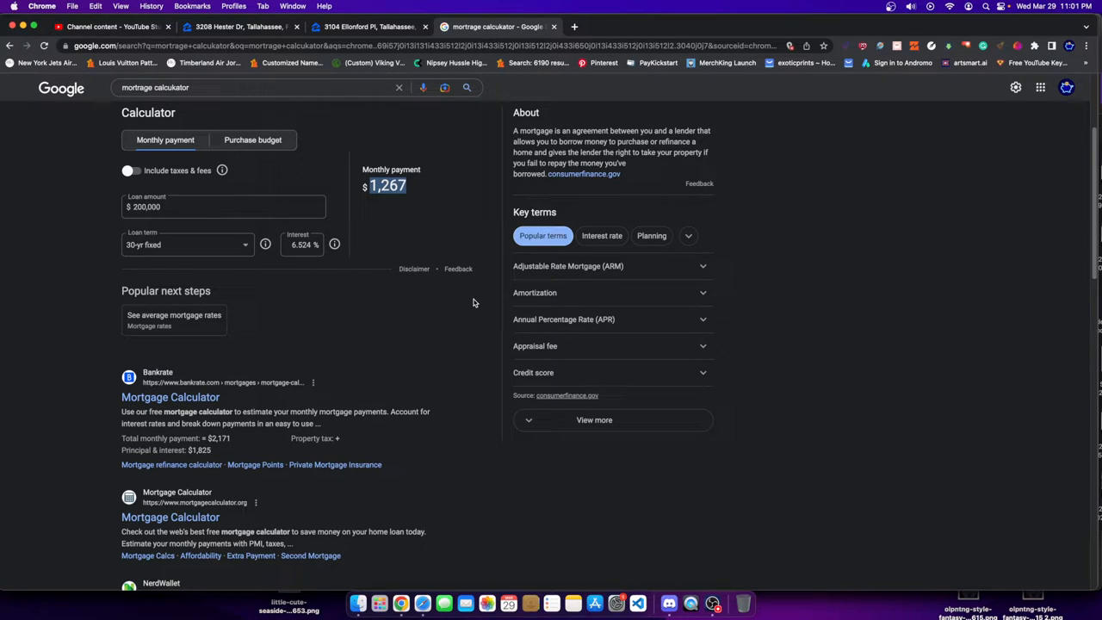
{"action": "mouse_move", "coordinate": [341, 312]}
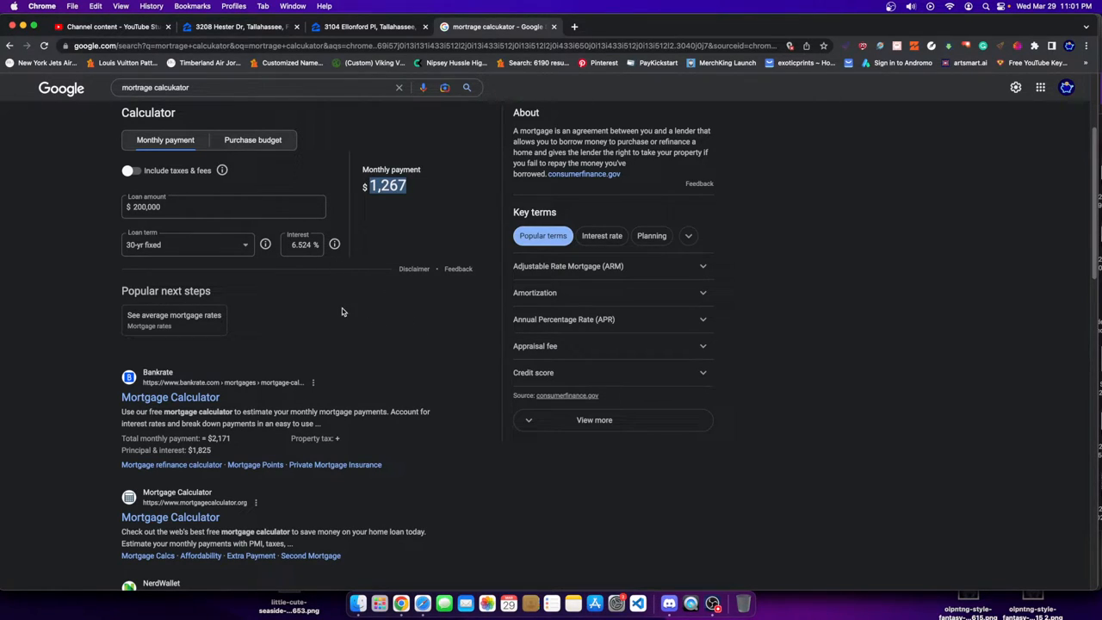
{"action": "mouse_move", "coordinate": [331, 309]}
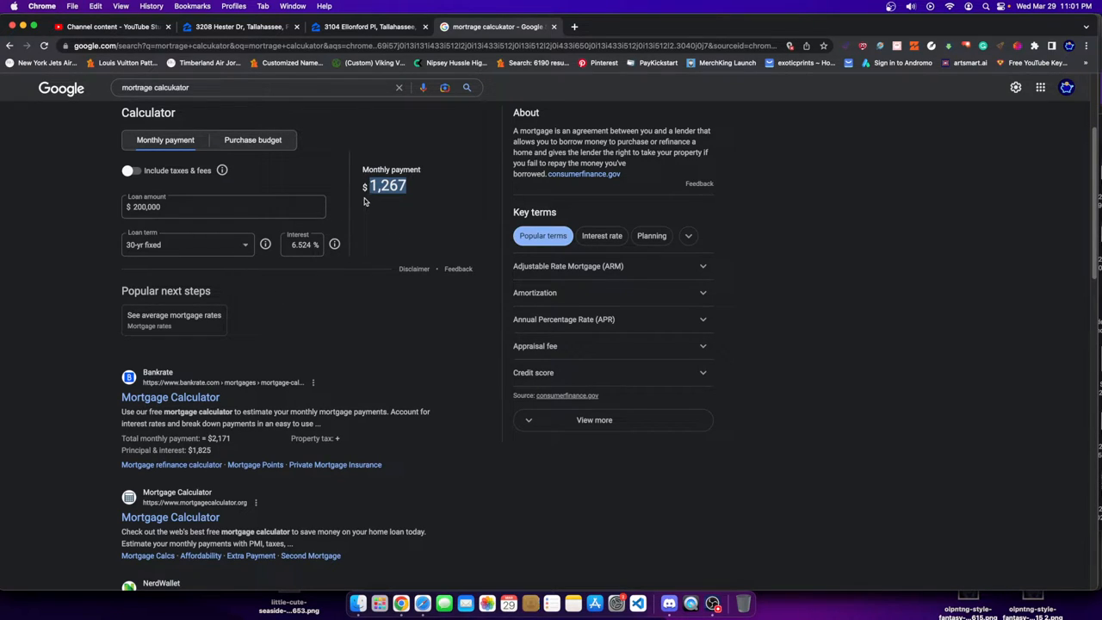
{"action": "mouse_move", "coordinate": [379, 603]}
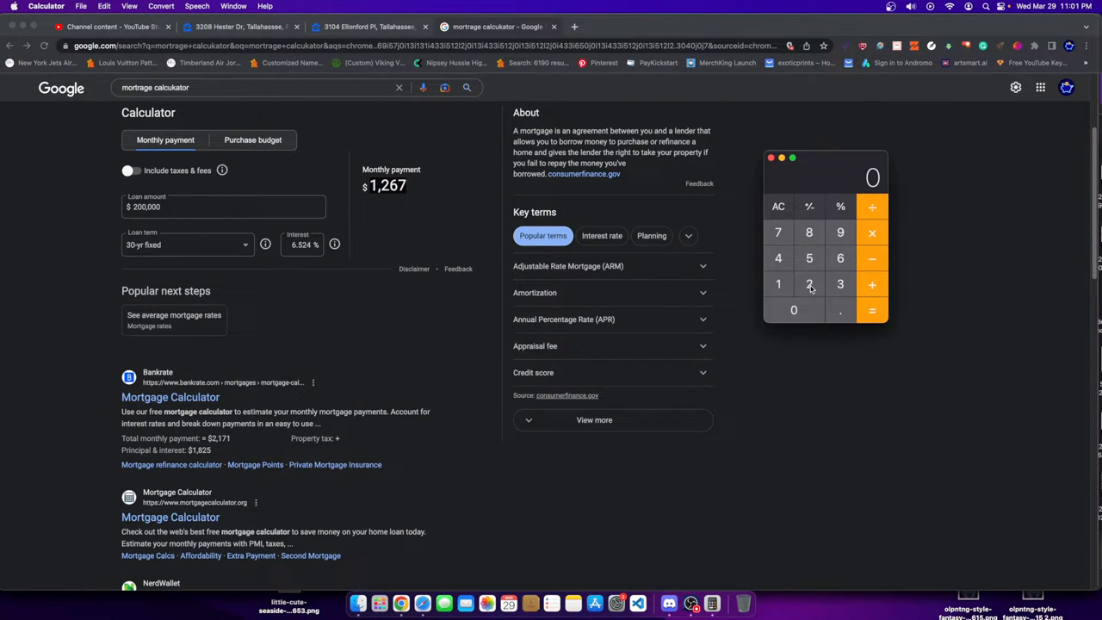
- Add 187.5 to the 1,267 mortgage payment to get 1,454.5
{"action": "left_click", "coordinate": [792, 309]}
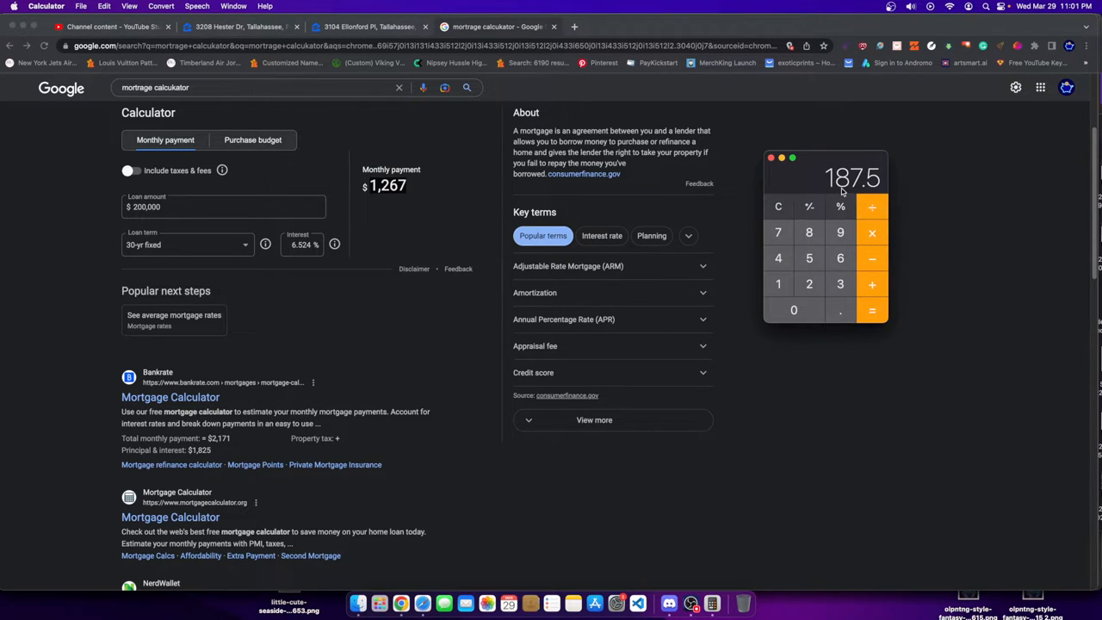
{"action": "mouse_move", "coordinate": [438, 170]}
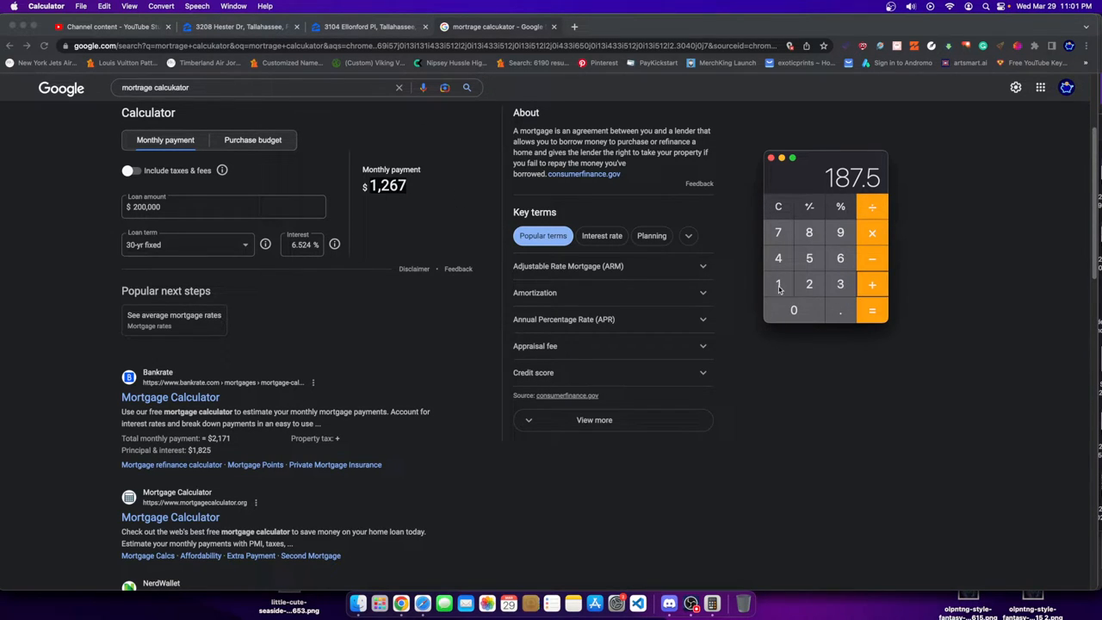
{"action": "left_click", "coordinate": [871, 310]}
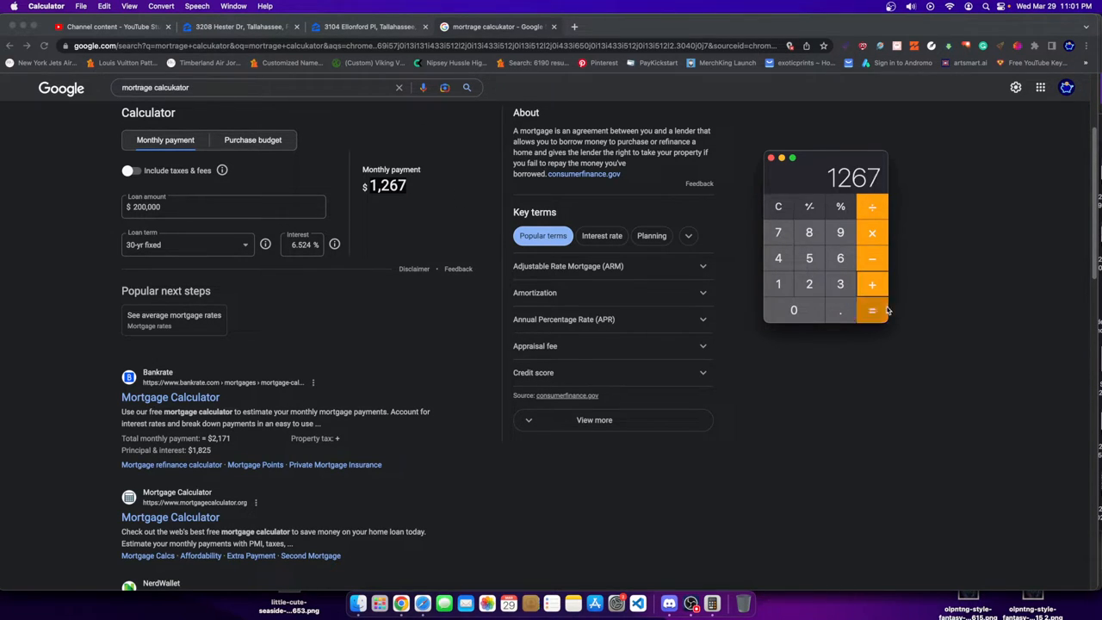
{"action": "left_click", "coordinate": [871, 310]}
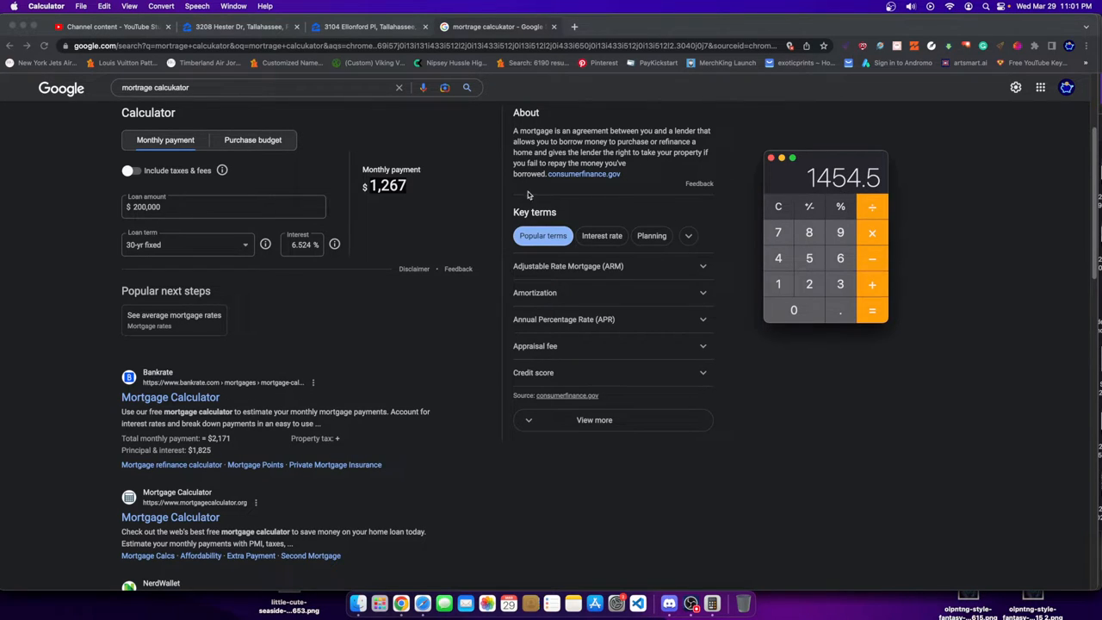
{"action": "mouse_move", "coordinate": [276, 205]}
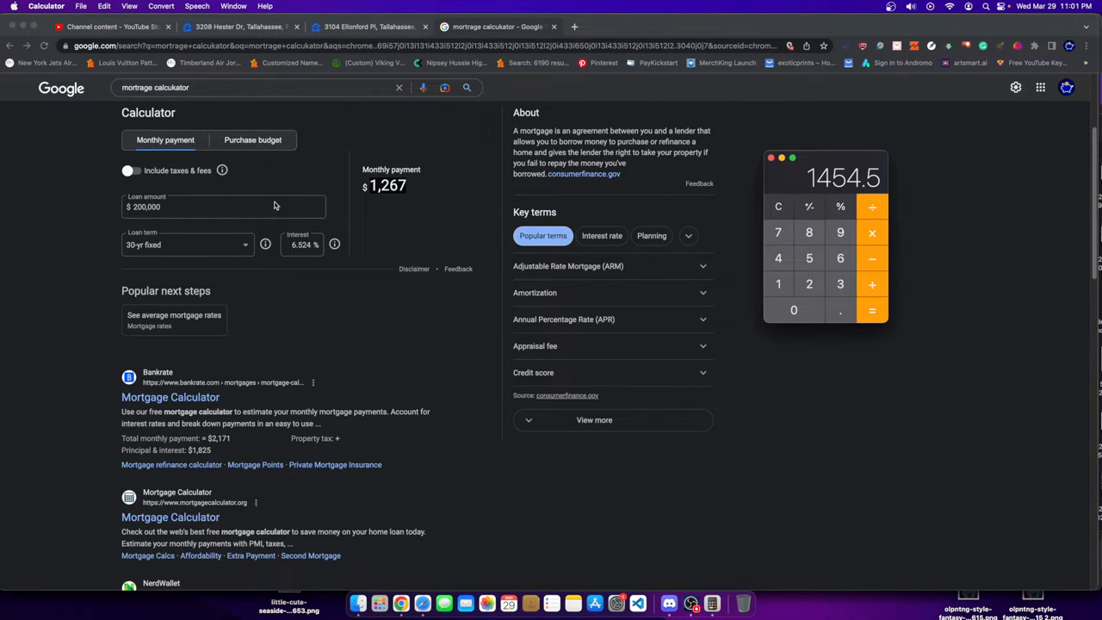
{"action": "mouse_move", "coordinate": [448, 160]}
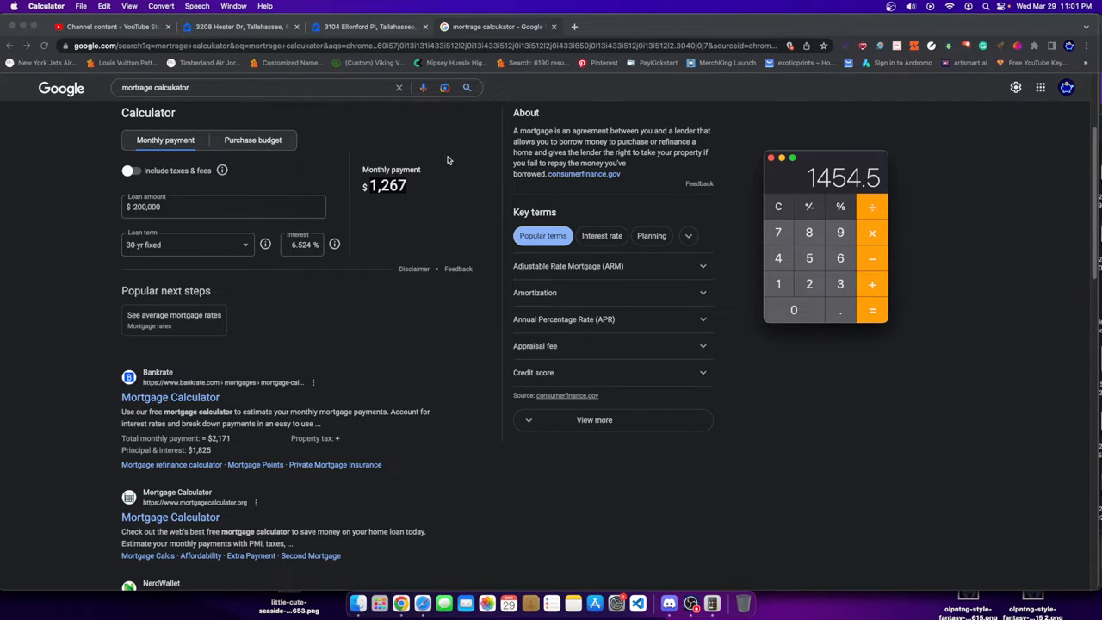
{"action": "mouse_move", "coordinate": [410, 196]}
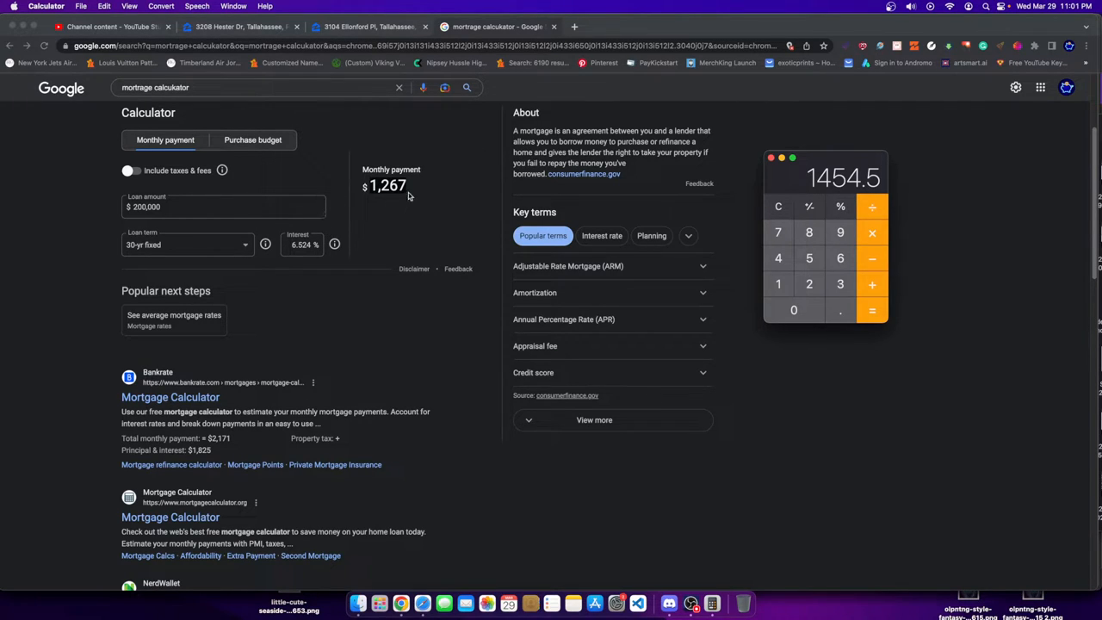
{"action": "mouse_move", "coordinate": [307, 45]}
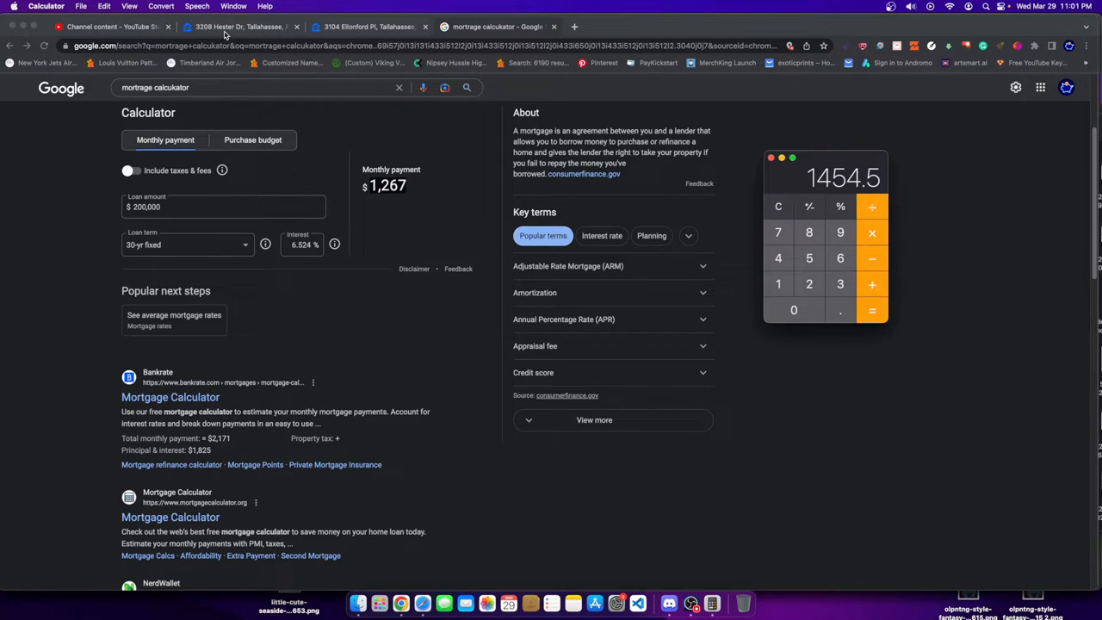
{"action": "mouse_move", "coordinate": [708, 43]}
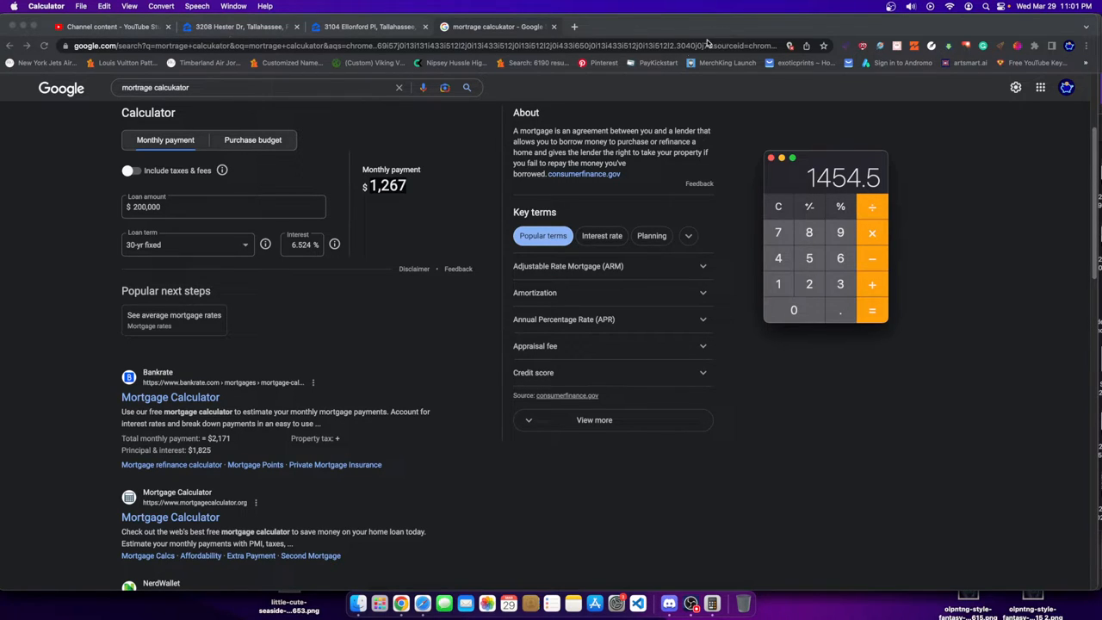
{"action": "mouse_move", "coordinate": [816, 227]}
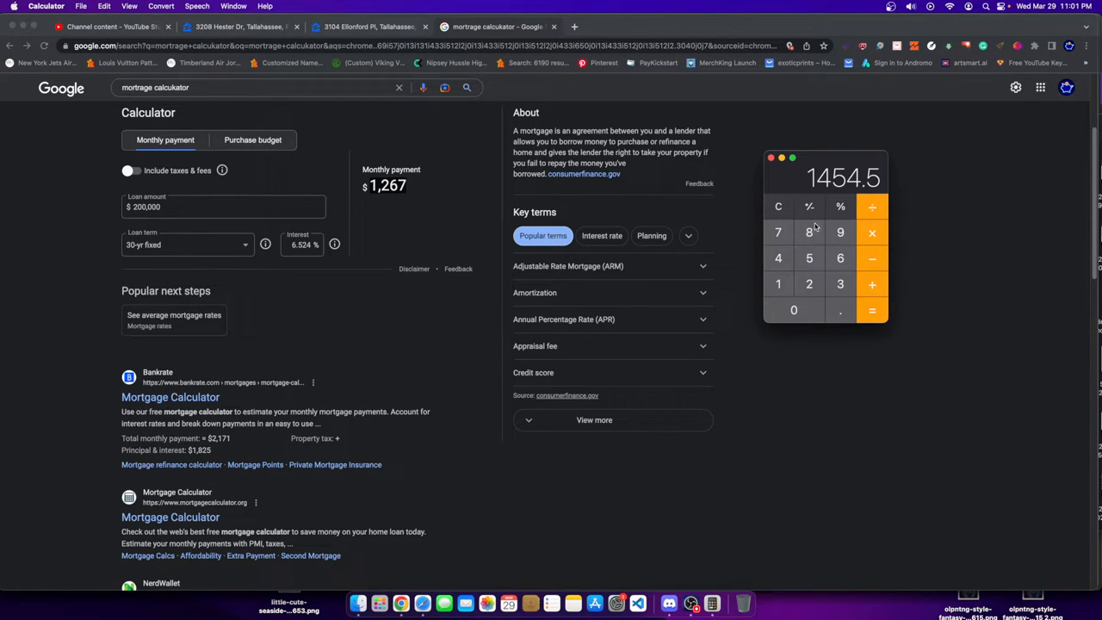
{"action": "mouse_move", "coordinate": [844, 282]}
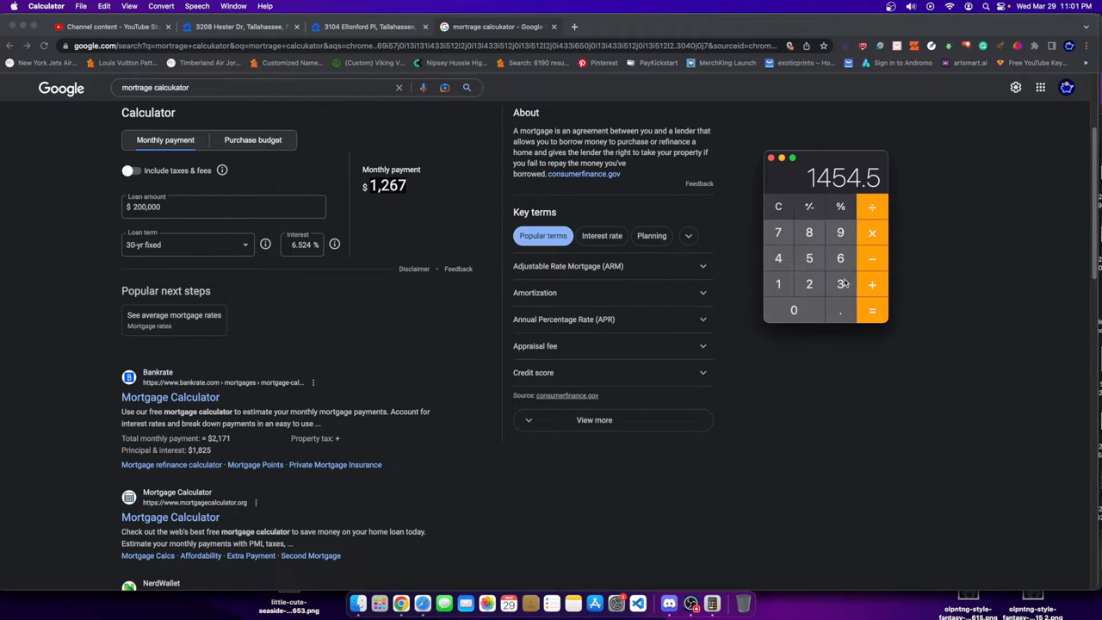
- Add the remaining cost for about 1,528, then work out 1900 − 1528 = 372
{"action": "left_click", "coordinate": [778, 207]}
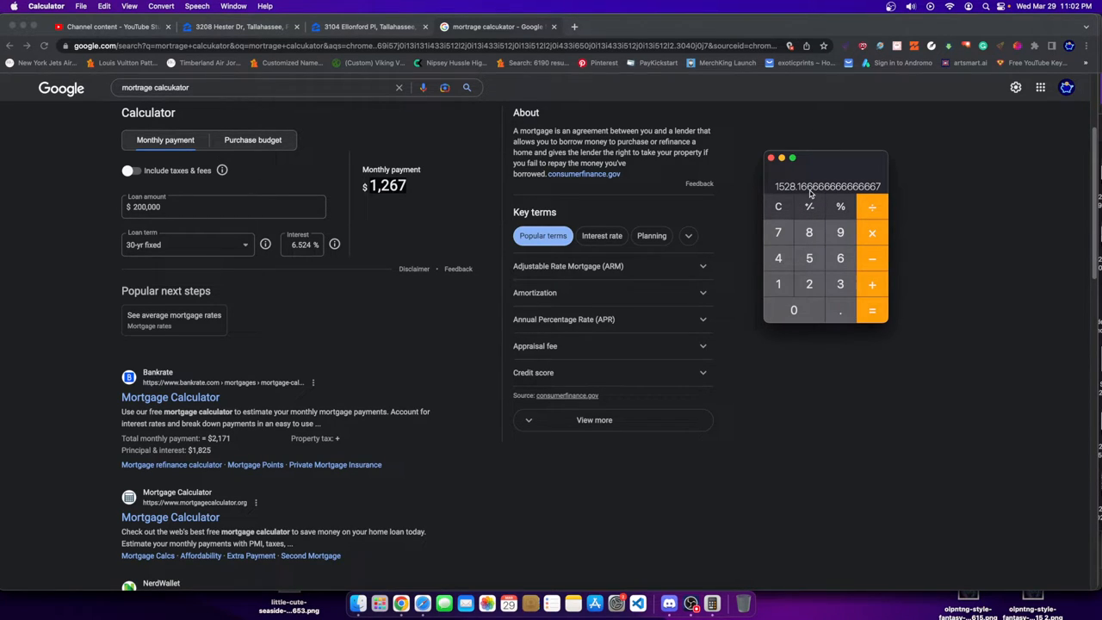
{"action": "mouse_move", "coordinate": [809, 188]}
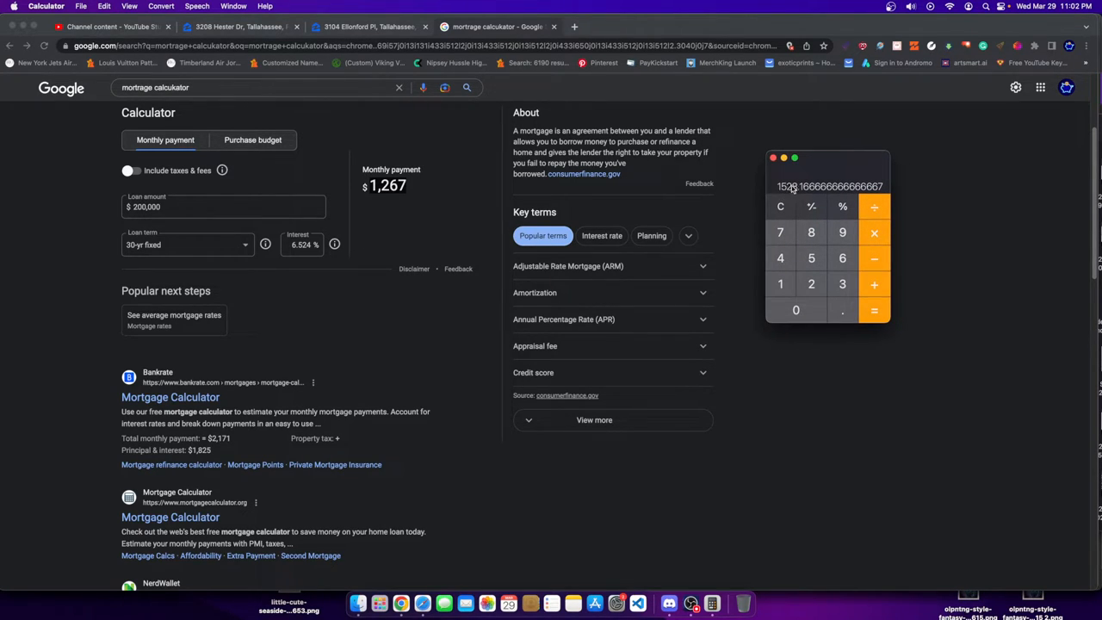
{"action": "left_click", "coordinate": [780, 207]}
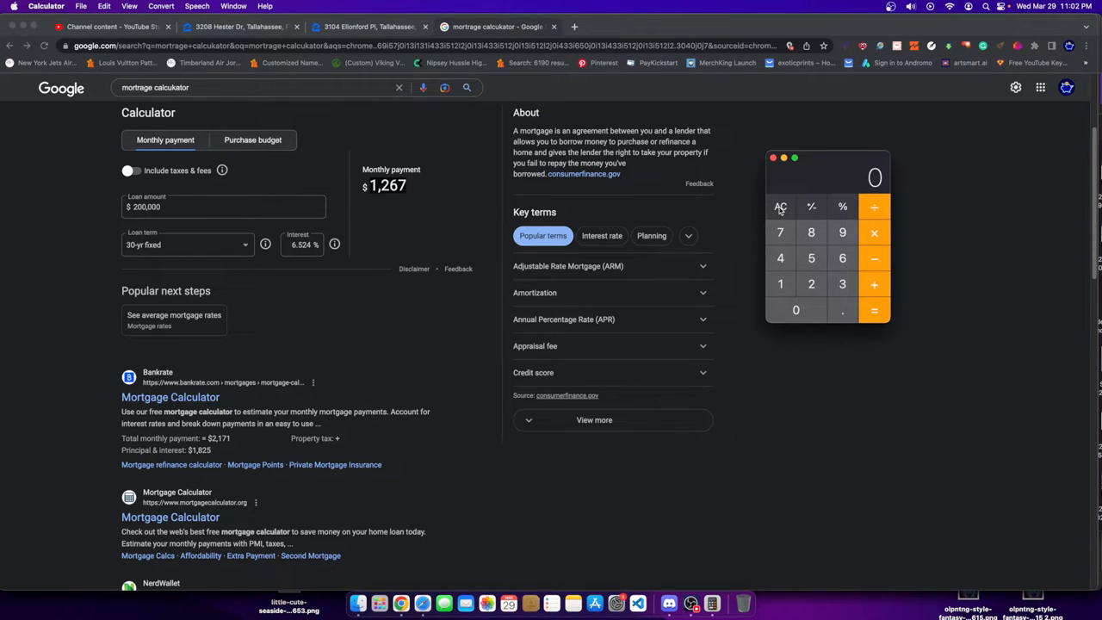
{"action": "left_click", "coordinate": [796, 310]}
{"action": "type", "text": "372"}
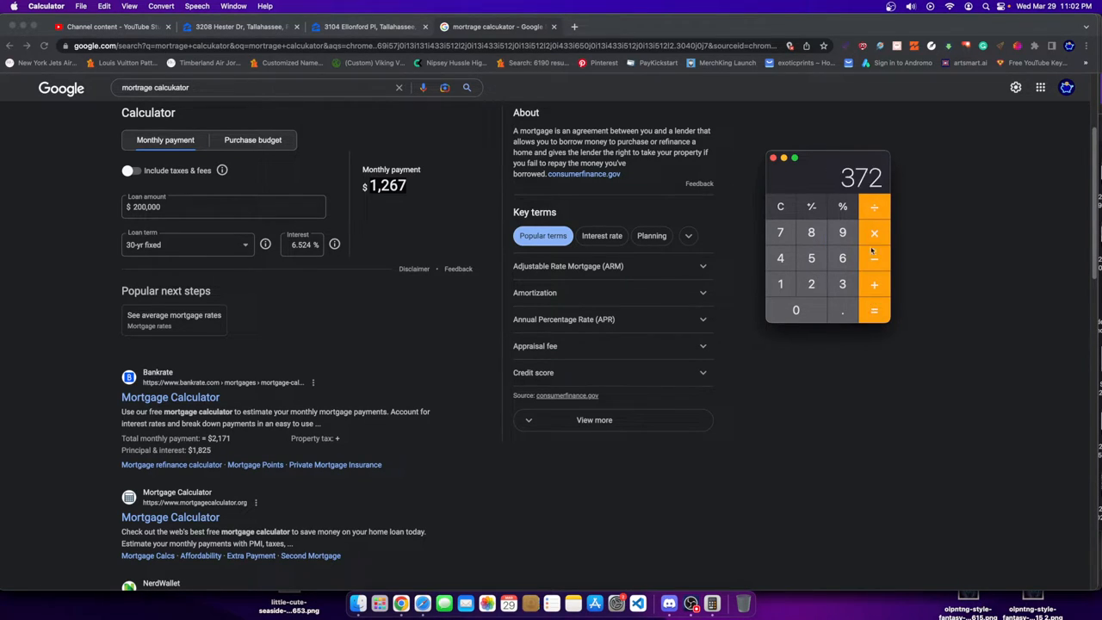
{"action": "mouse_move", "coordinate": [422, 106]}
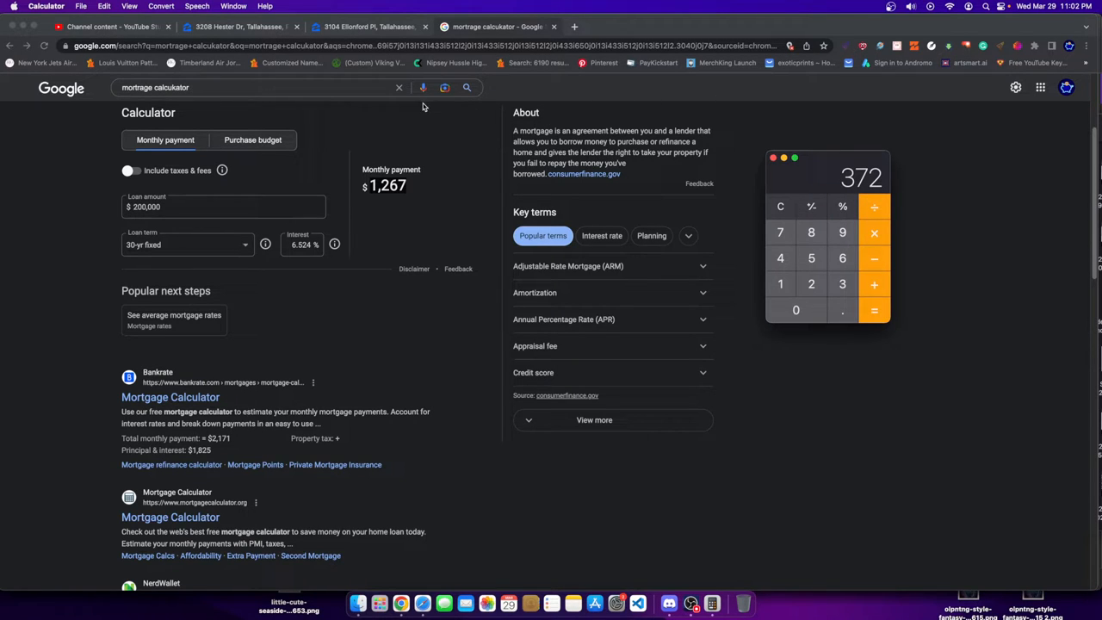
- Return to the Zillow $224,900 listing and bring the Calculator showing 372 back to the front
{"action": "left_click", "coordinate": [370, 27]}
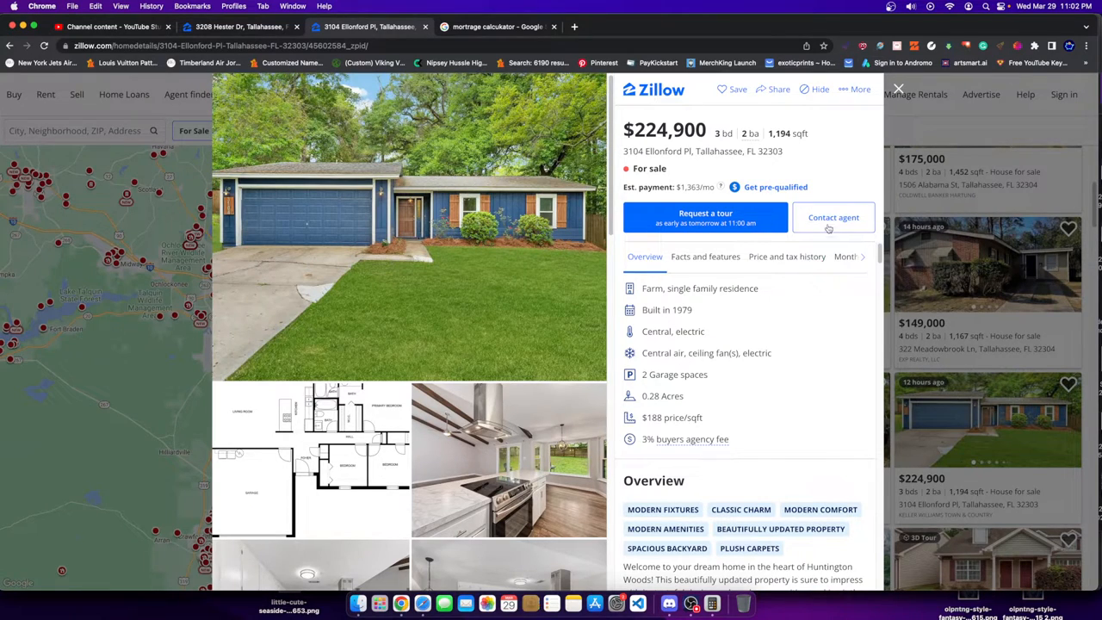
{"action": "left_click", "coordinate": [713, 602]}
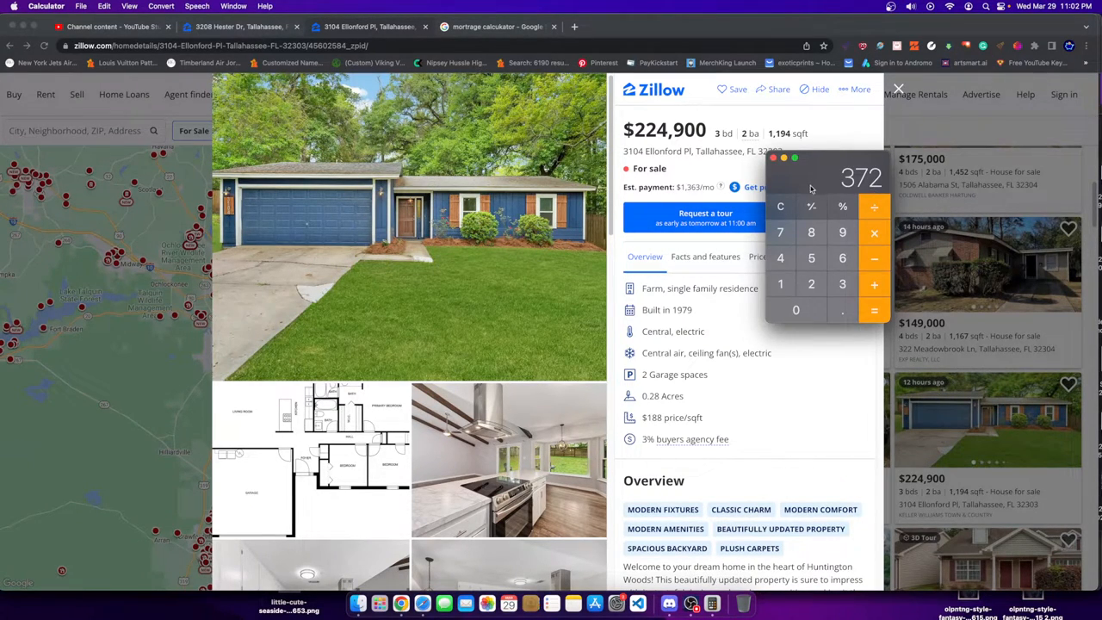
{"action": "mouse_move", "coordinate": [801, 192]}
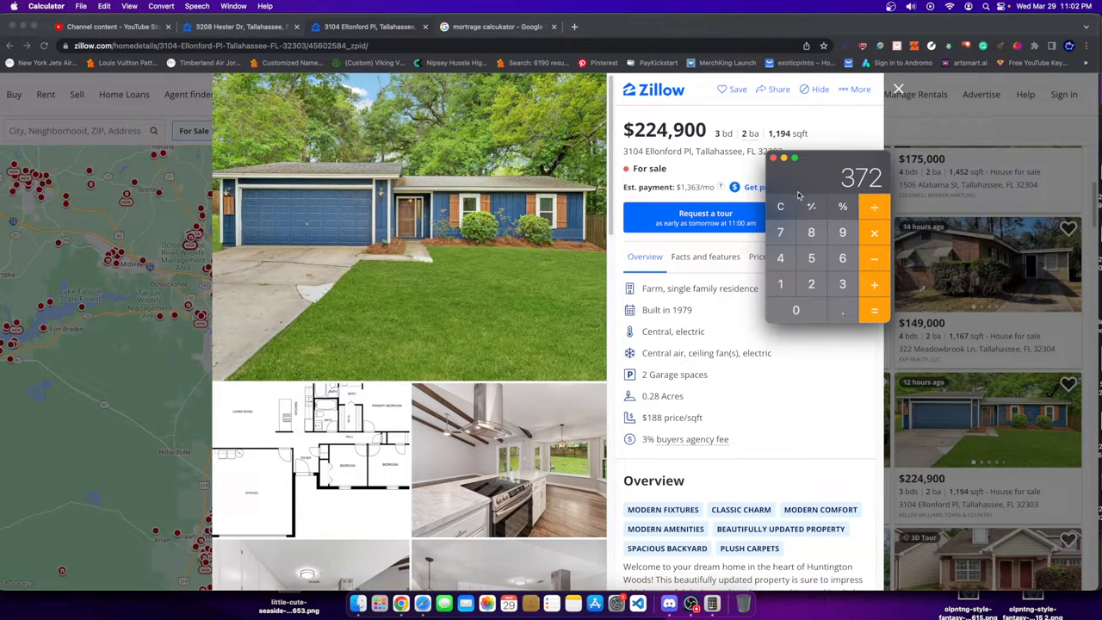
{"action": "mouse_move", "coordinate": [803, 193]}
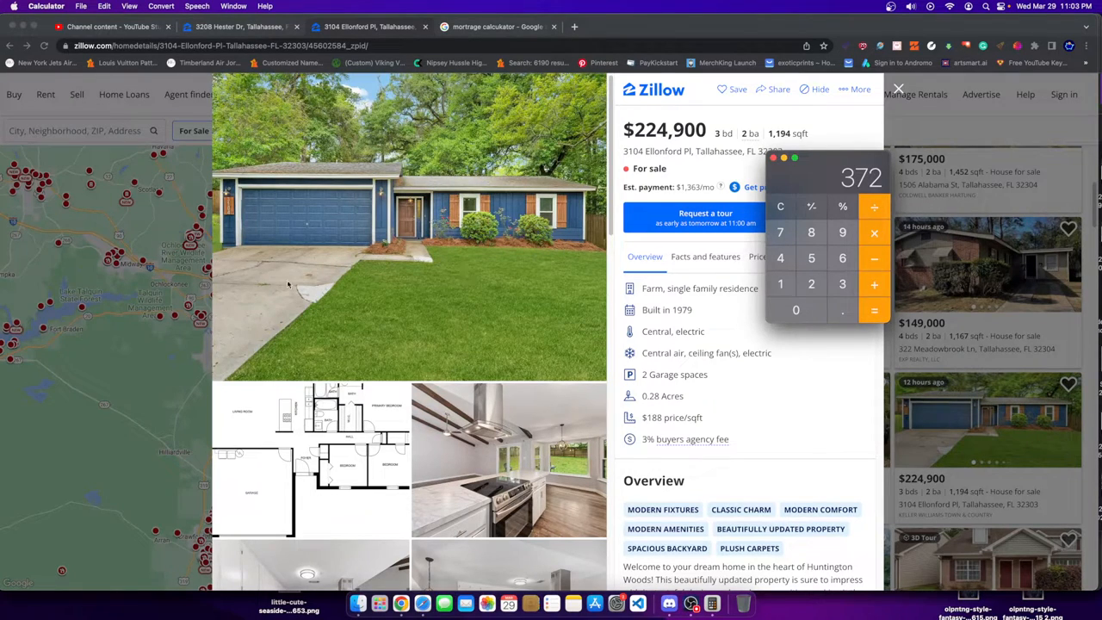
{"action": "mouse_move", "coordinate": [241, 447]}
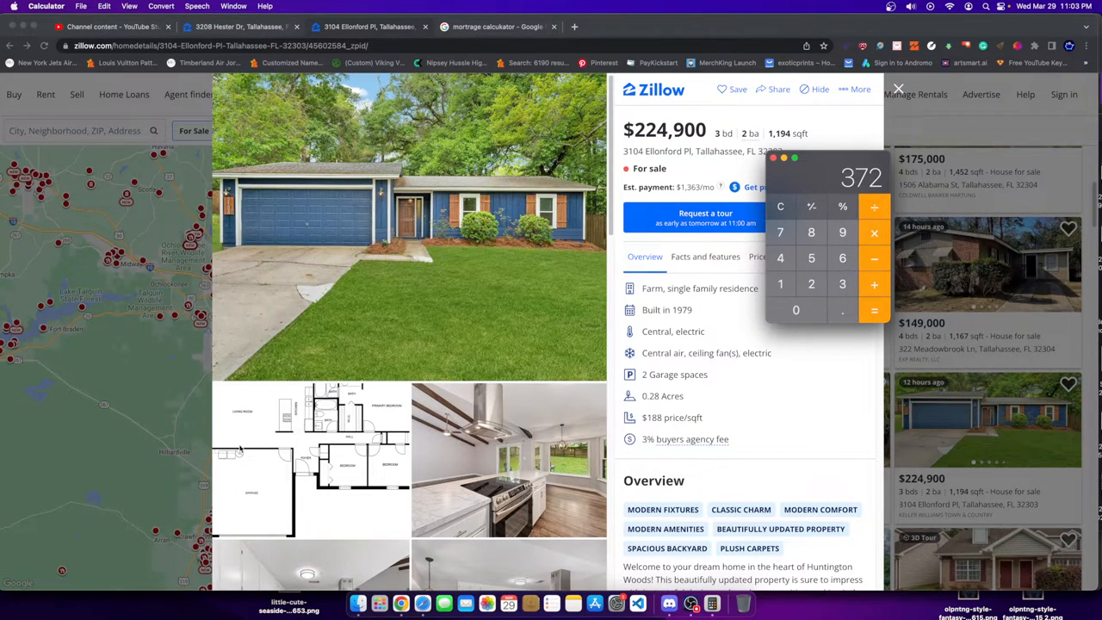
{"action": "mouse_move", "coordinate": [852, 245]}
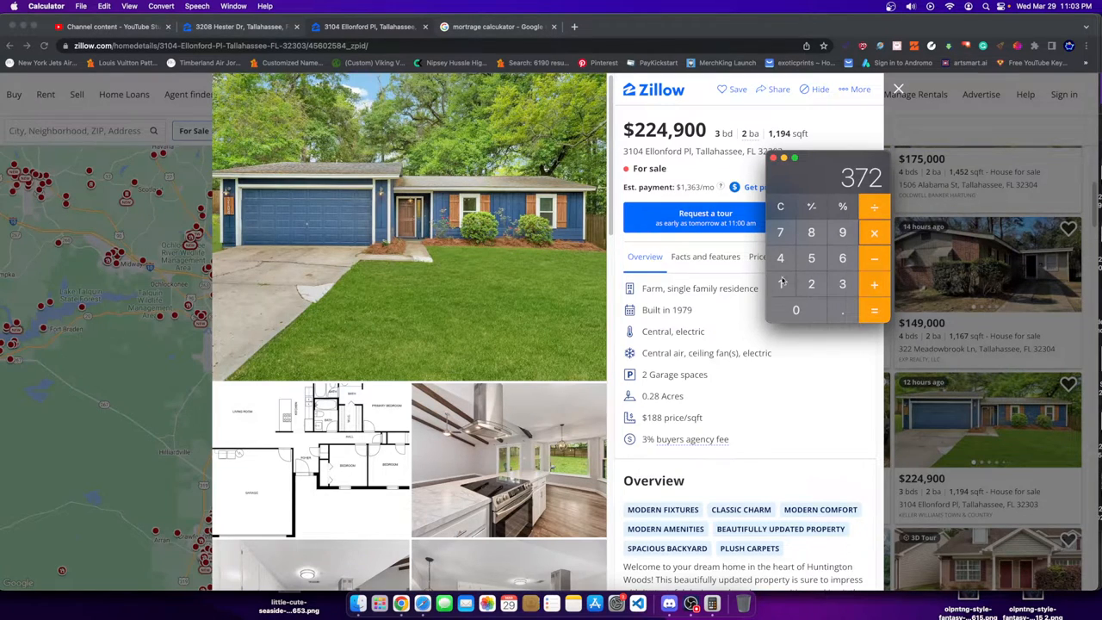
- Clear the calculator and compute the yearly profit figures over the Zillow listing
{"action": "left_click", "coordinate": [780, 285]}
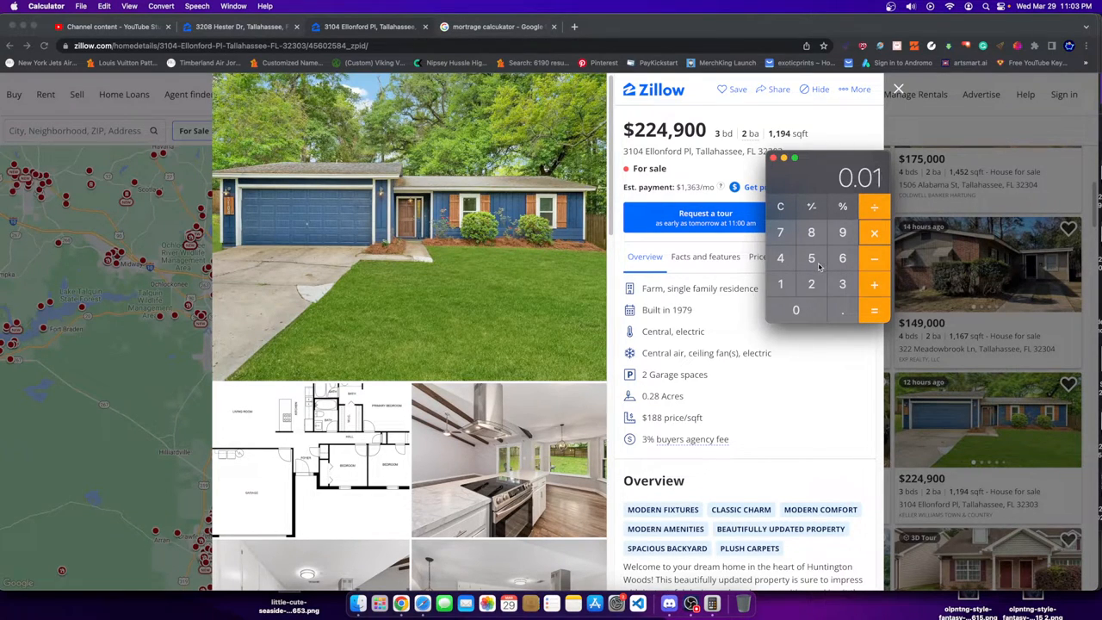
{"action": "left_click", "coordinate": [811, 258]}
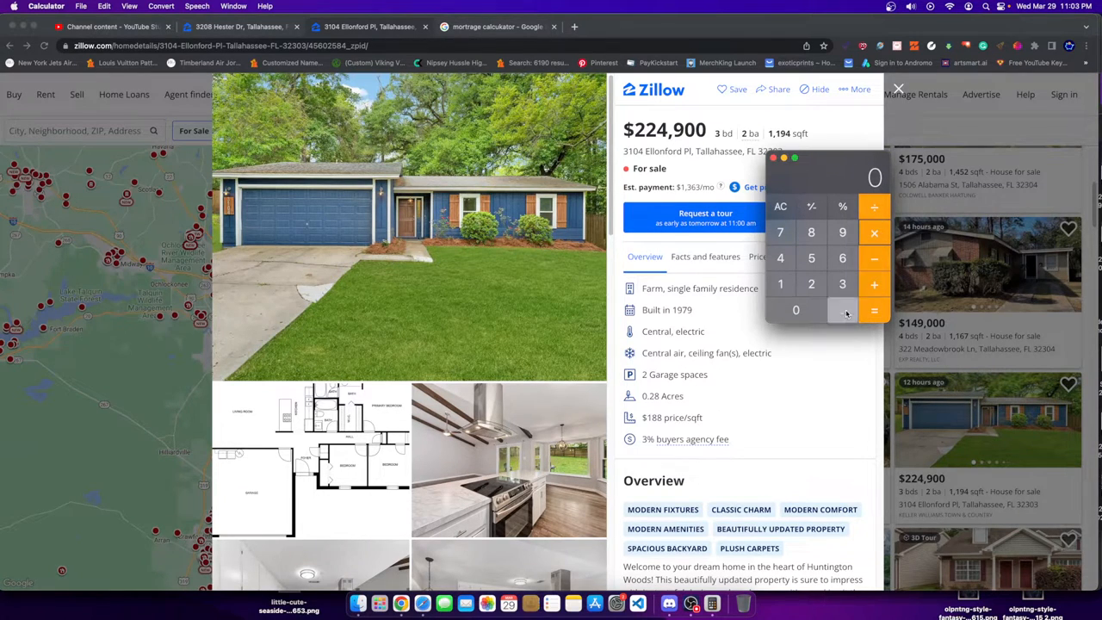
{"action": "left_click", "coordinate": [875, 310]}
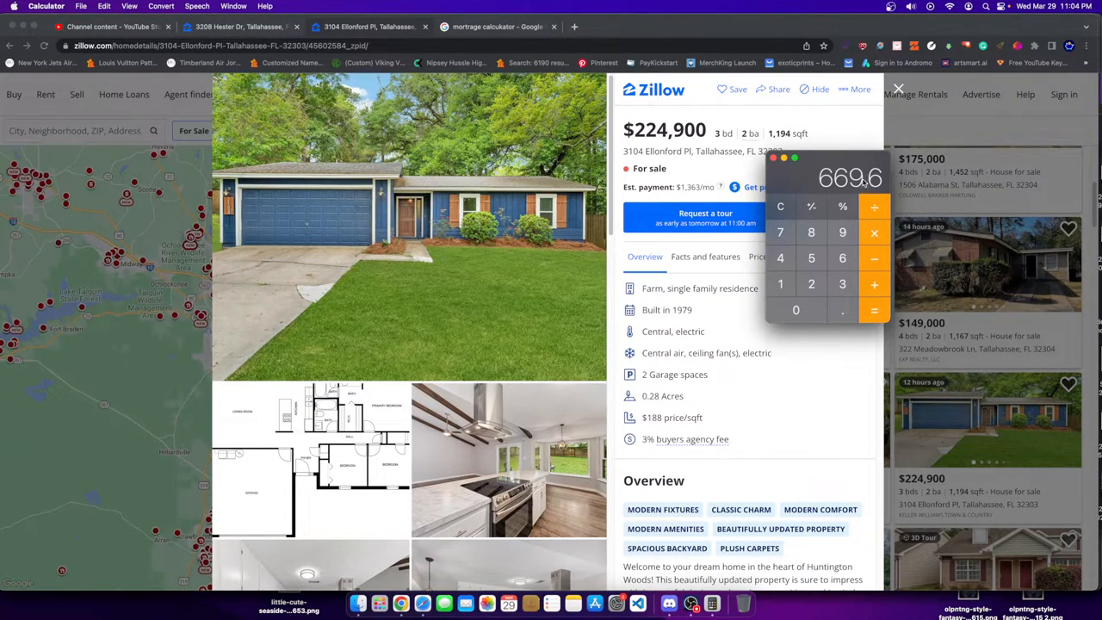
{"action": "mouse_move", "coordinate": [824, 181]}
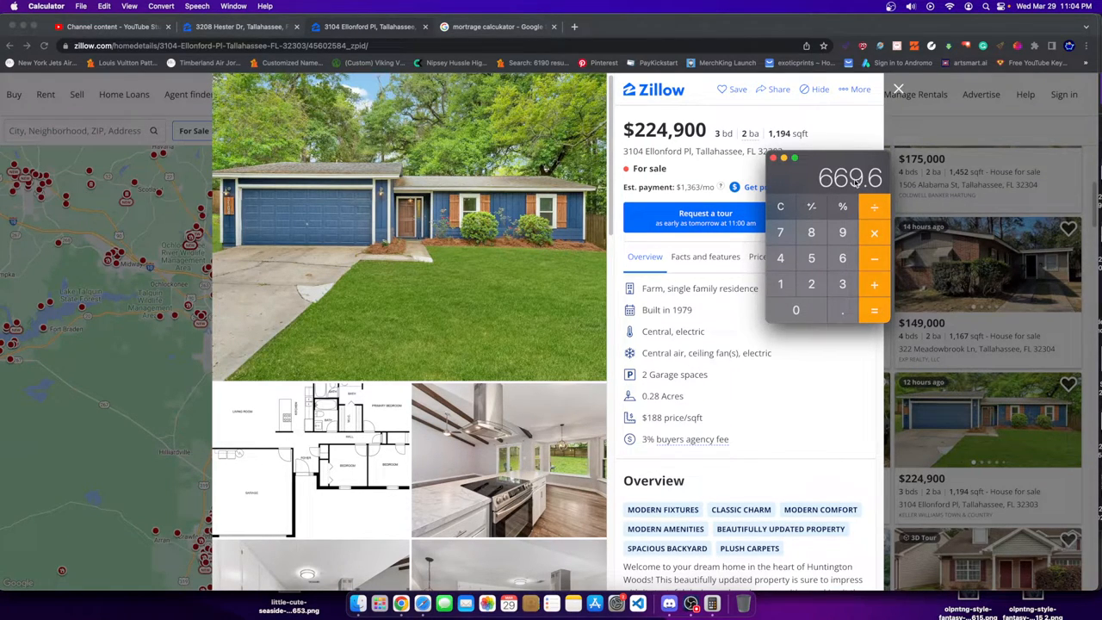
{"action": "mouse_move", "coordinate": [848, 192]}
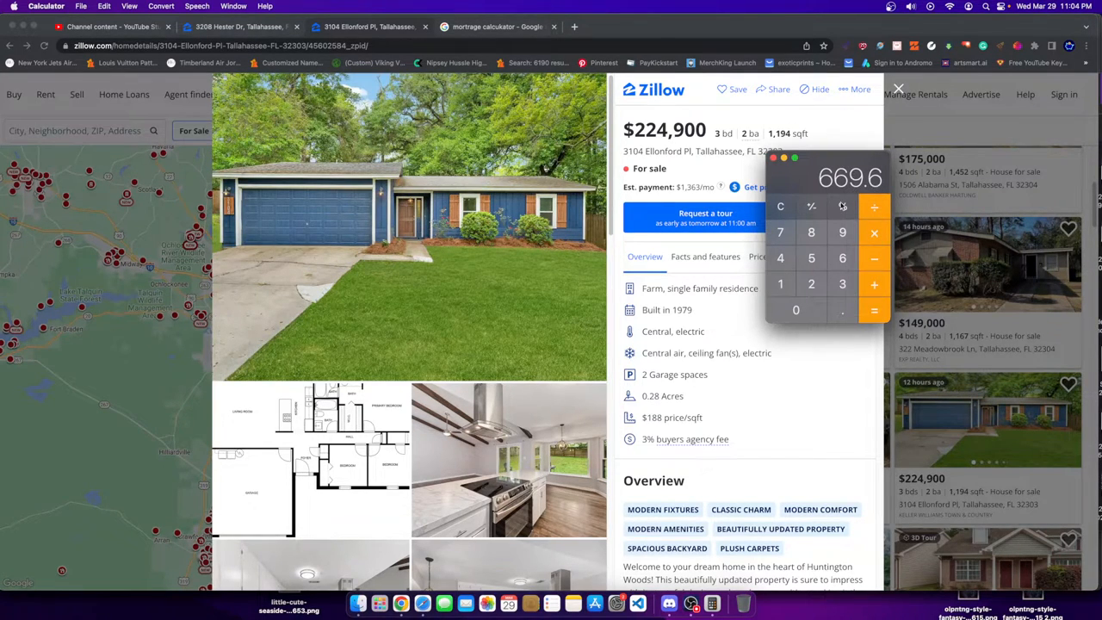
{"action": "mouse_move", "coordinate": [809, 282]}
{"action": "type", "text": "3900"}
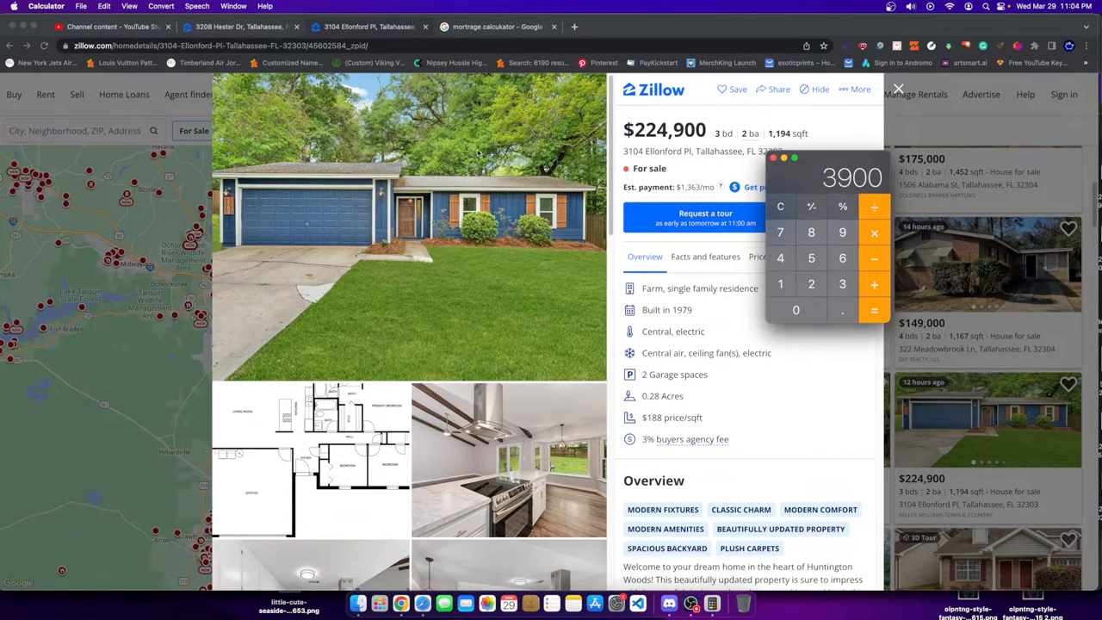
{"action": "mouse_move", "coordinate": [377, 262]}
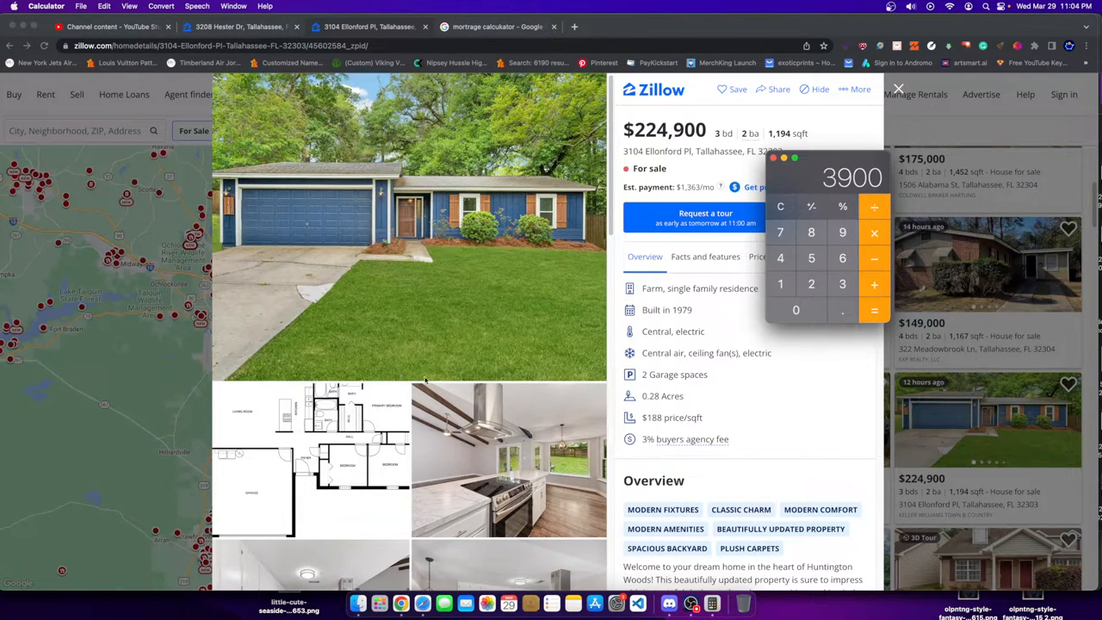
{"action": "mouse_move", "coordinate": [351, 352]}
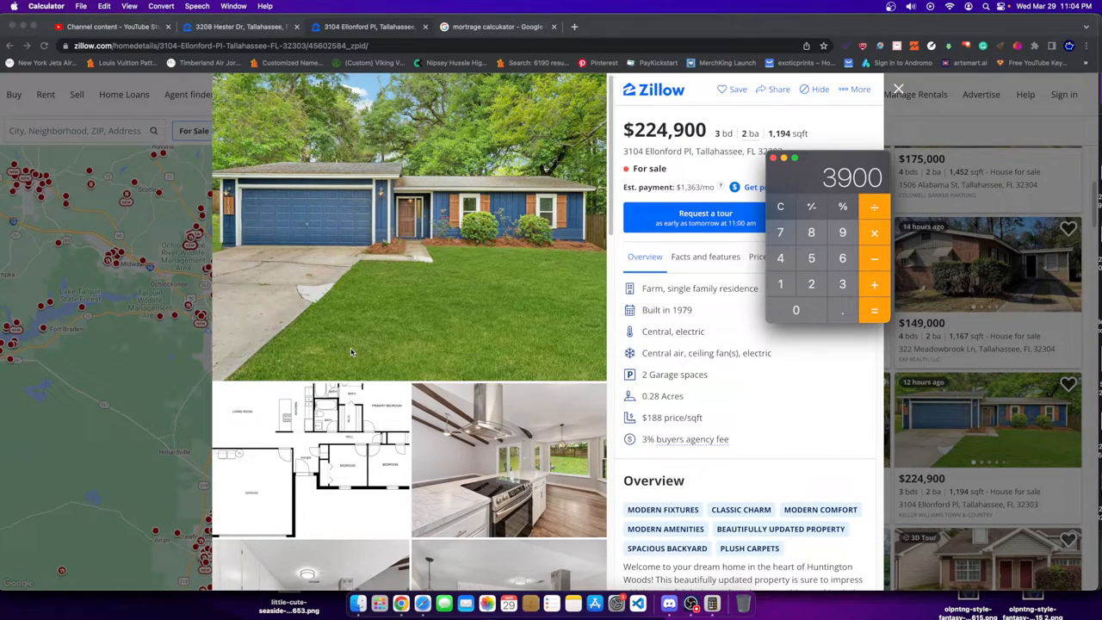
{"action": "mouse_move", "coordinate": [899, 135]}
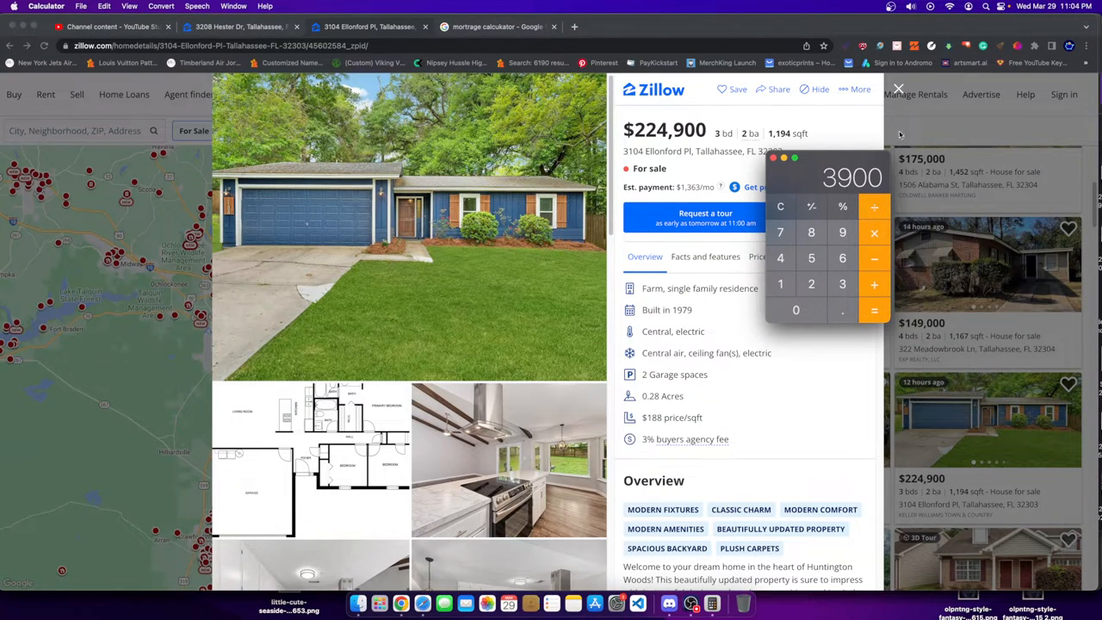
{"action": "mouse_move", "coordinate": [234, 127]}
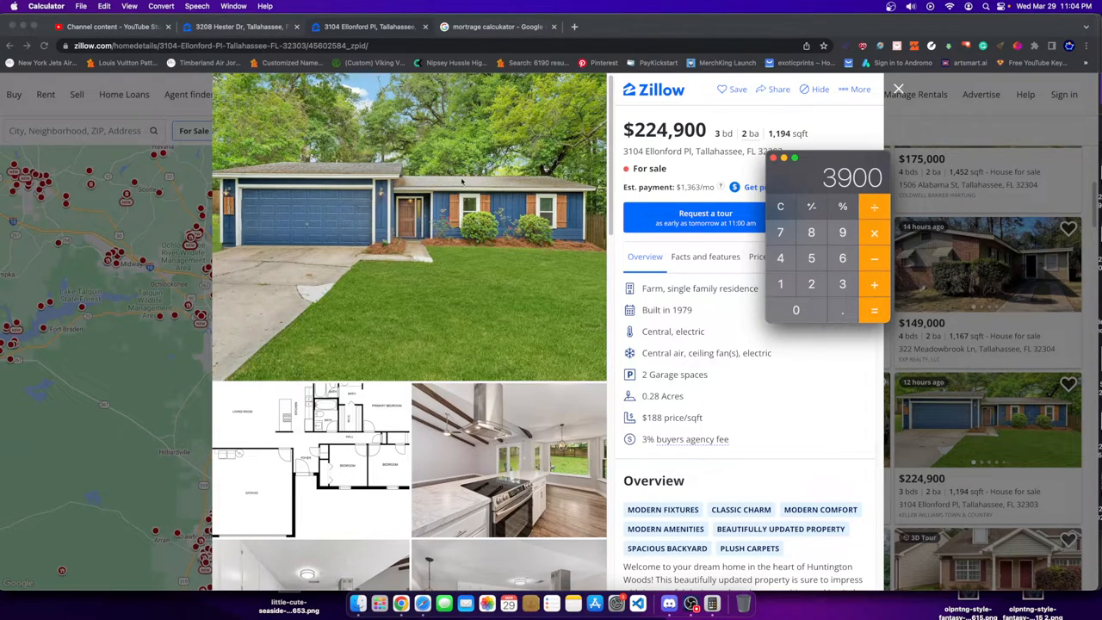
{"action": "mouse_move", "coordinate": [706, 279]}
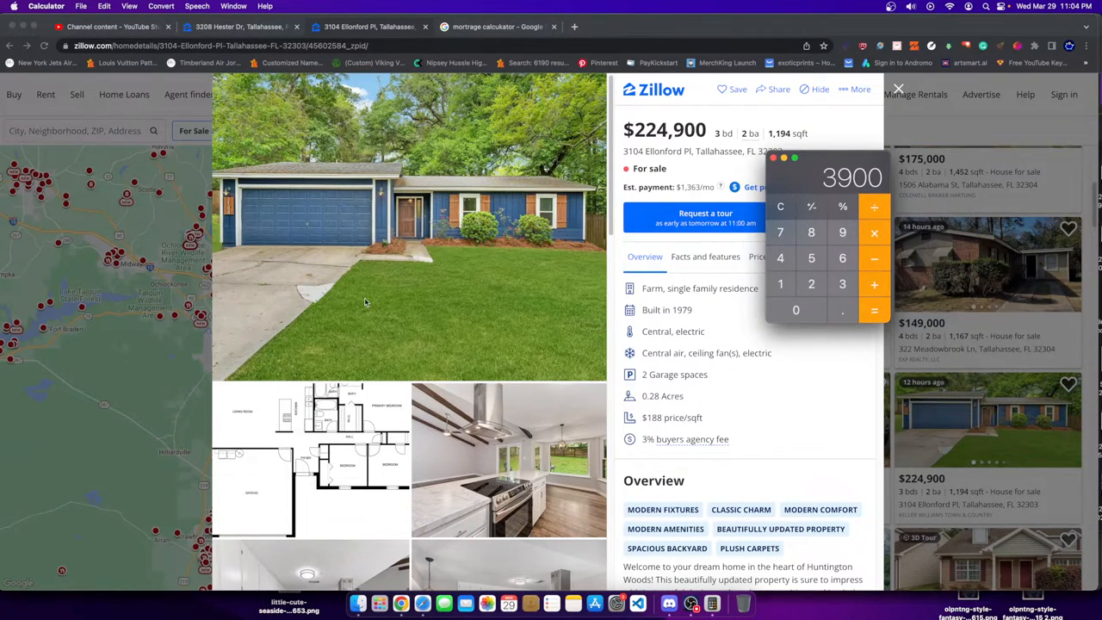
{"action": "mouse_move", "coordinate": [363, 296]}
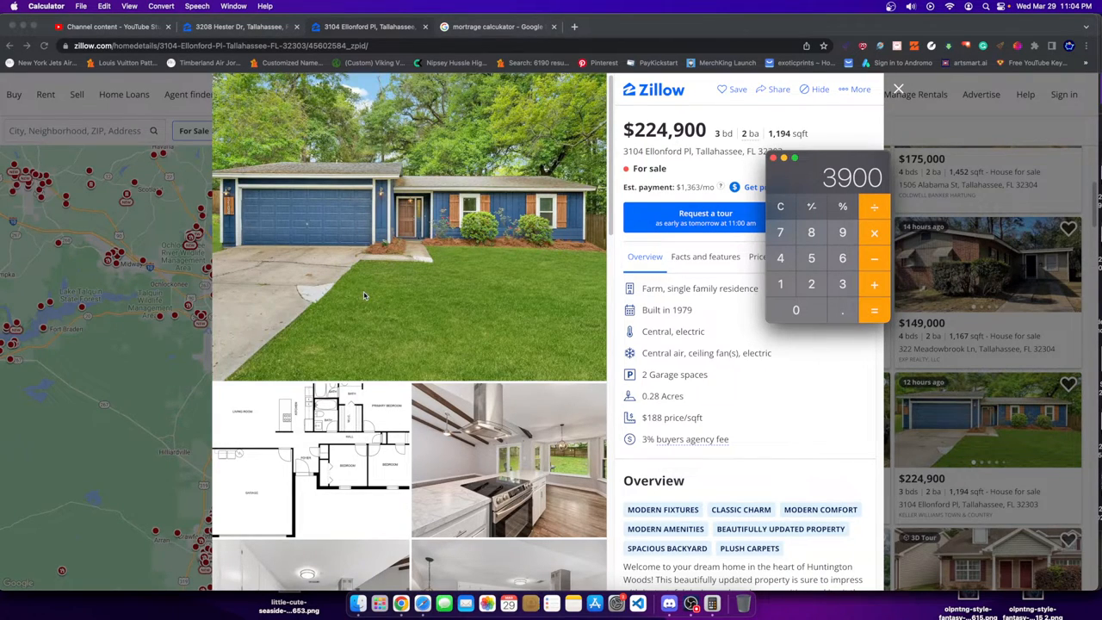
{"action": "mouse_move", "coordinate": [362, 301]}
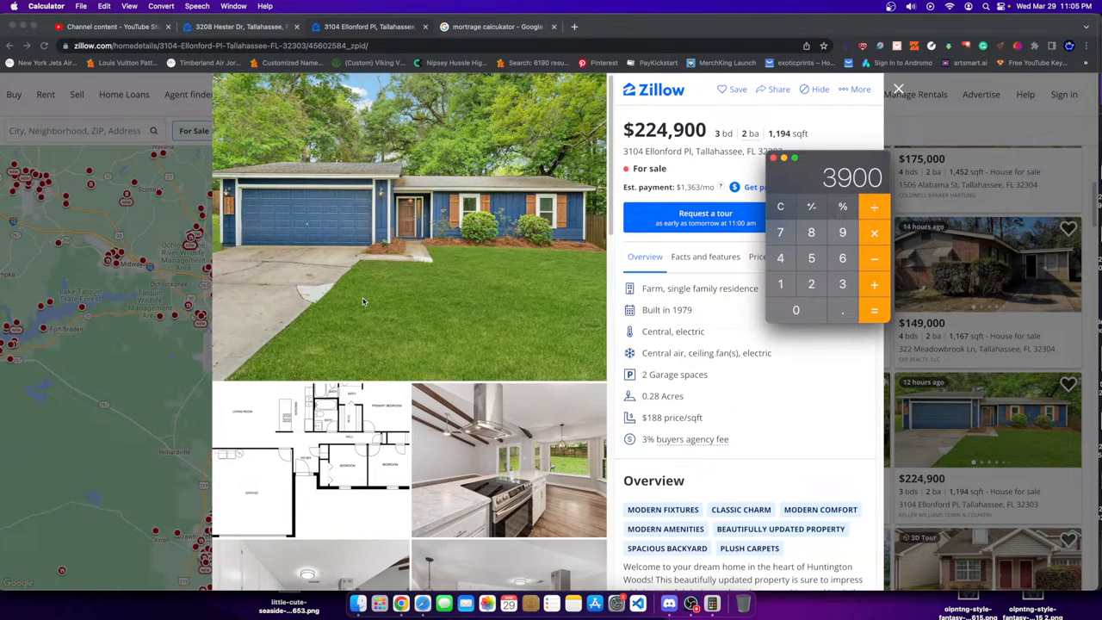
{"action": "mouse_move", "coordinate": [358, 307]}
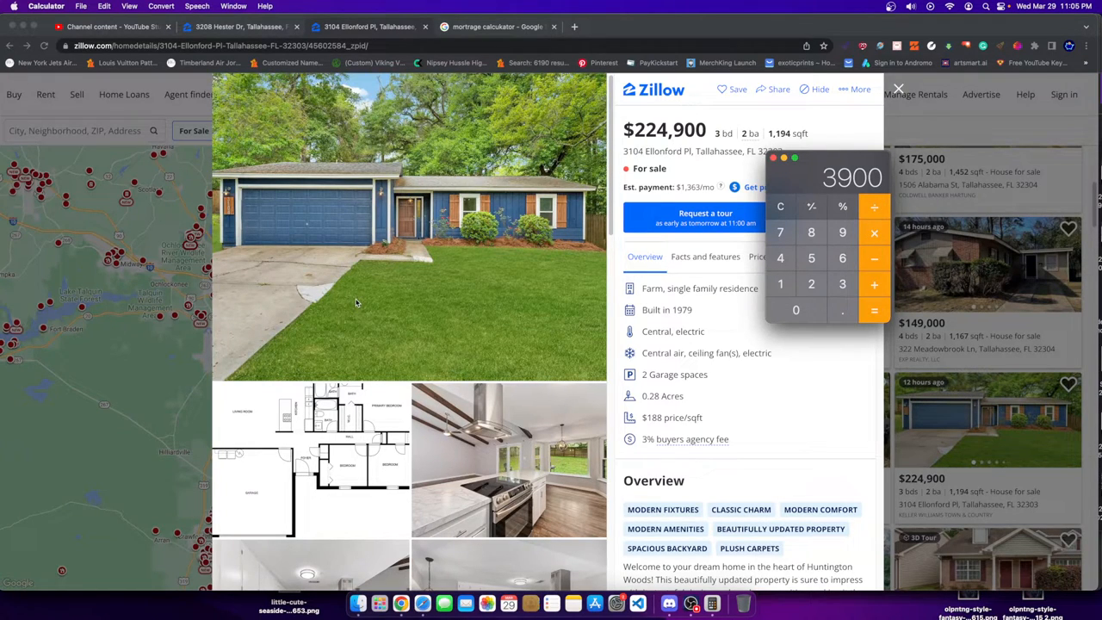
{"action": "mouse_move", "coordinate": [349, 318]}
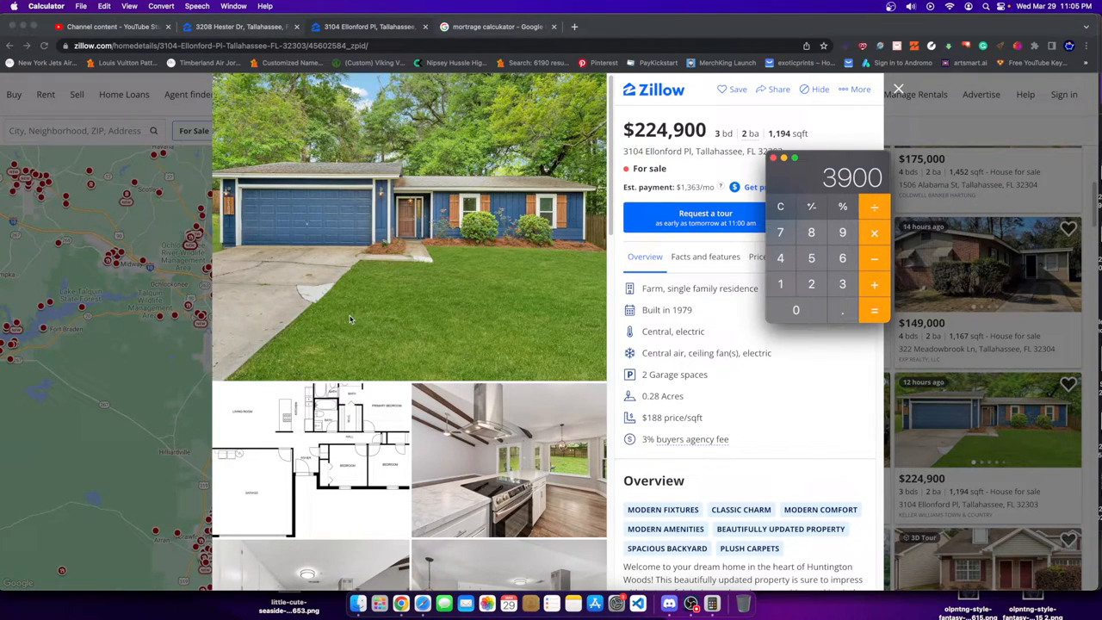
{"action": "mouse_move", "coordinate": [334, 254]}
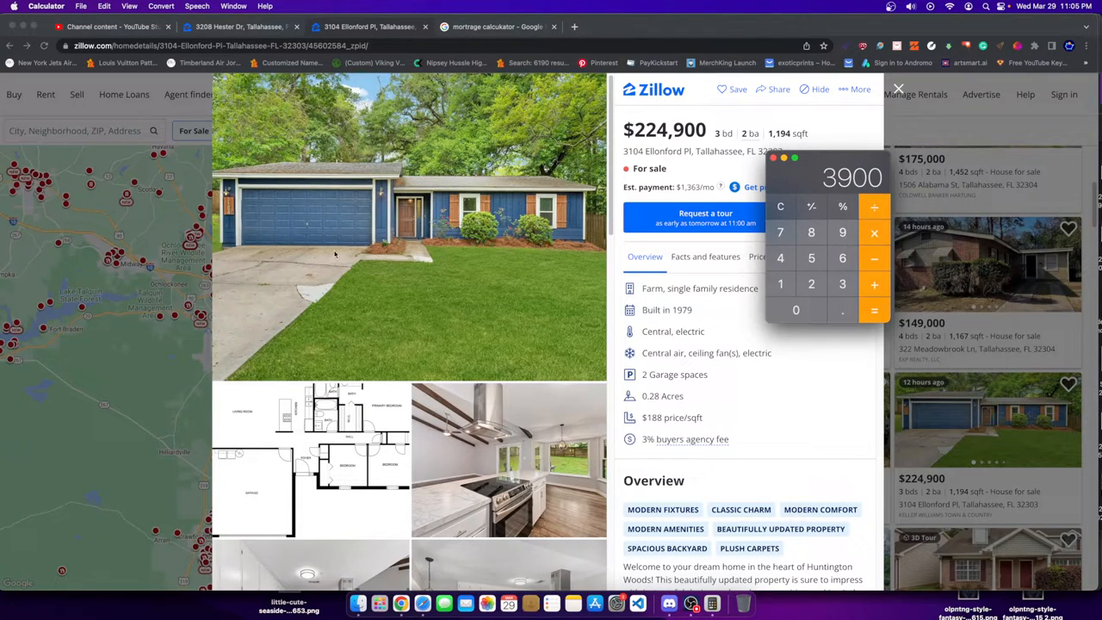
{"action": "mouse_move", "coordinate": [509, 214]}
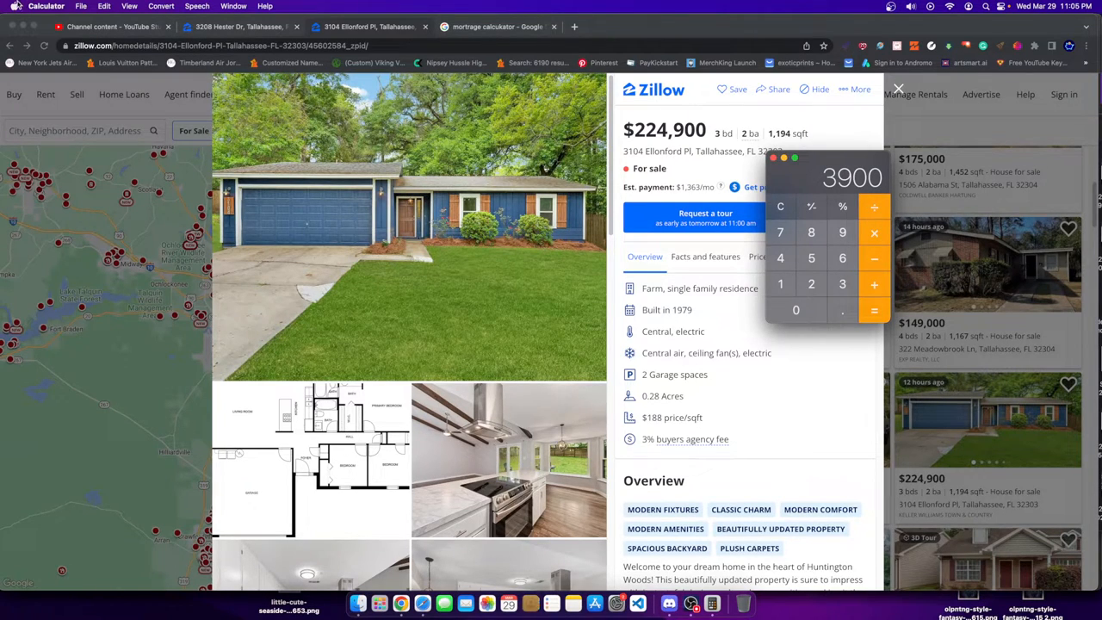
{"action": "mouse_move", "coordinate": [821, 210]}
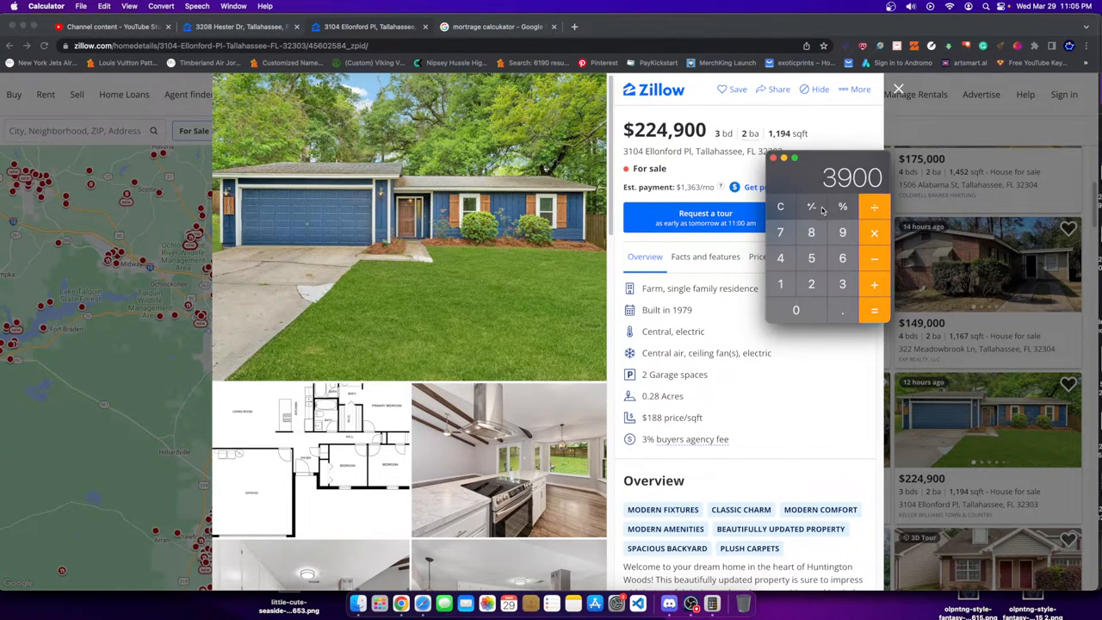
{"action": "mouse_move", "coordinate": [812, 189]}
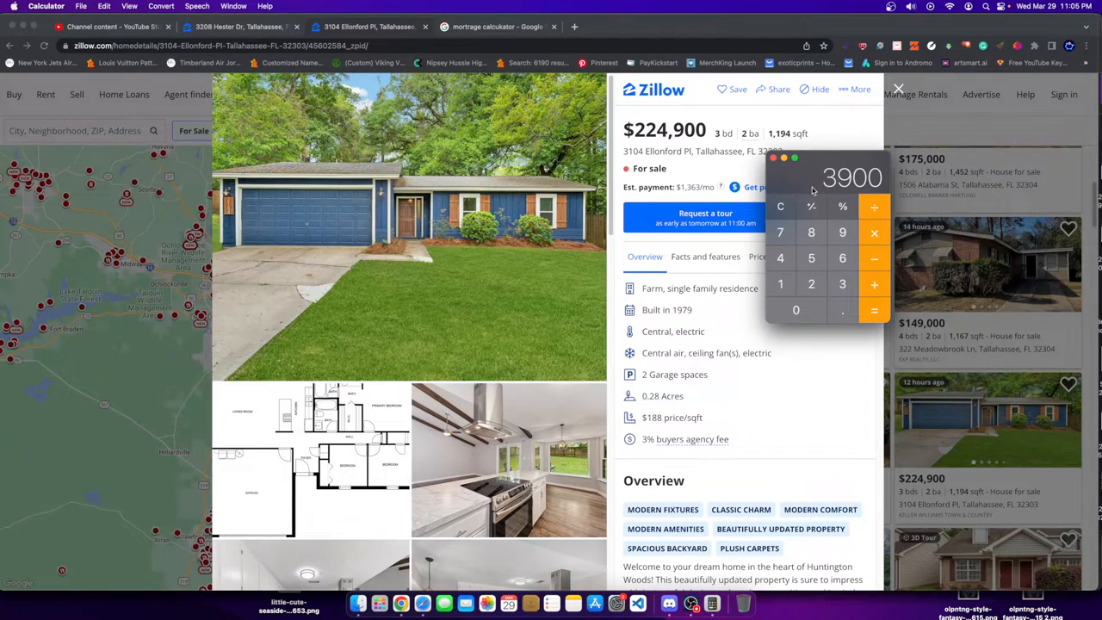
{"action": "mouse_move", "coordinate": [789, 189]}
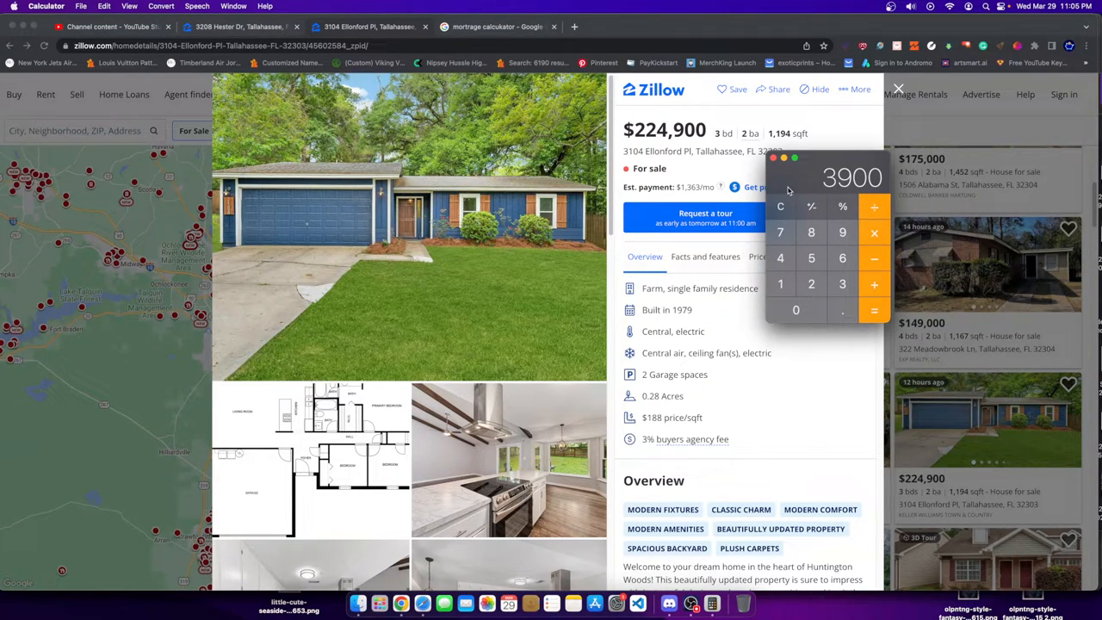
{"action": "mouse_move", "coordinate": [783, 177]}
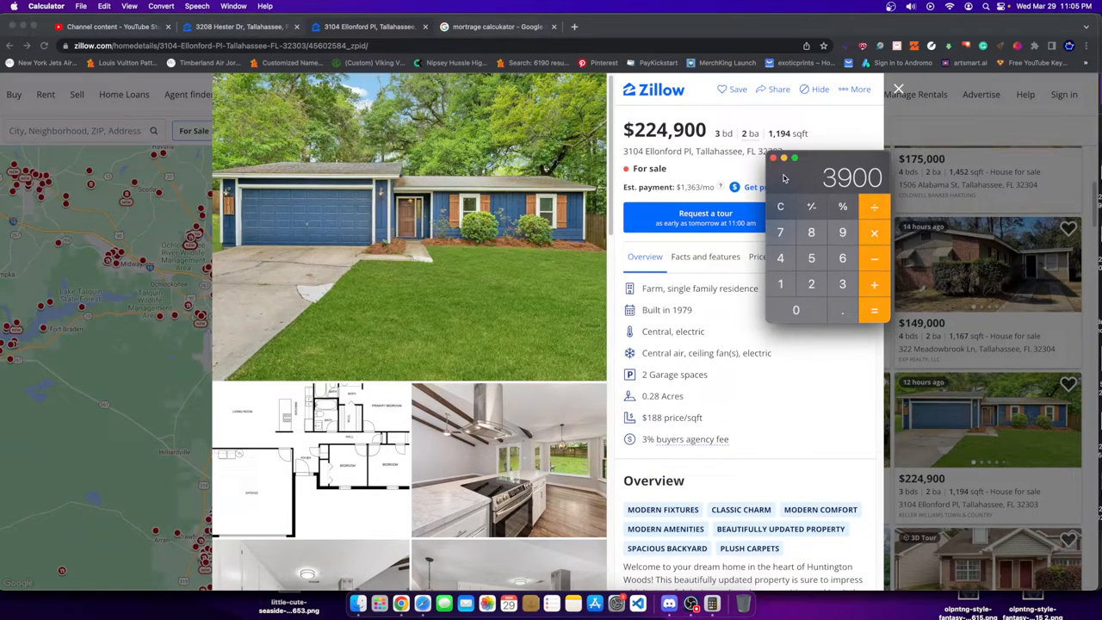
{"action": "mouse_move", "coordinate": [303, 237]}
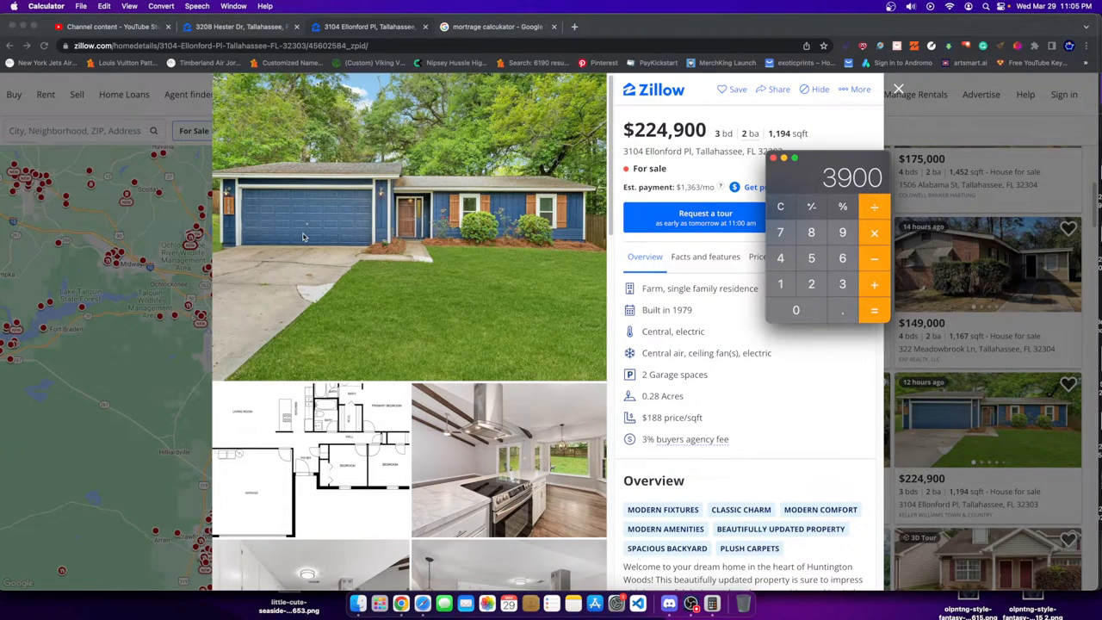
{"action": "mouse_move", "coordinate": [284, 228]}
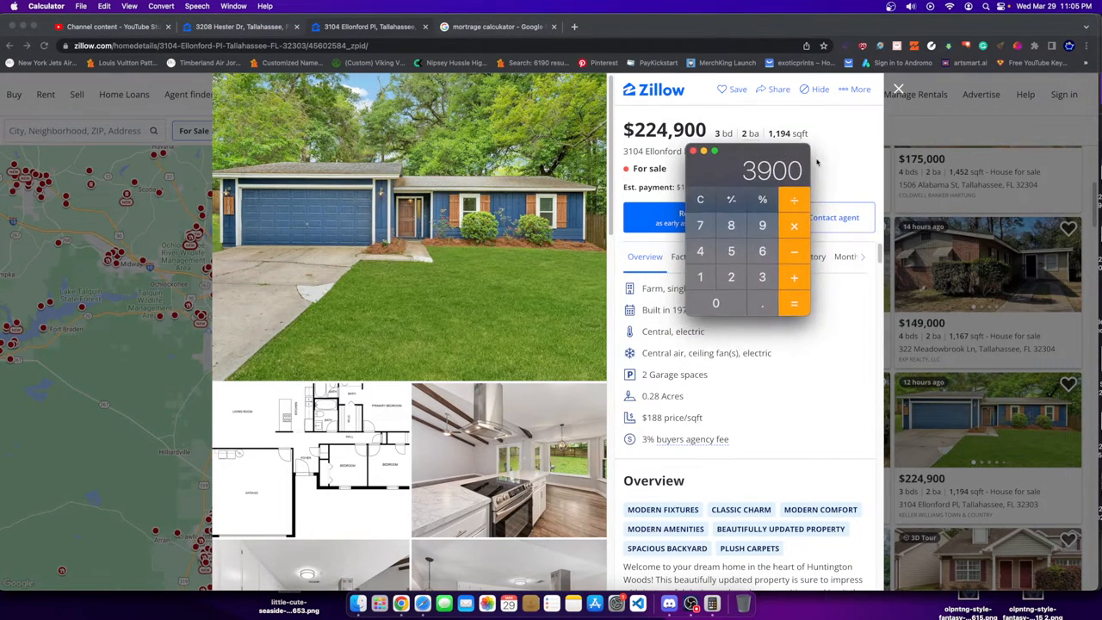
{"action": "mouse_move", "coordinate": [458, 238]}
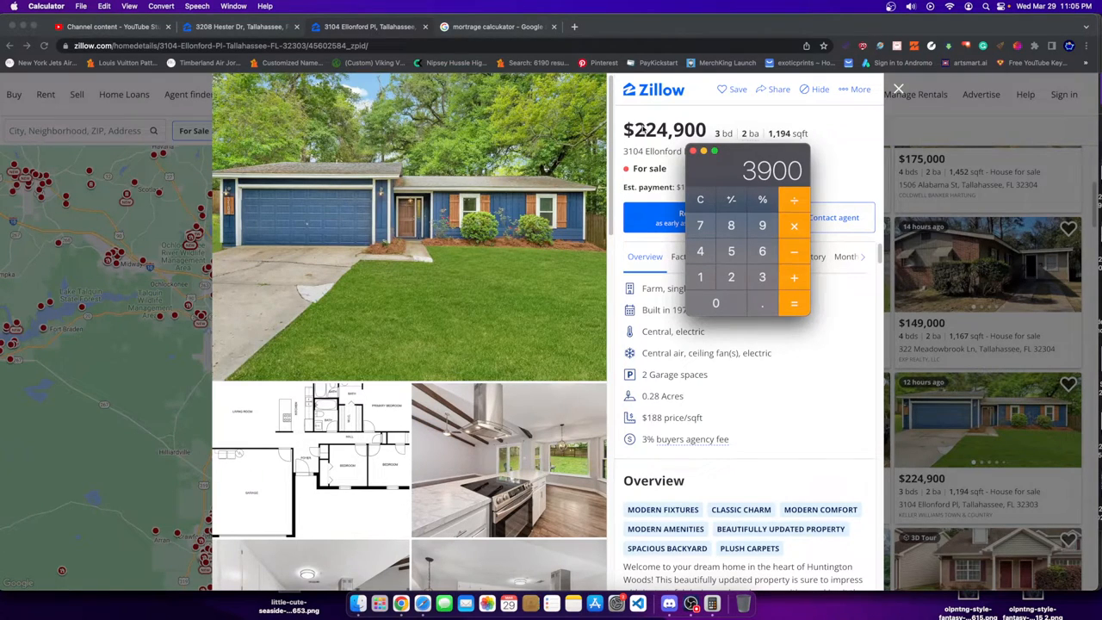
{"action": "mouse_move", "coordinate": [513, 307]}
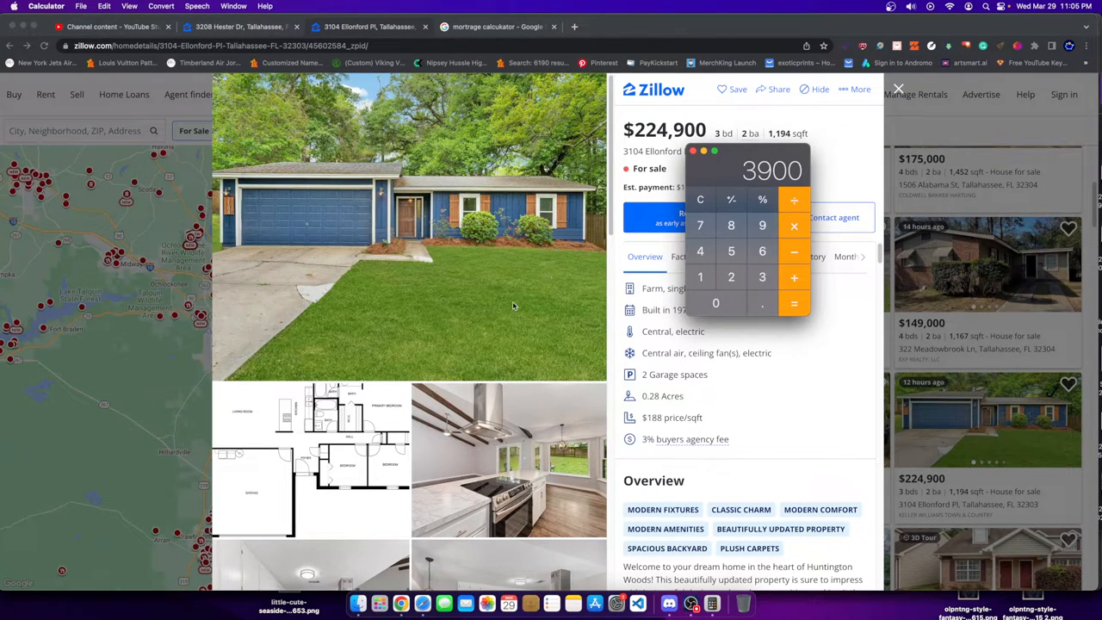
{"action": "mouse_move", "coordinate": [530, 277]}
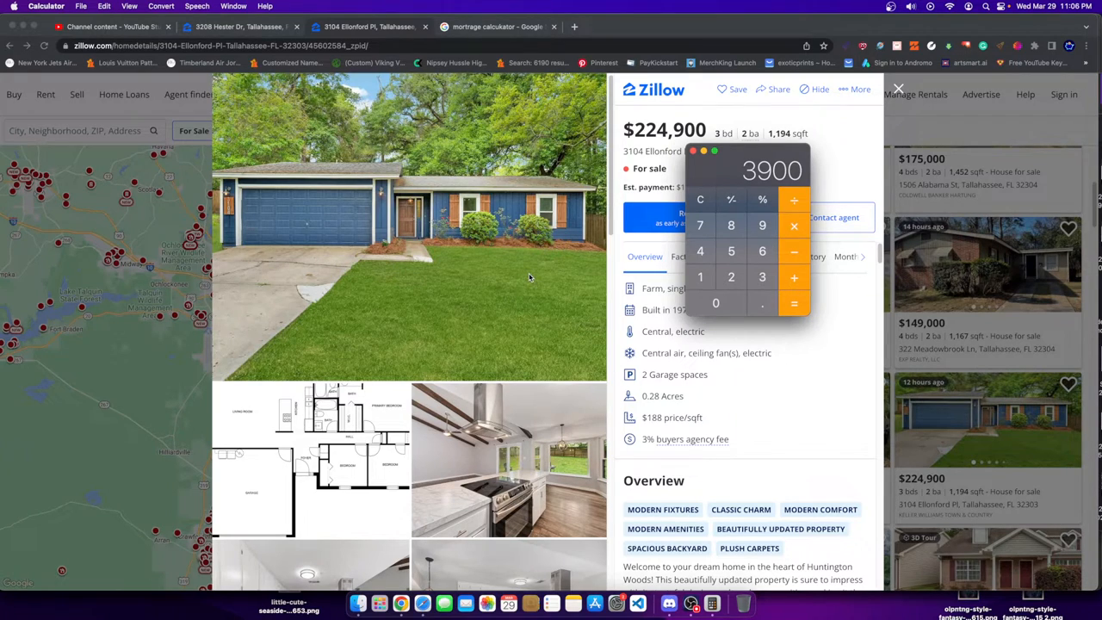
{"action": "mouse_move", "coordinate": [513, 250]}
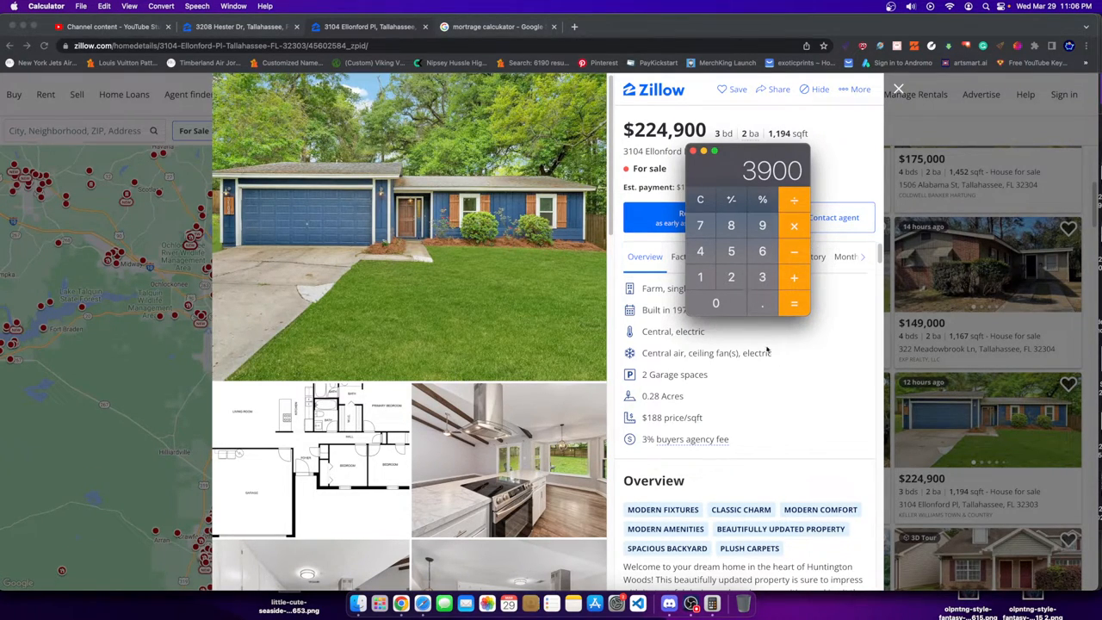
{"action": "mouse_move", "coordinate": [777, 471]}
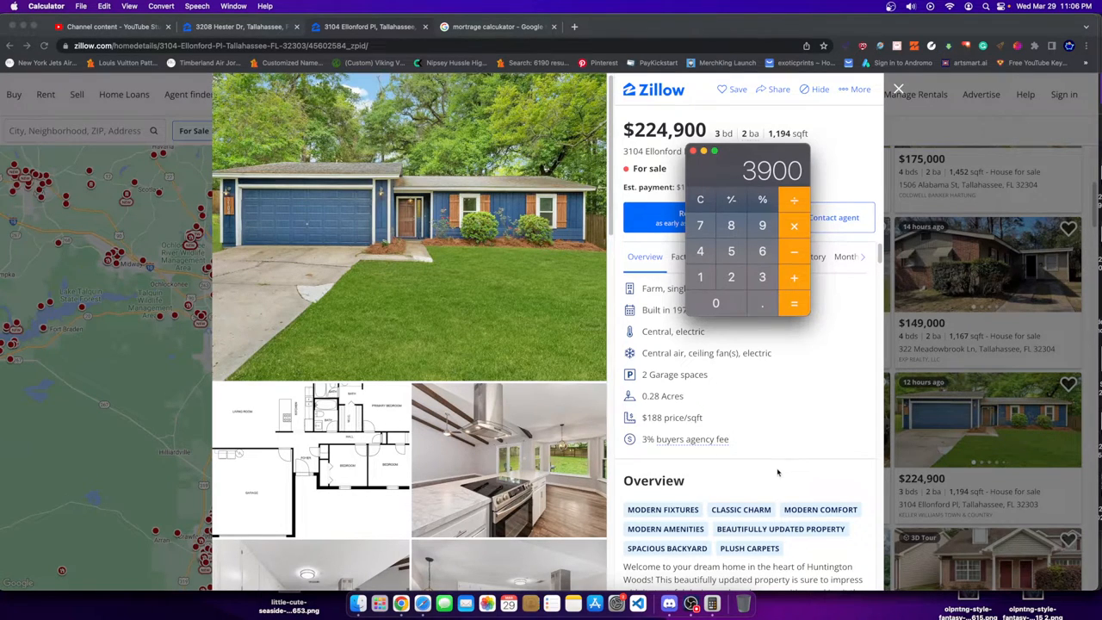
{"action": "mouse_move", "coordinate": [680, 419]}
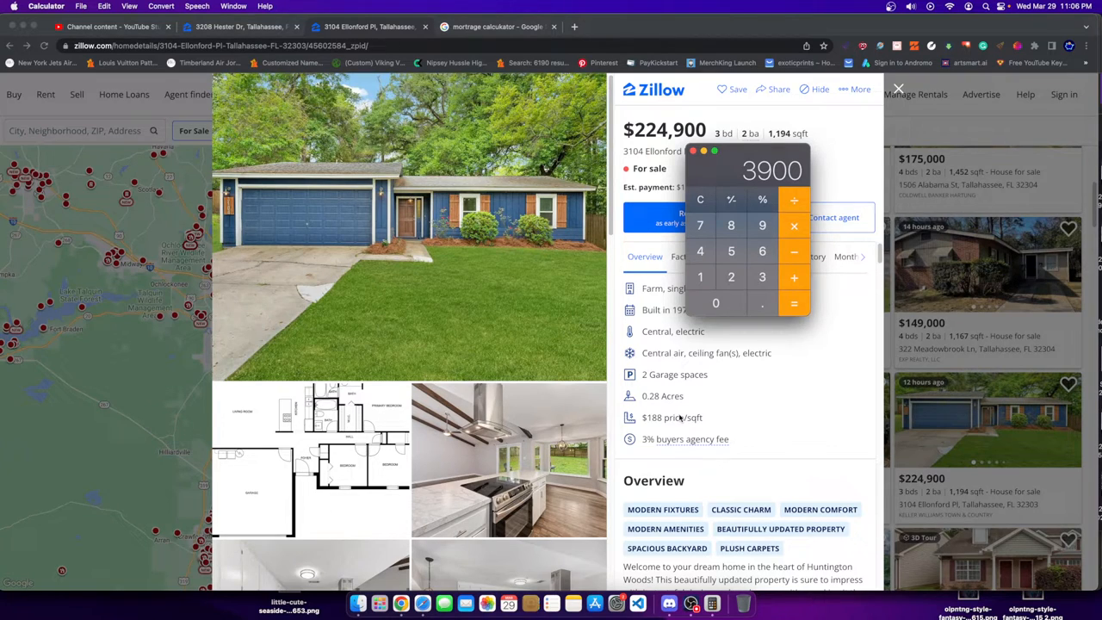
{"action": "mouse_move", "coordinate": [616, 387]}
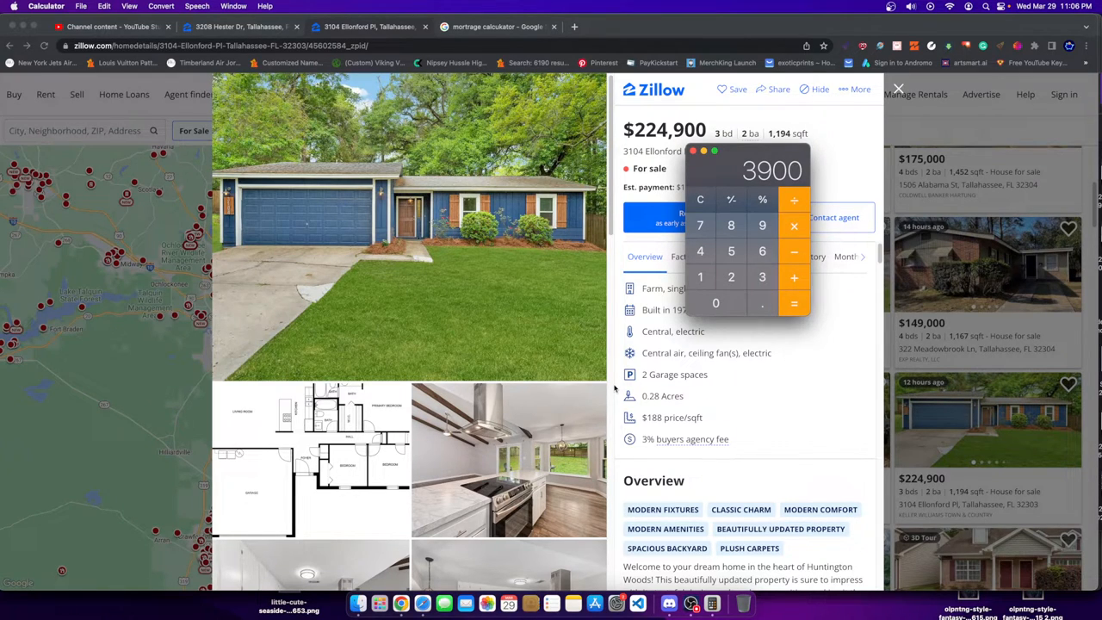
{"action": "mouse_move", "coordinate": [620, 337]}
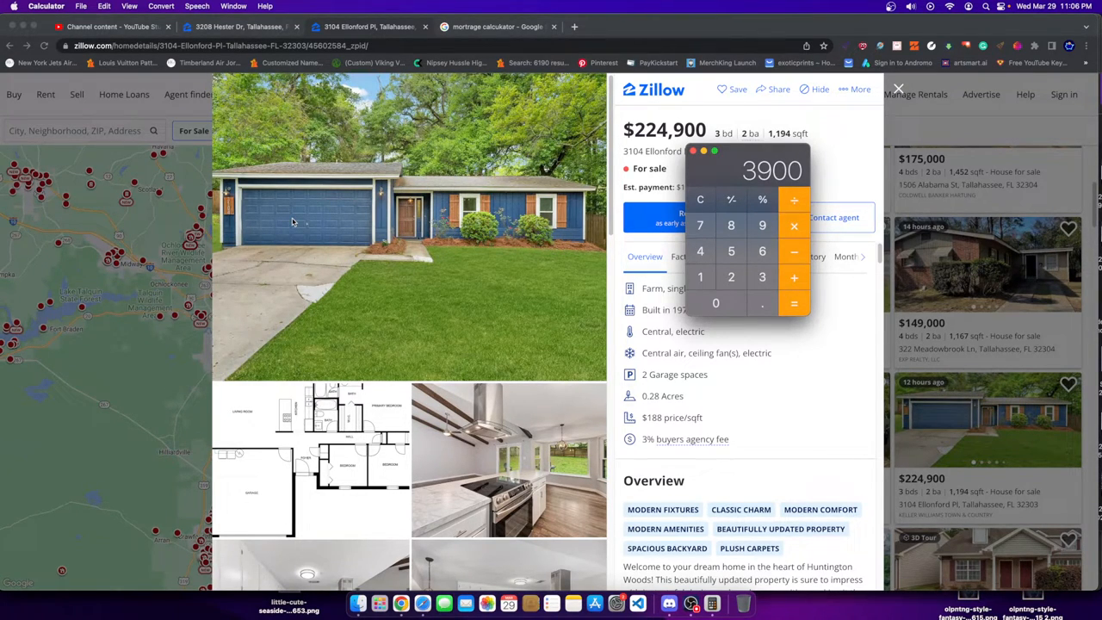
{"action": "mouse_move", "coordinate": [283, 217]}
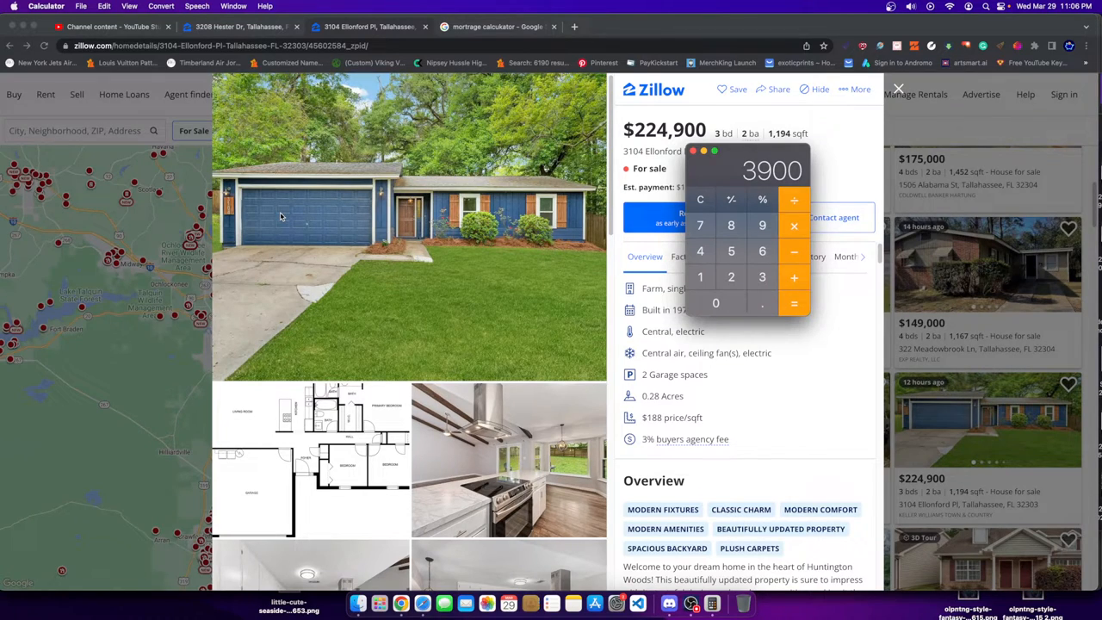
{"action": "mouse_move", "coordinate": [399, 216]}
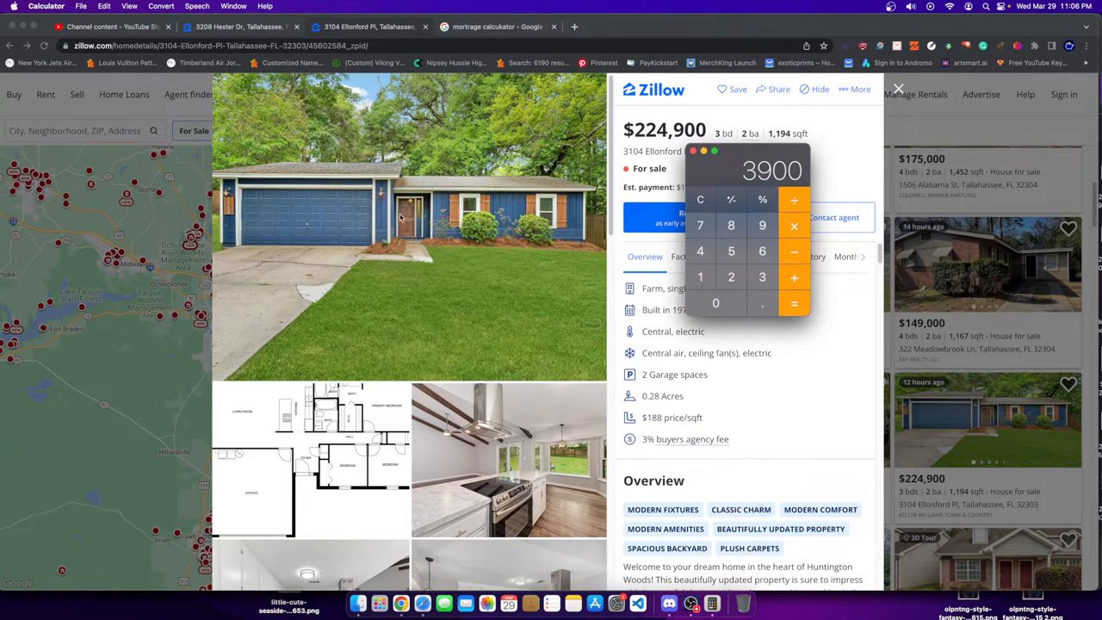
{"action": "mouse_move", "coordinate": [272, 72]}
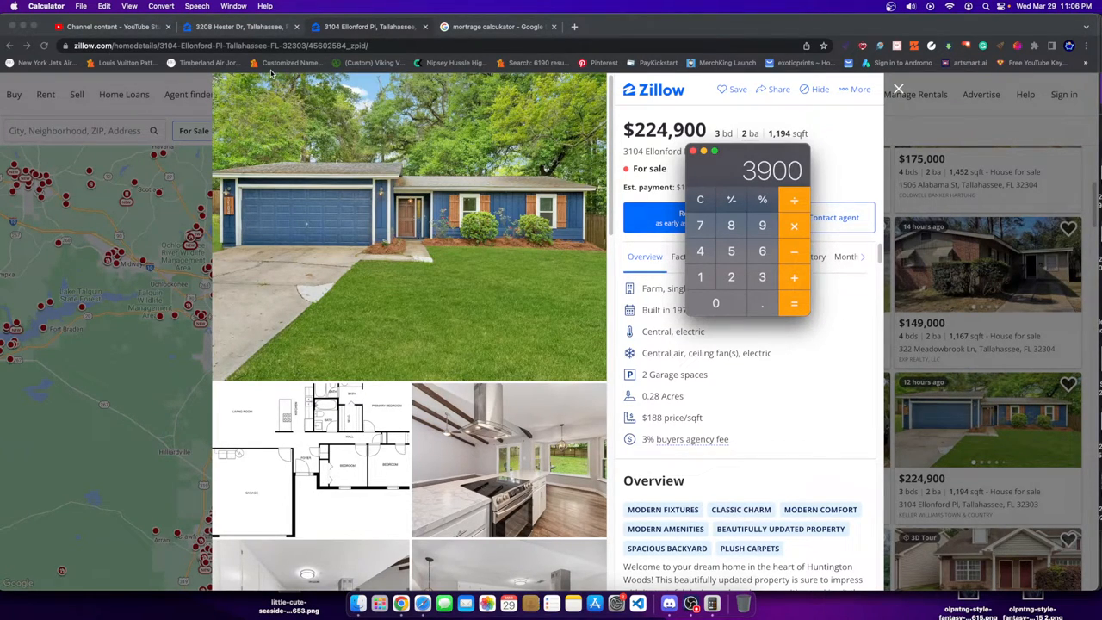
{"action": "mouse_move", "coordinate": [320, 65]}
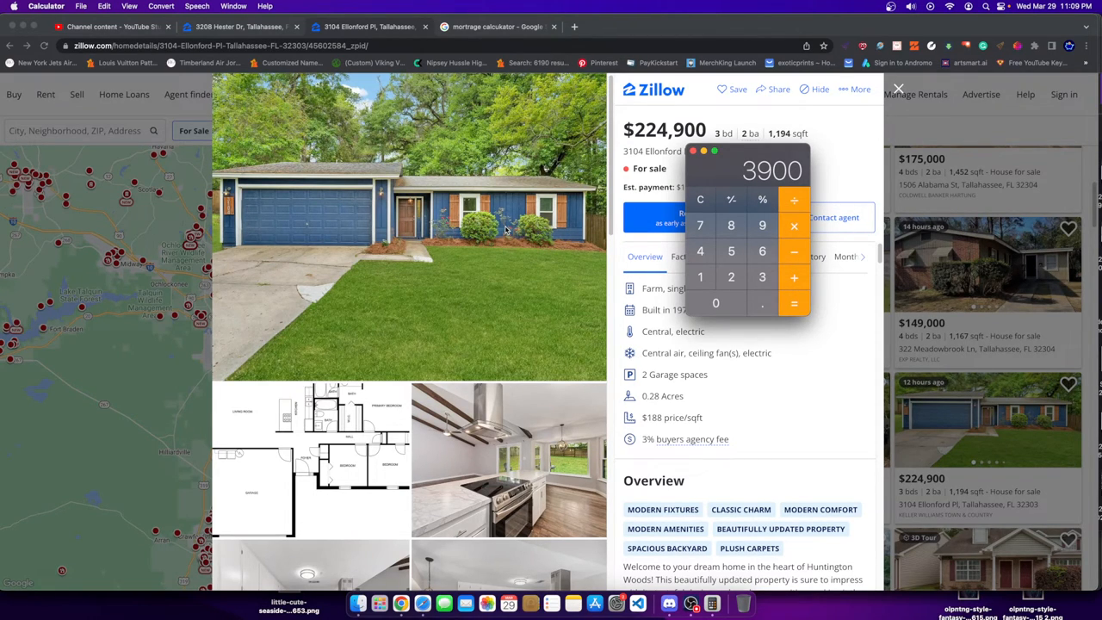
{"action": "mouse_move", "coordinate": [611, 49]}
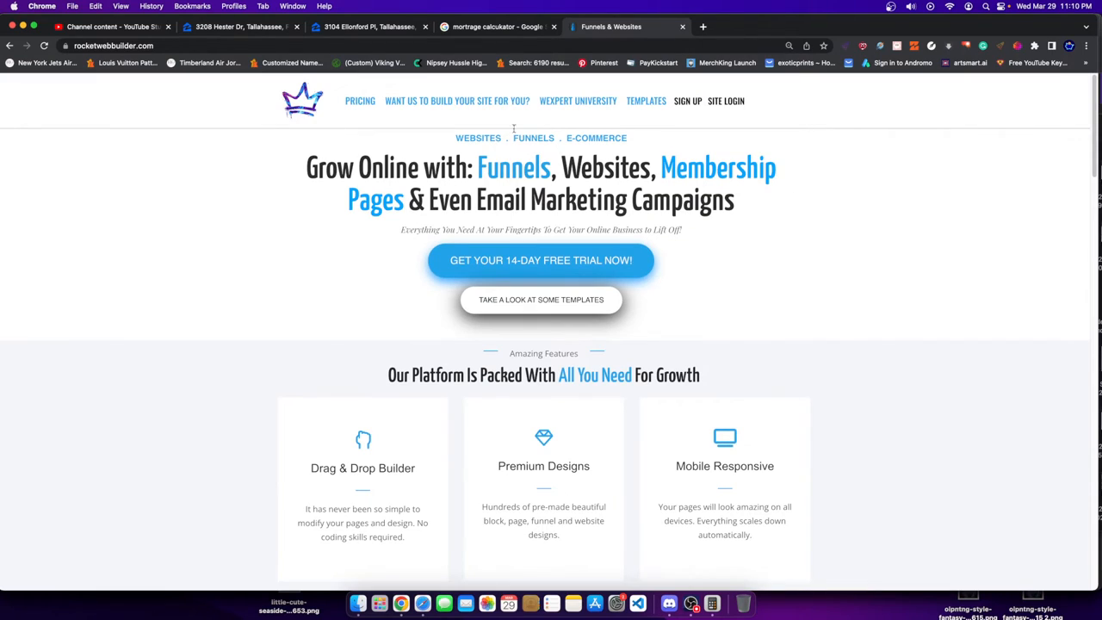
- View rocketwebbuilder's pricing plans with monthly prices instead of yearly
{"action": "left_click", "coordinate": [360, 100]}
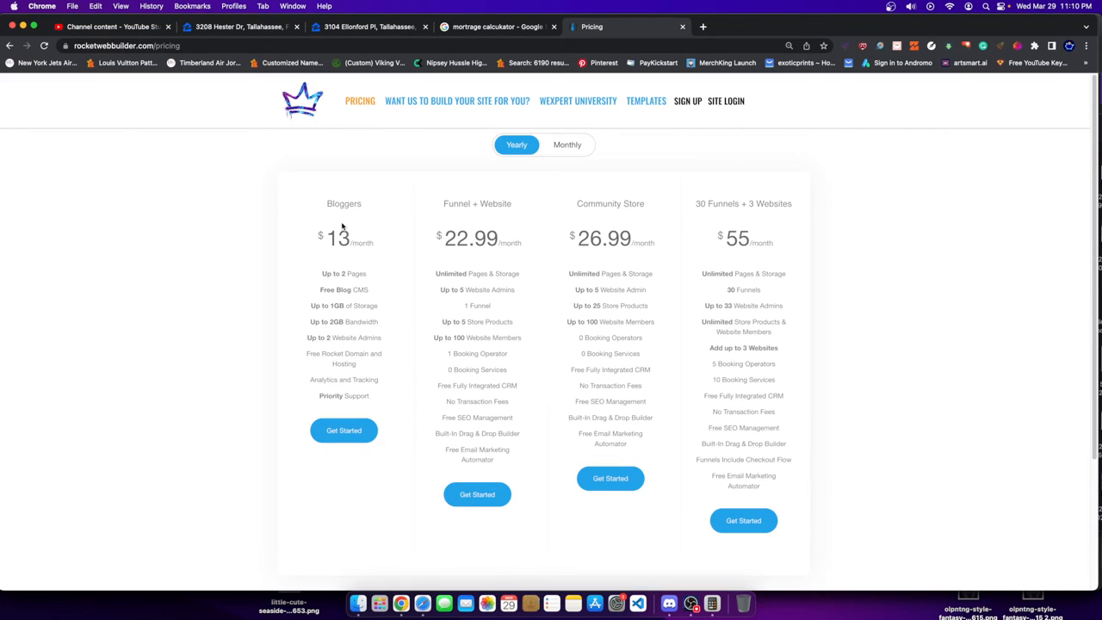
{"action": "left_click", "coordinate": [567, 144]}
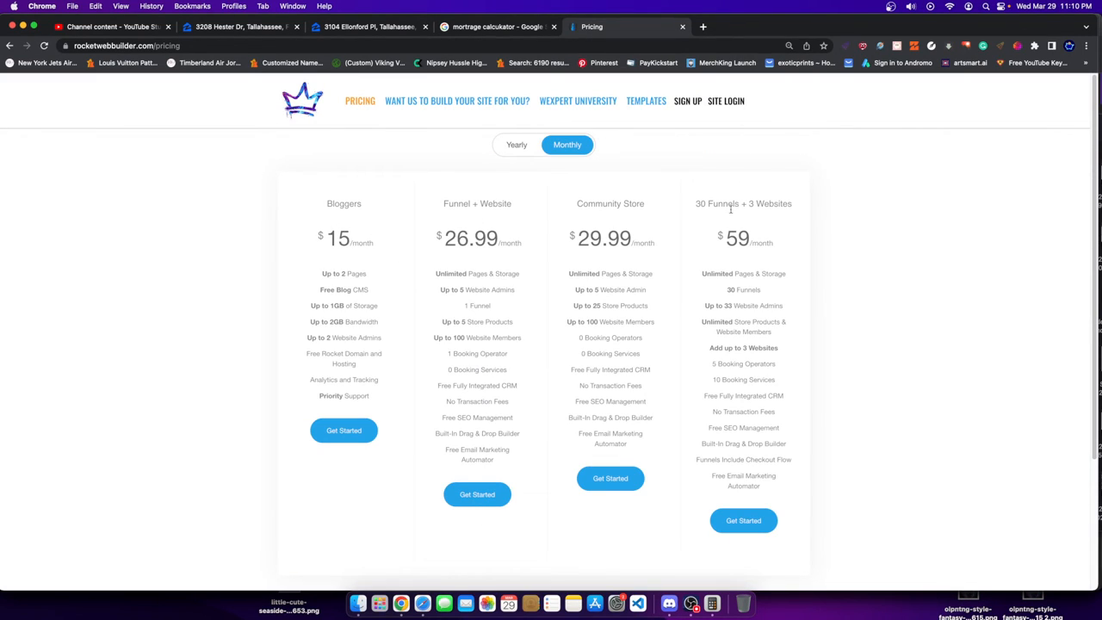
{"action": "mouse_move", "coordinate": [720, 279]}
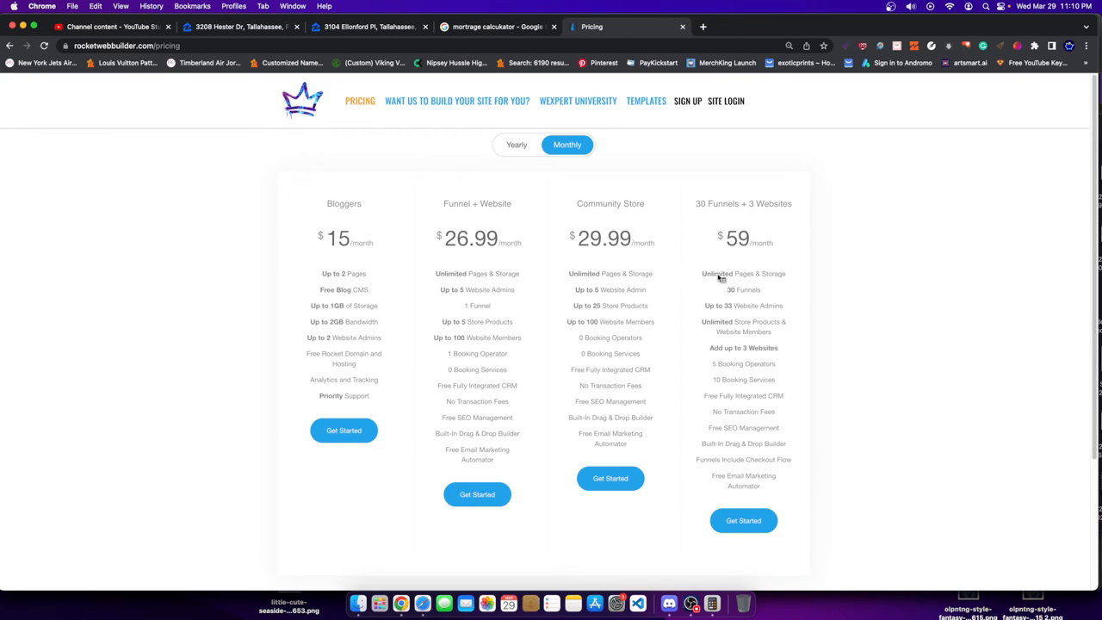
{"action": "mouse_move", "coordinate": [620, 277]}
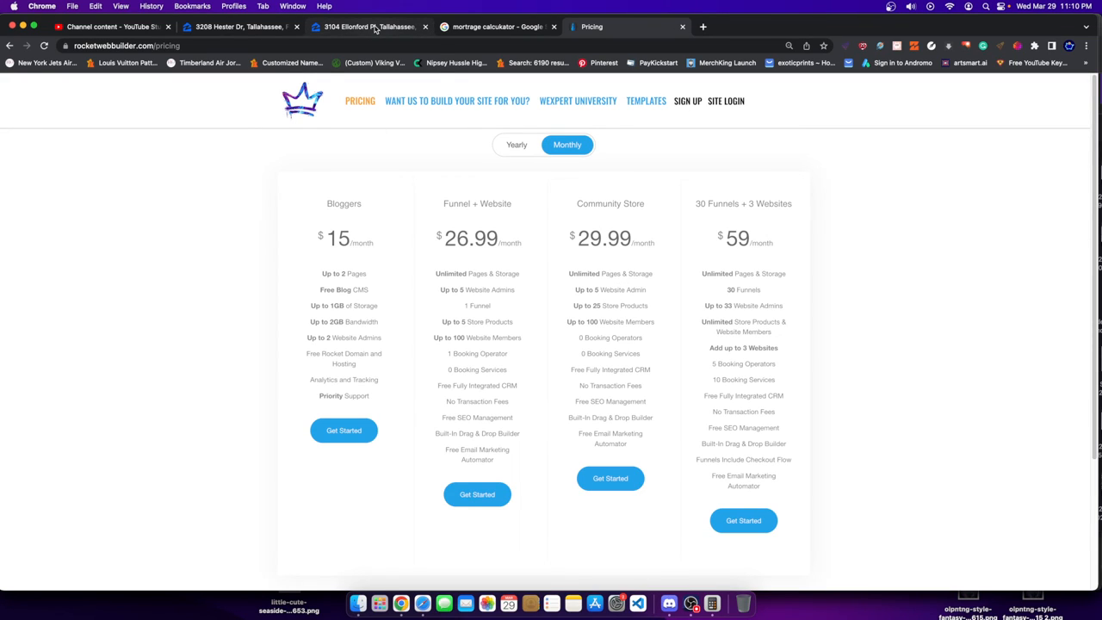
{"action": "mouse_move", "coordinate": [369, 28]}
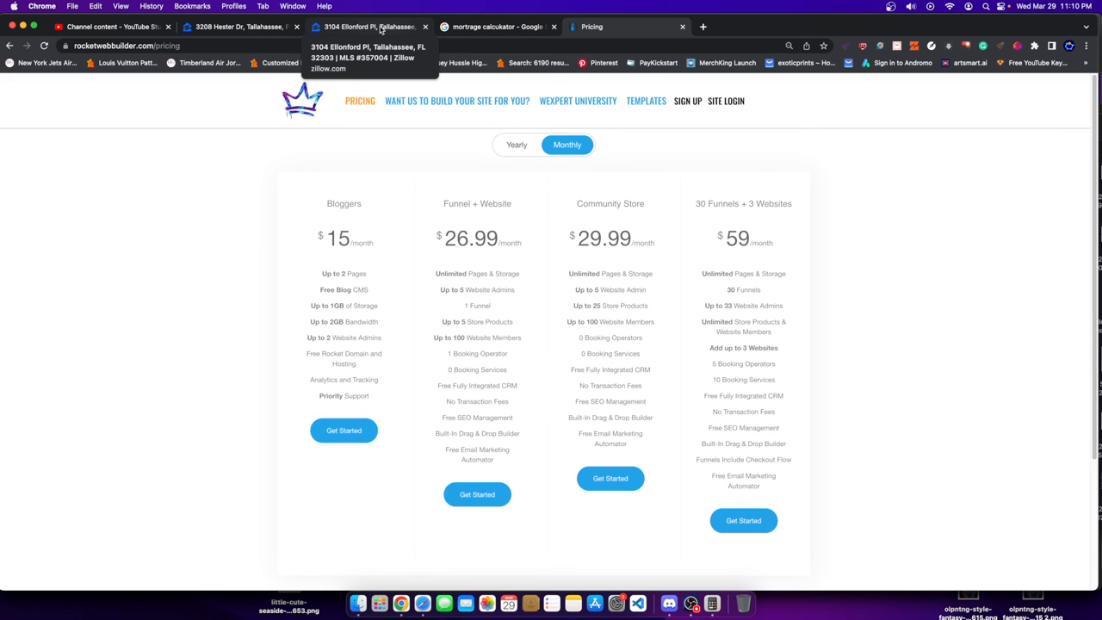
- Return to the Zillow listing and bring up OBS Studio to stop the recording
{"action": "left_click", "coordinate": [370, 28]}
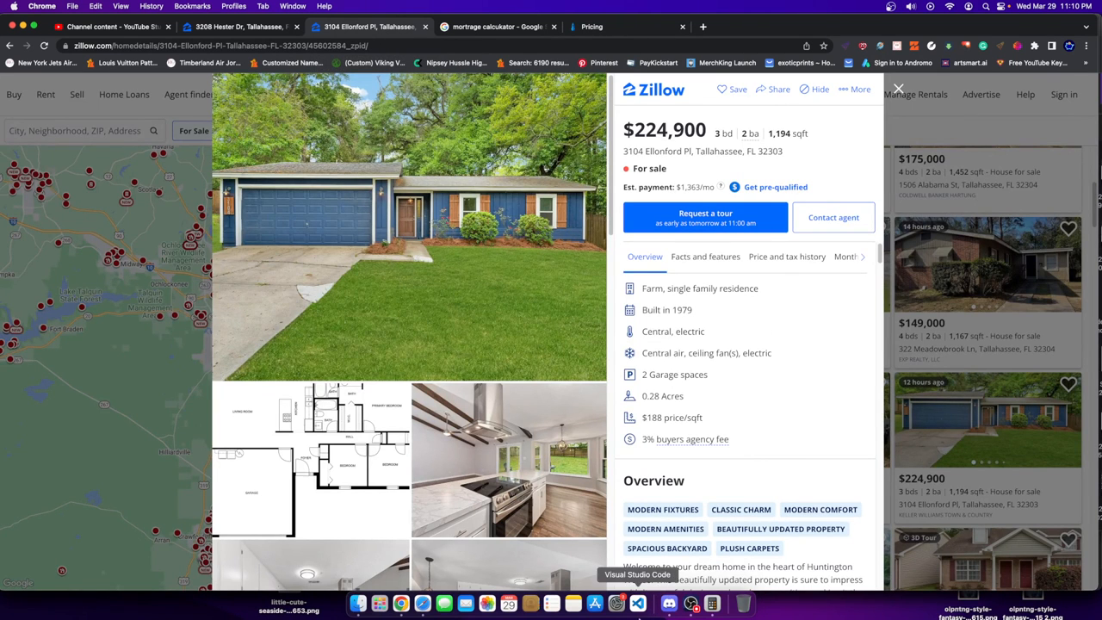
{"action": "left_click", "coordinate": [637, 602]}
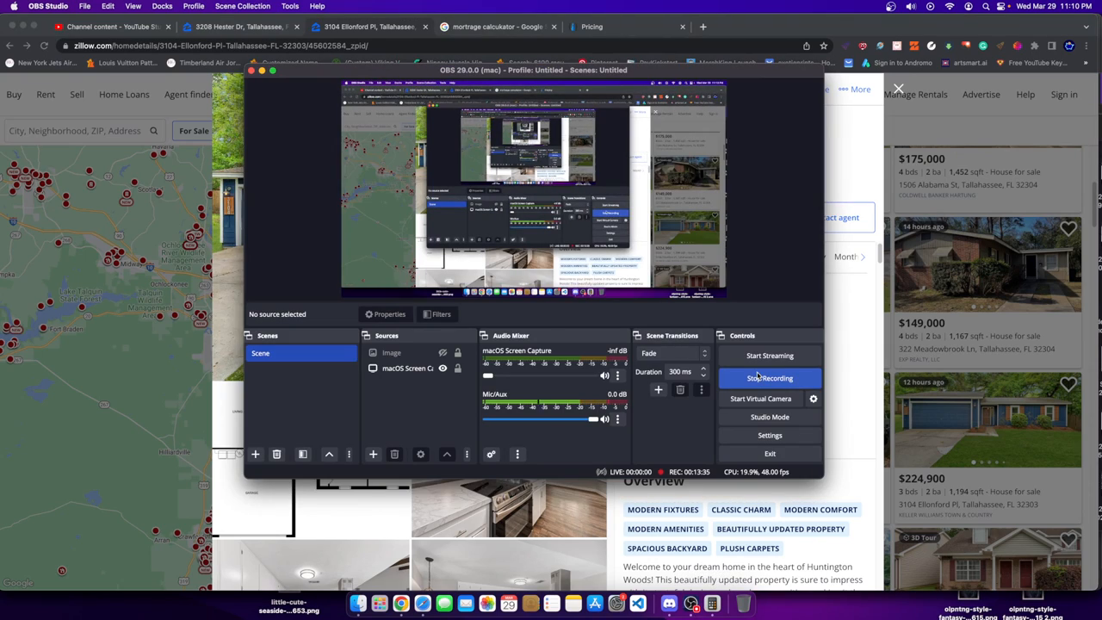